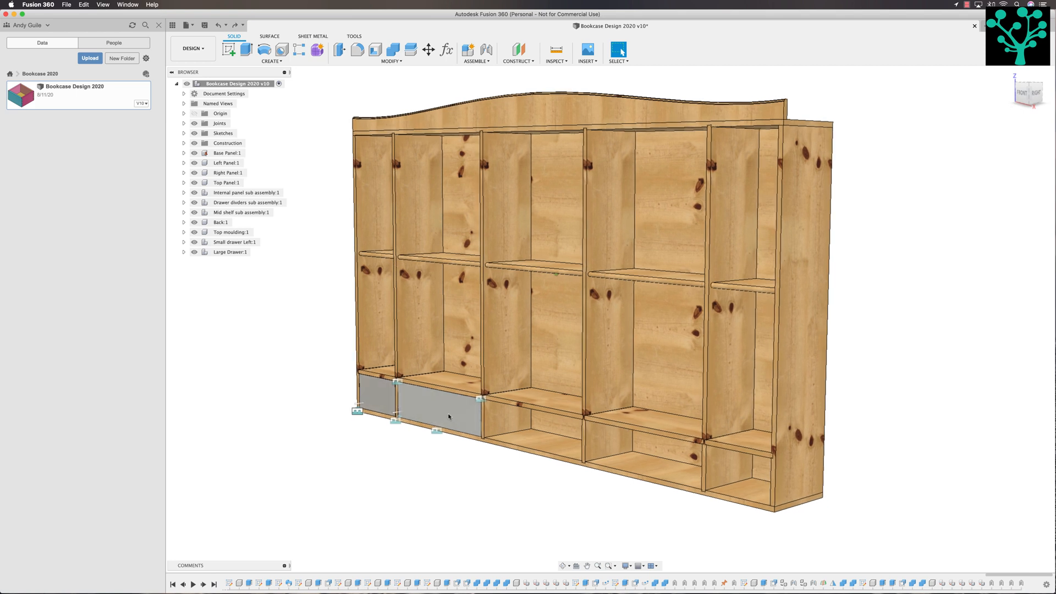
pyautogui.moveTo(439, 416)
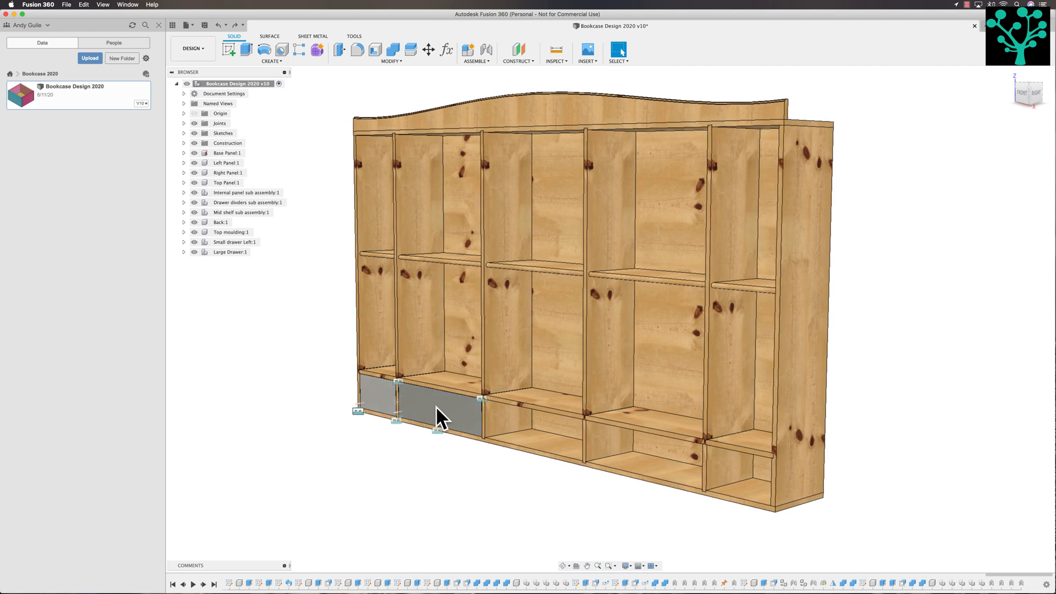
pyautogui.moveTo(430, 416)
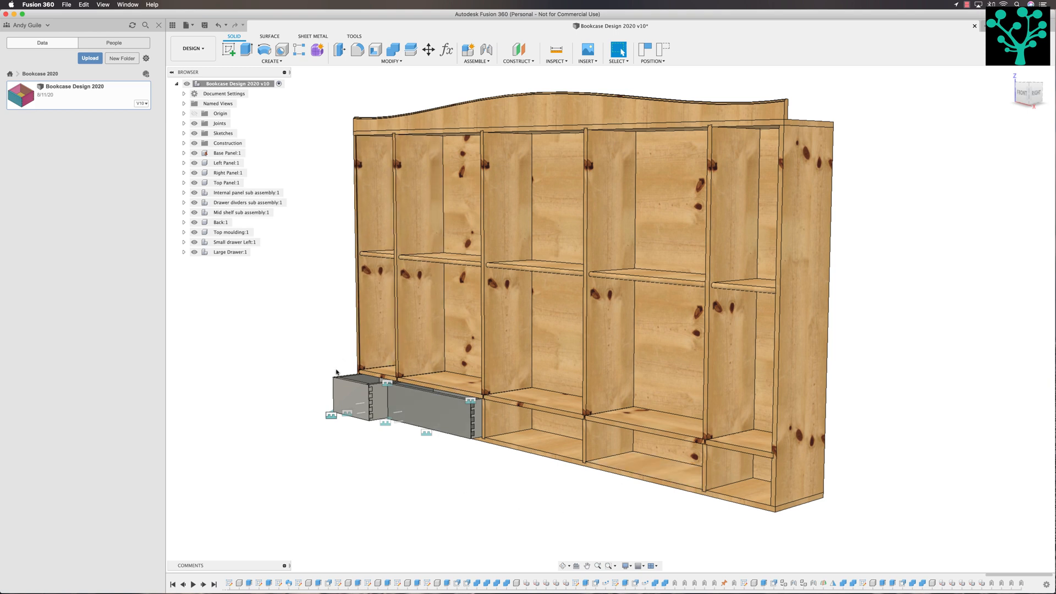
pyautogui.moveTo(334, 387)
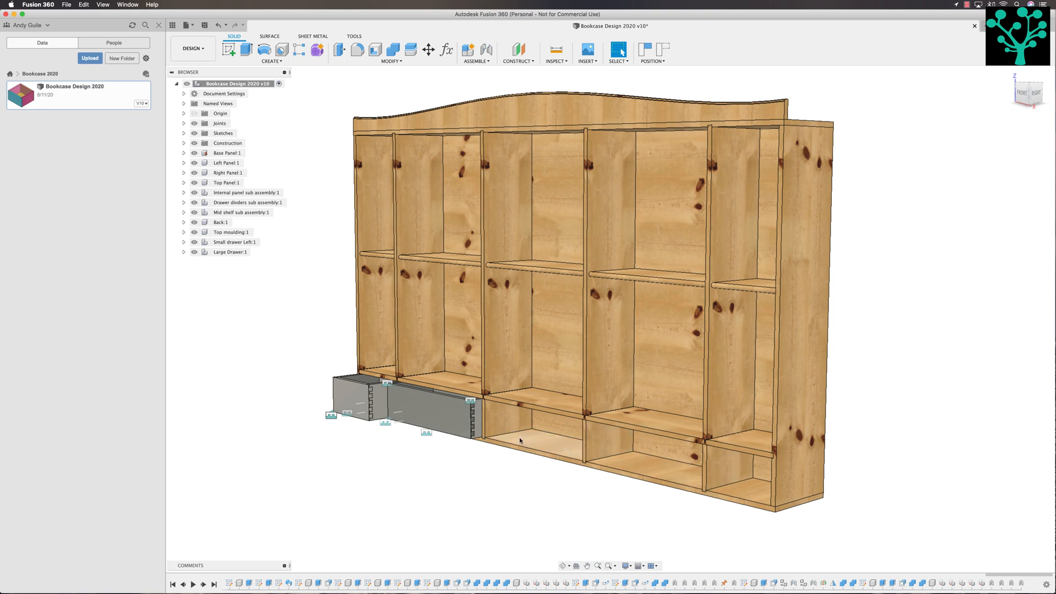
pyautogui.moveTo(524, 436)
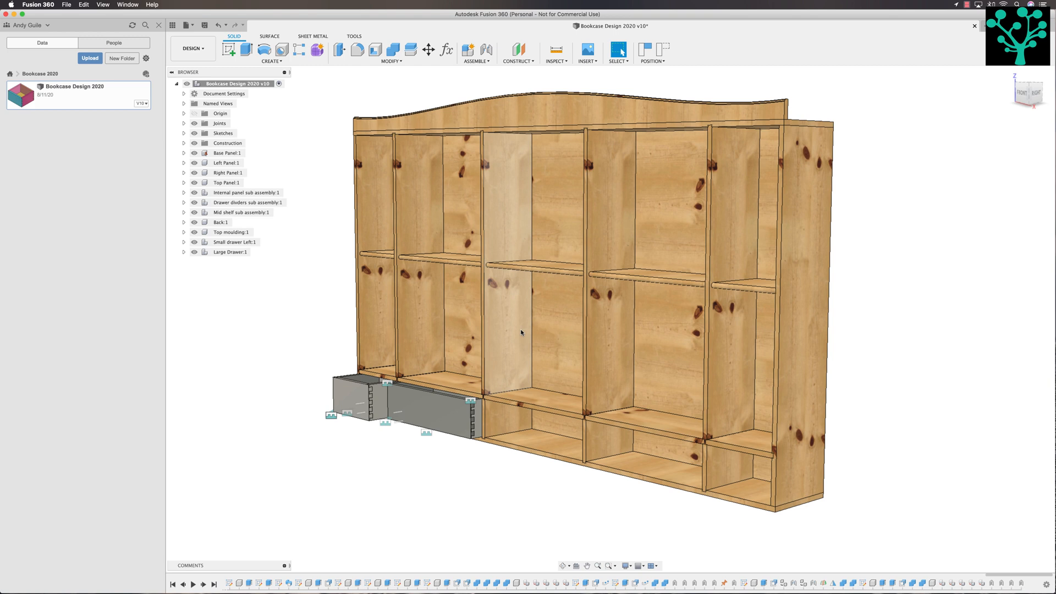
pyautogui.moveTo(368, 472)
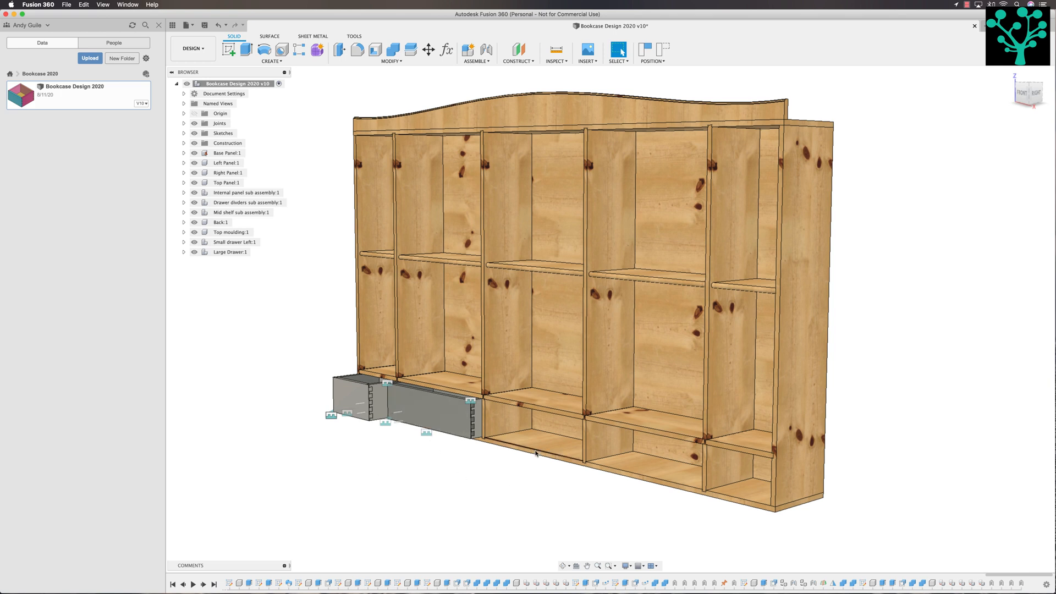
pyautogui.moveTo(567, 433)
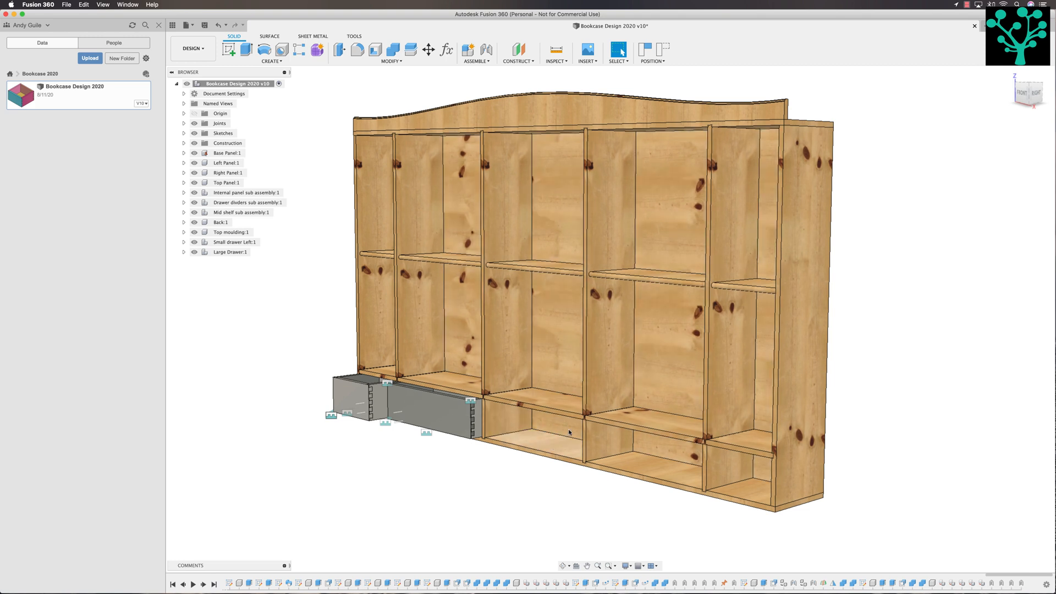
pyautogui.moveTo(550, 451)
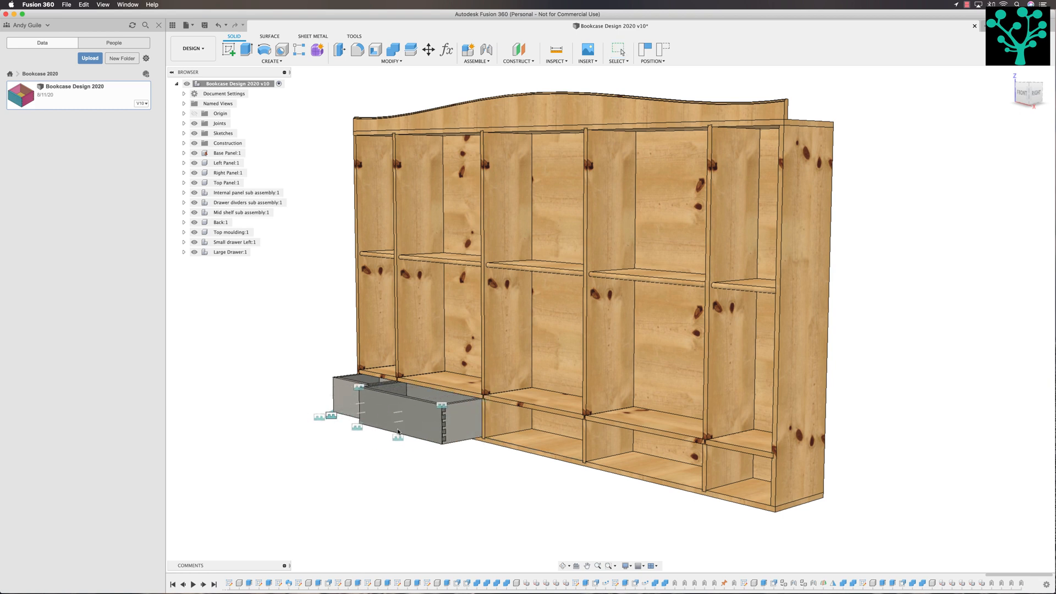
# Slide the large drawer back into its bay along its slider joint.
pyautogui.moveTo(397, 411); pyautogui.dragTo(431, 416)
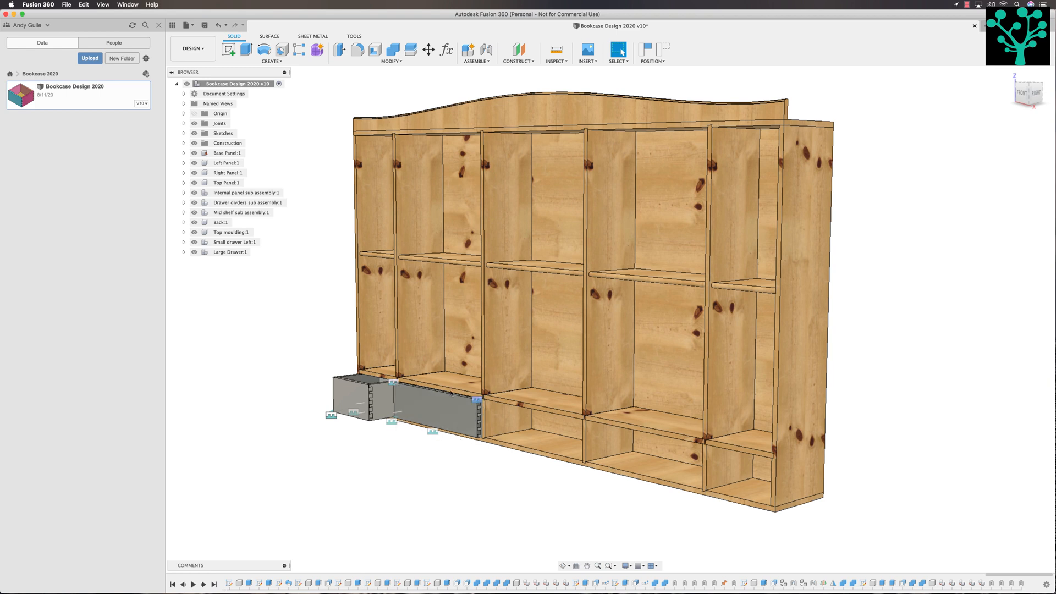
pyautogui.moveTo(418, 432)
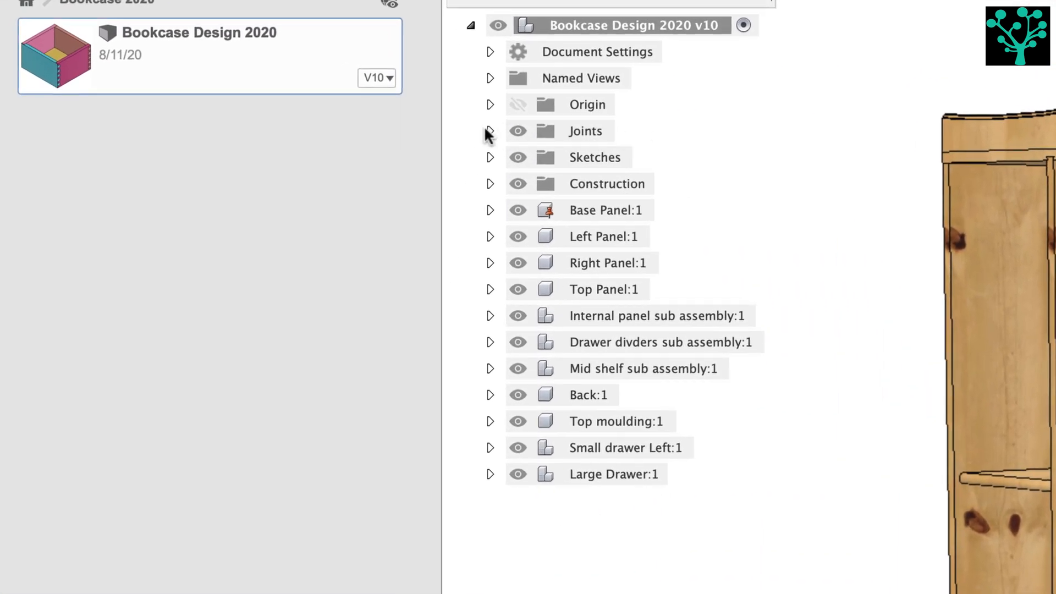
# Hide the Slider8/Slider11 joint markers and the small left drawer's Rigid18–22 joints.
pyautogui.click(489, 131)
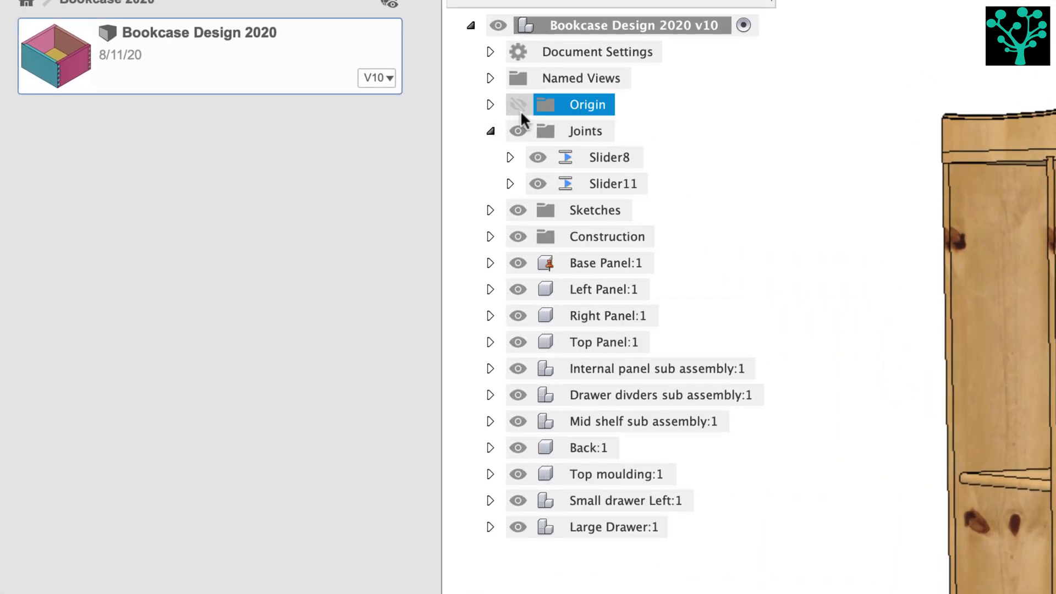
pyautogui.click(607, 183)
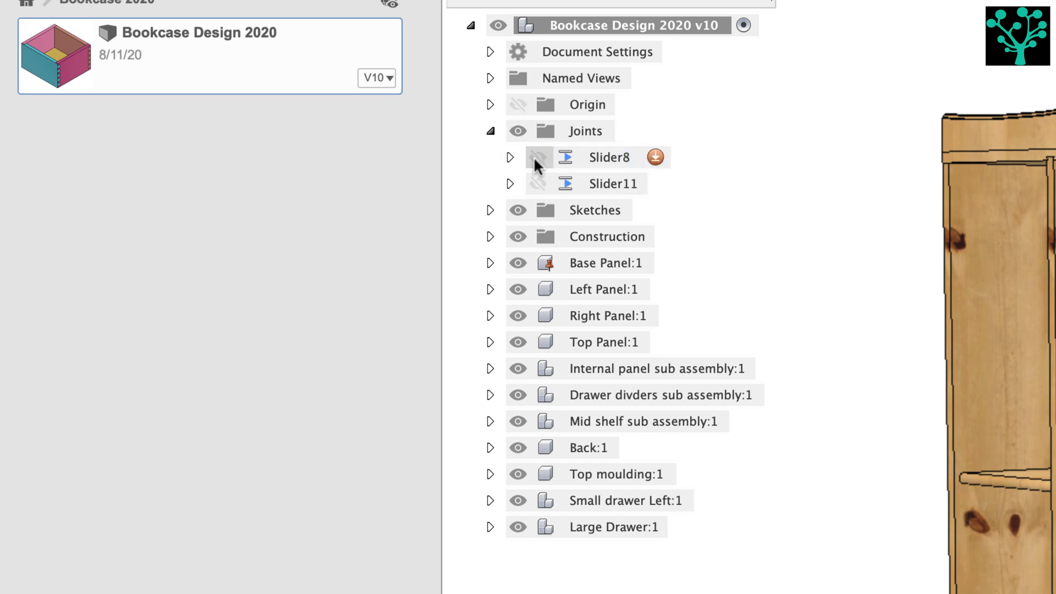
pyautogui.scroll(-3)
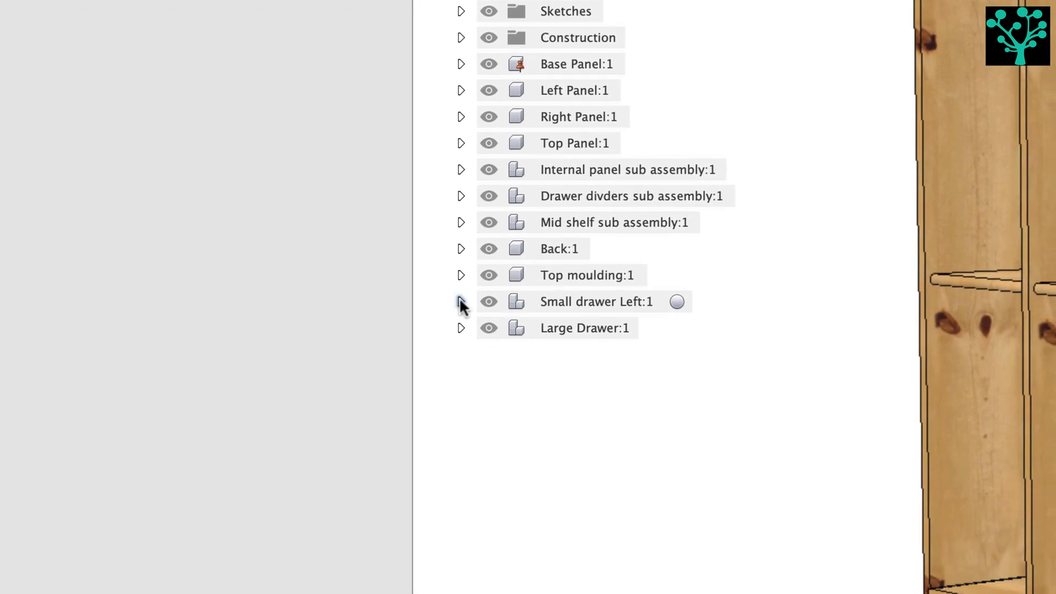
pyautogui.click(460, 301)
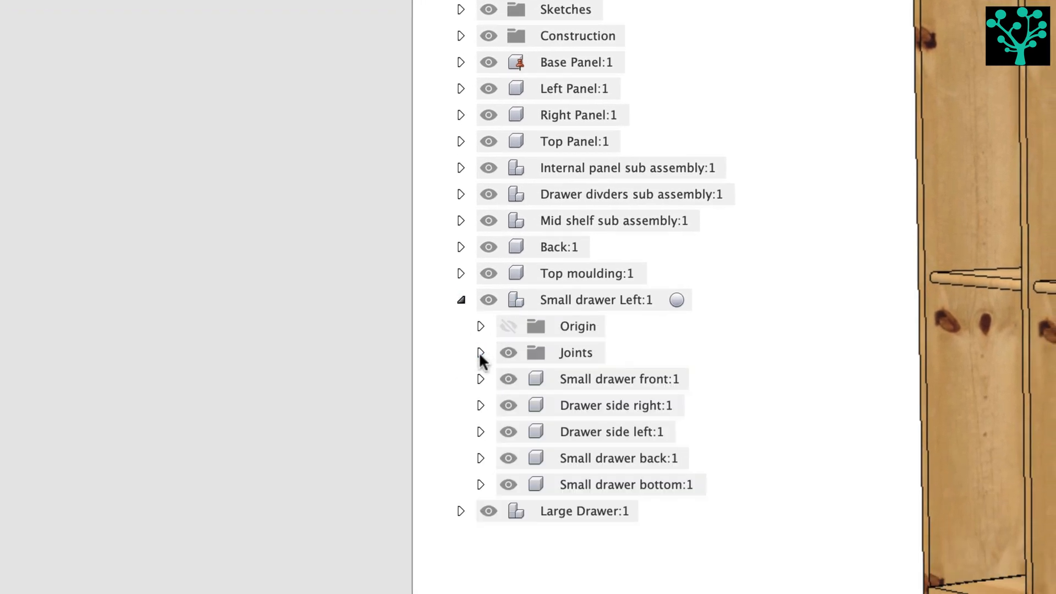
pyautogui.click(479, 353)
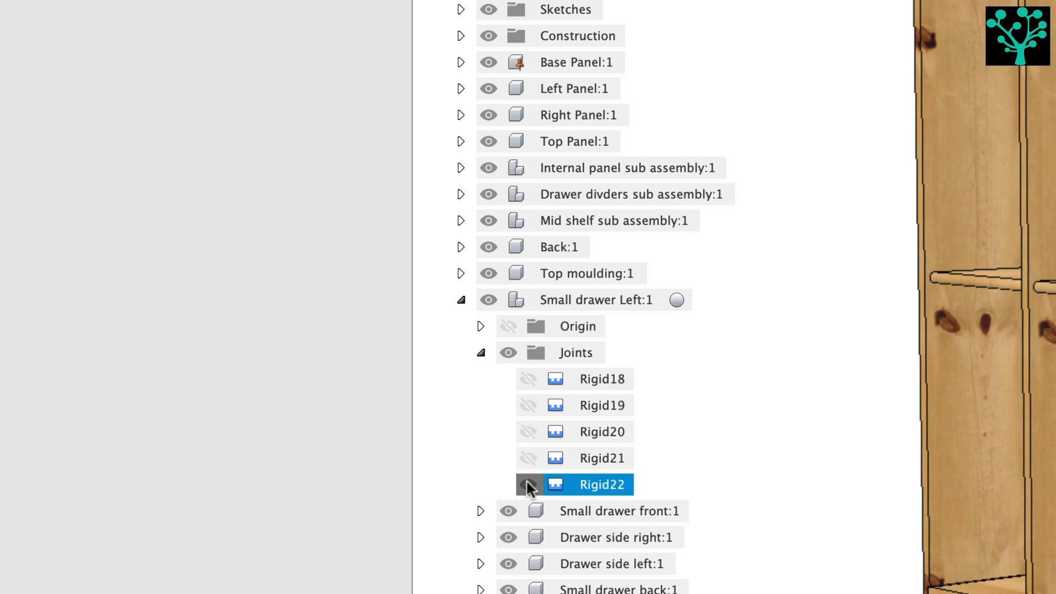
pyautogui.click(481, 353)
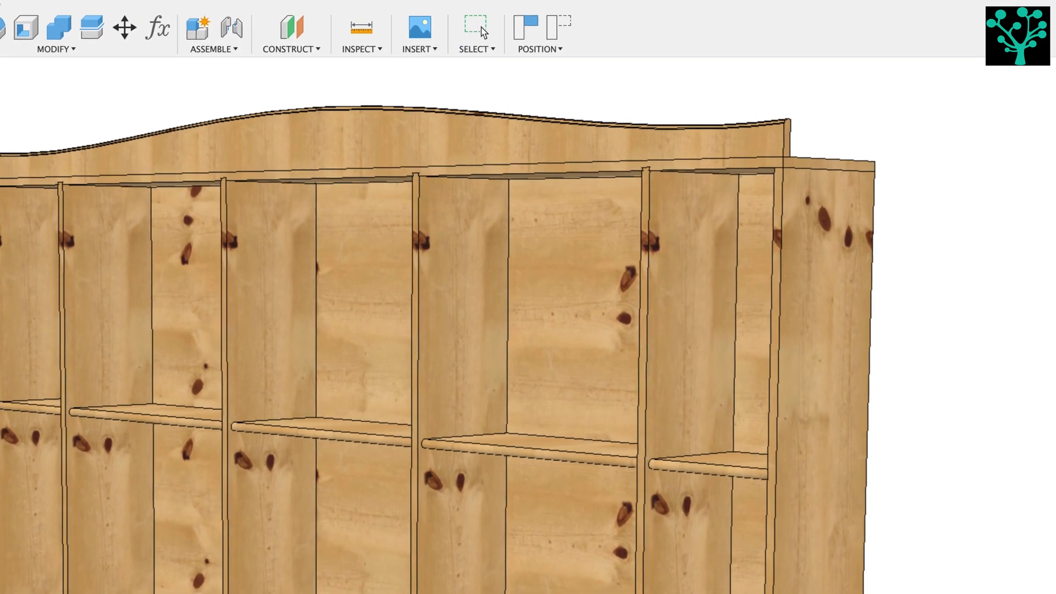
# Copy Large Drawer:1 and paste the copy 2100 mm along X beside the bookcase.
pyautogui.click(542, 48)
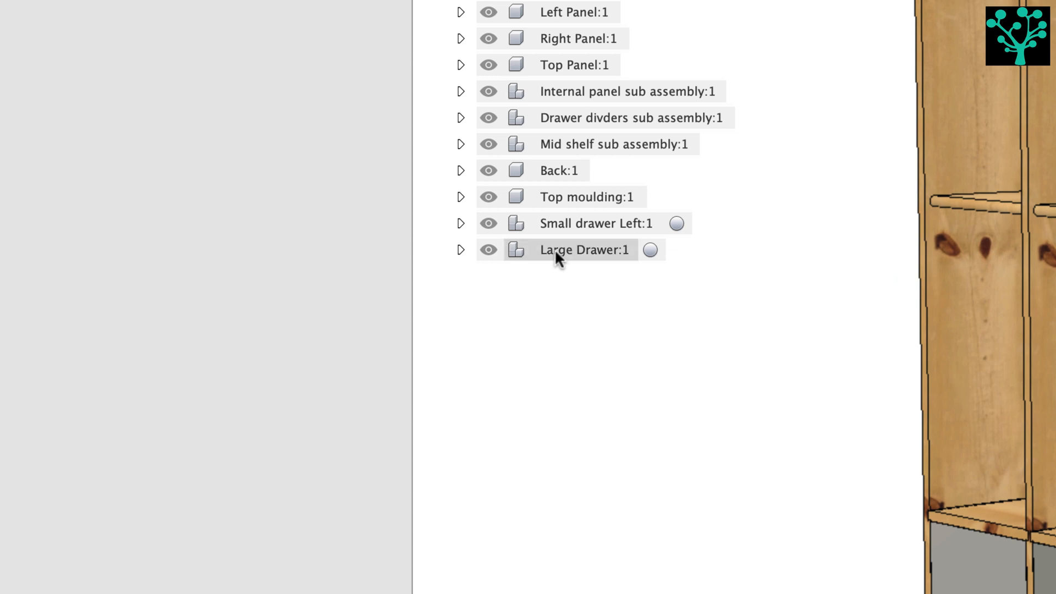
pyautogui.rightClick(585, 249)
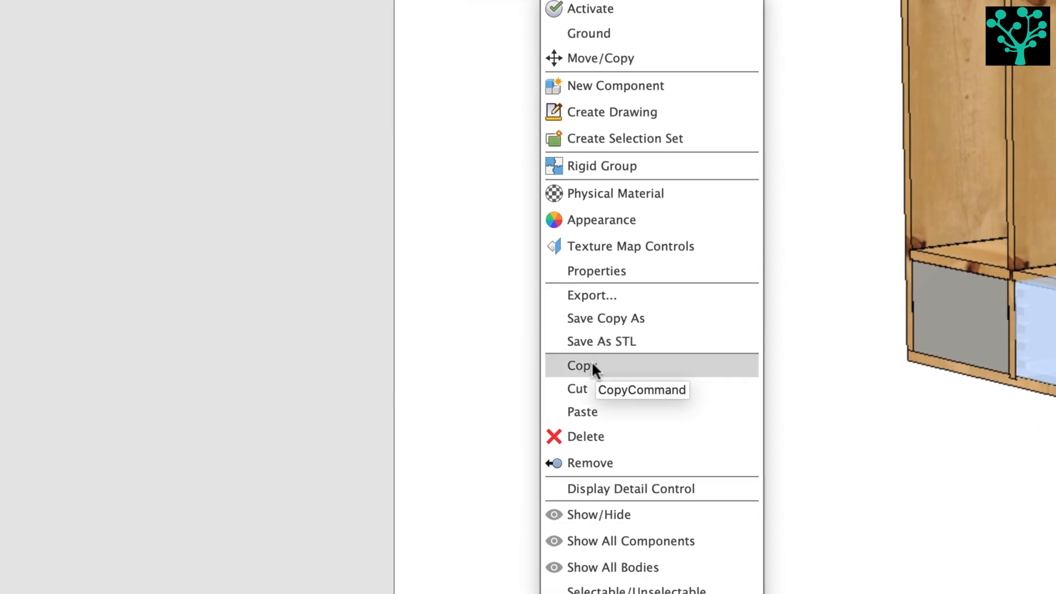
pyautogui.click(582, 365)
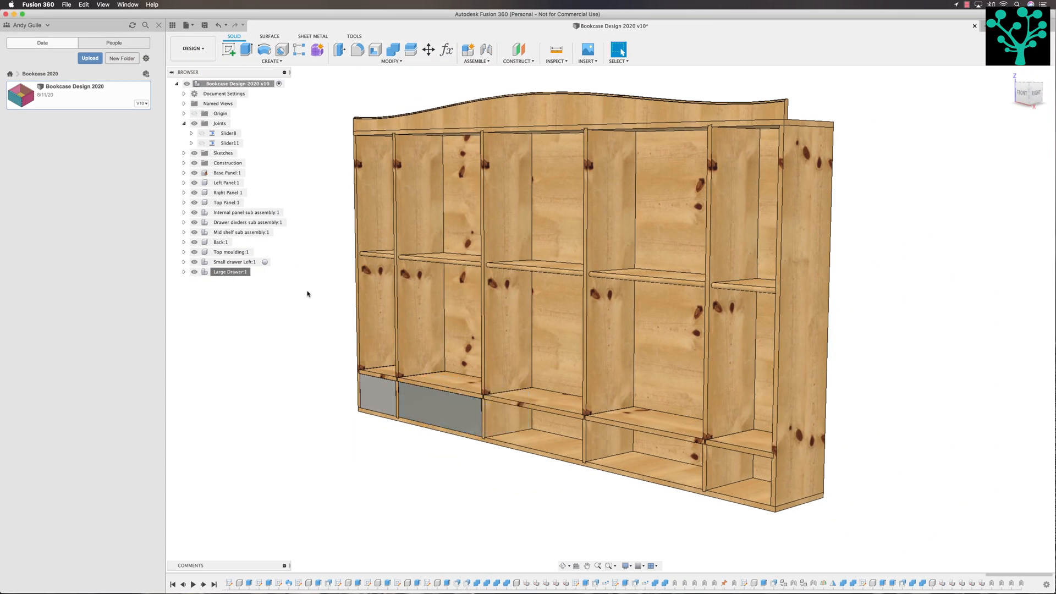
pyautogui.rightClick(308, 294)
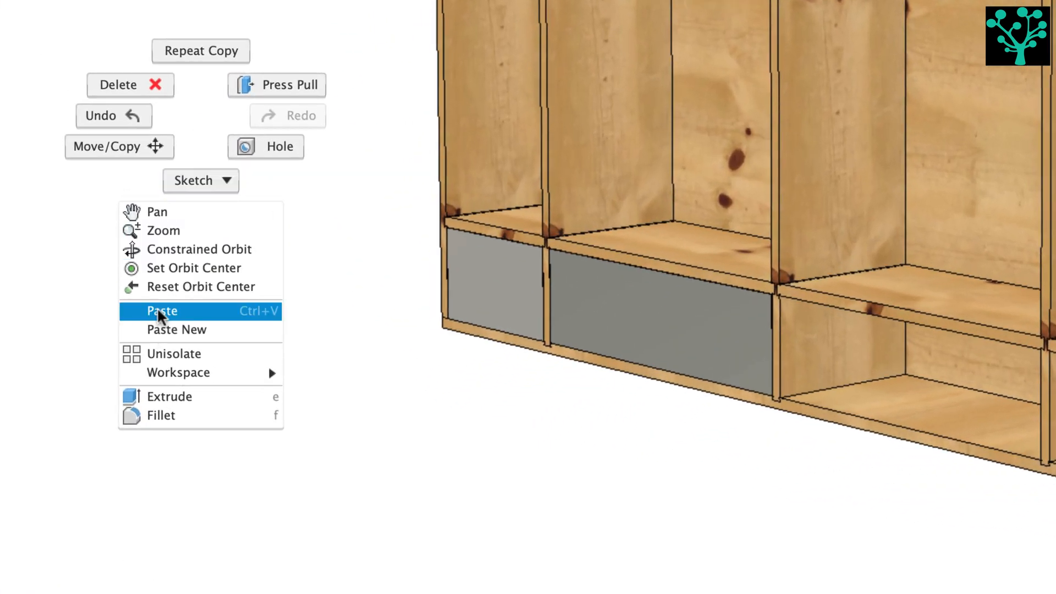
pyautogui.click(162, 311)
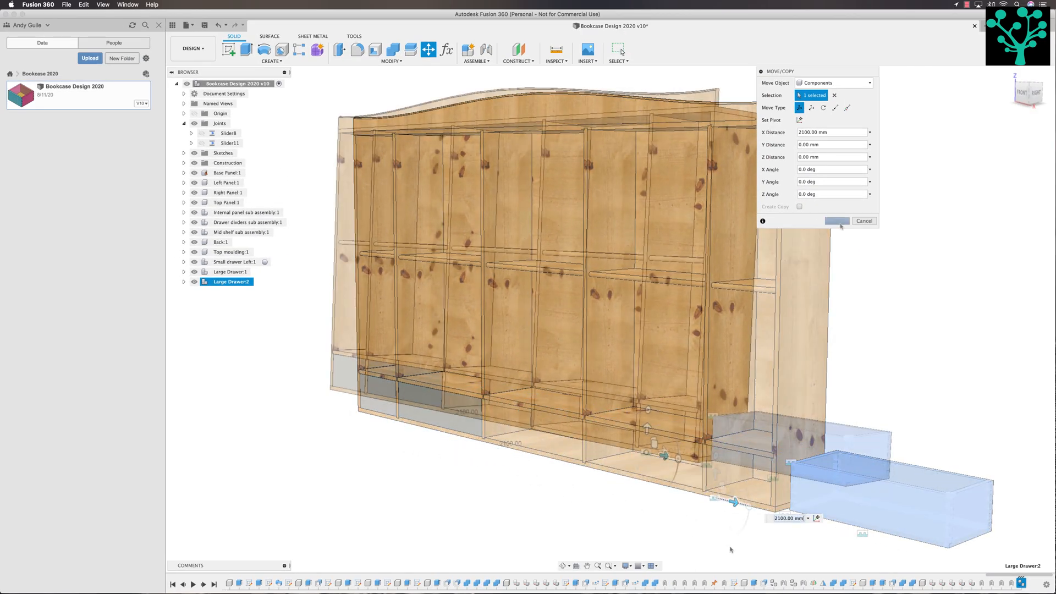
pyautogui.click(837, 221)
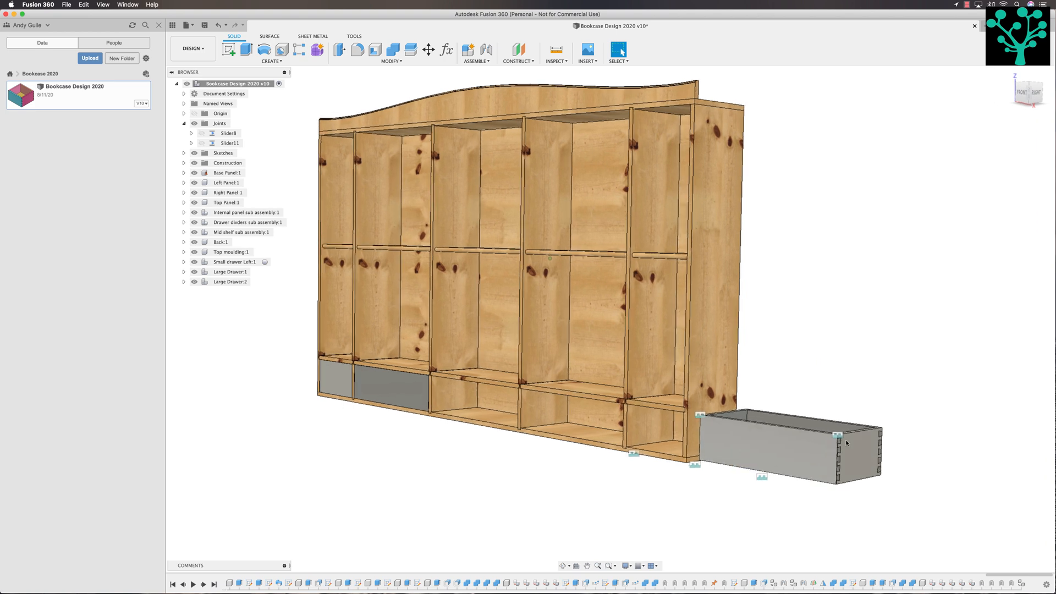
pyautogui.moveTo(814, 464)
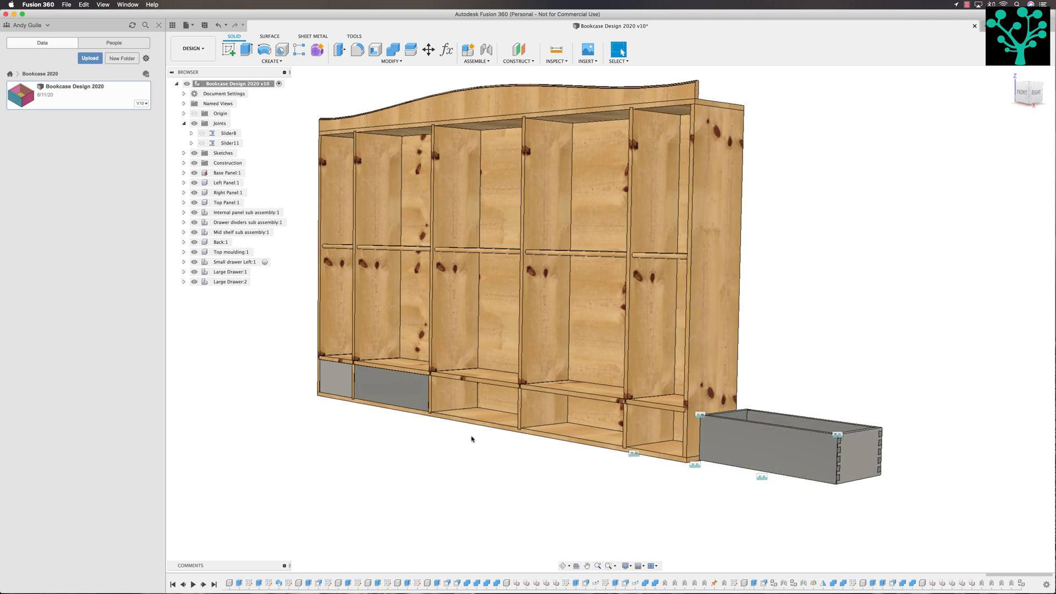
pyautogui.moveTo(489, 68)
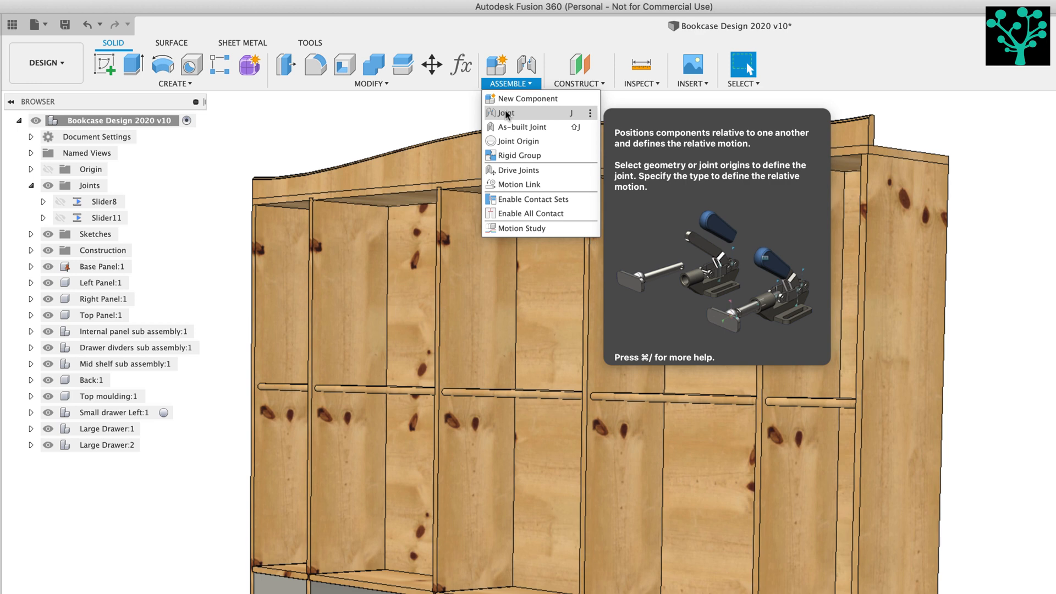
# Start a joint and review the Motion tab's joint types before returning to Position.
pyautogui.click(506, 113)
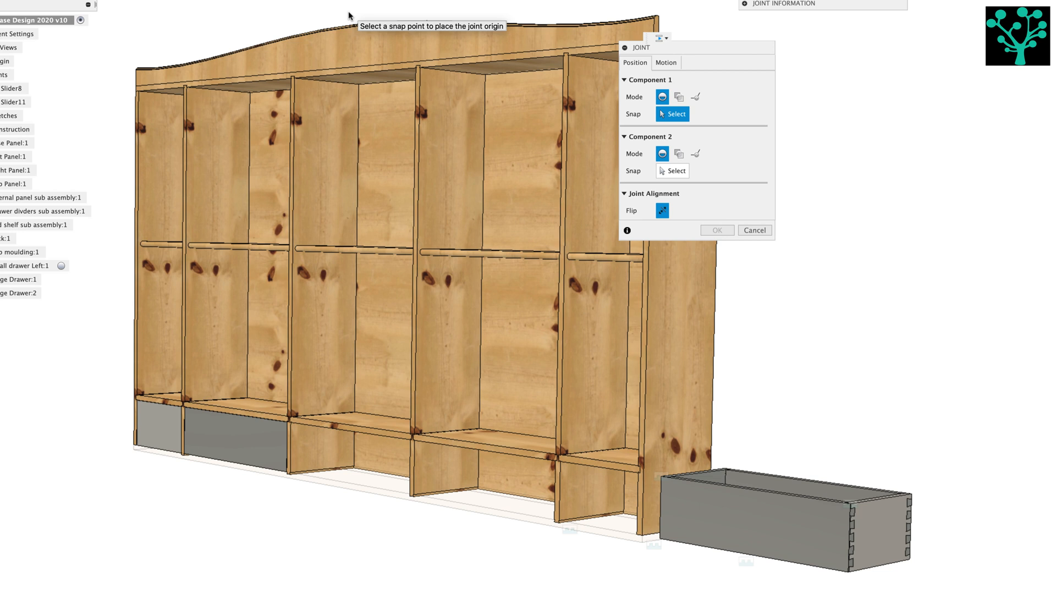
pyautogui.moveTo(639, 63)
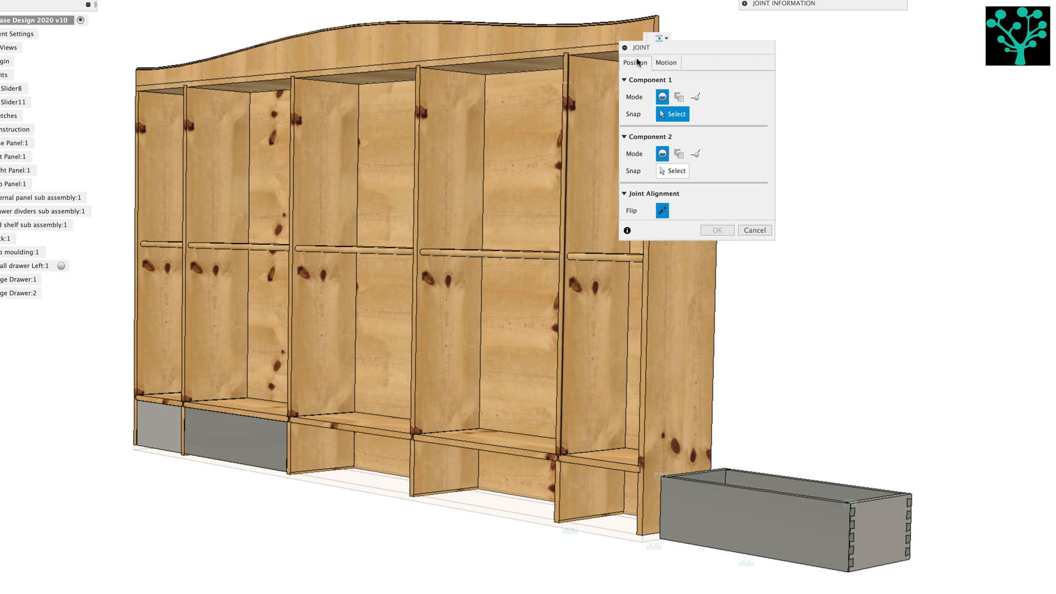
pyautogui.moveTo(662, 97)
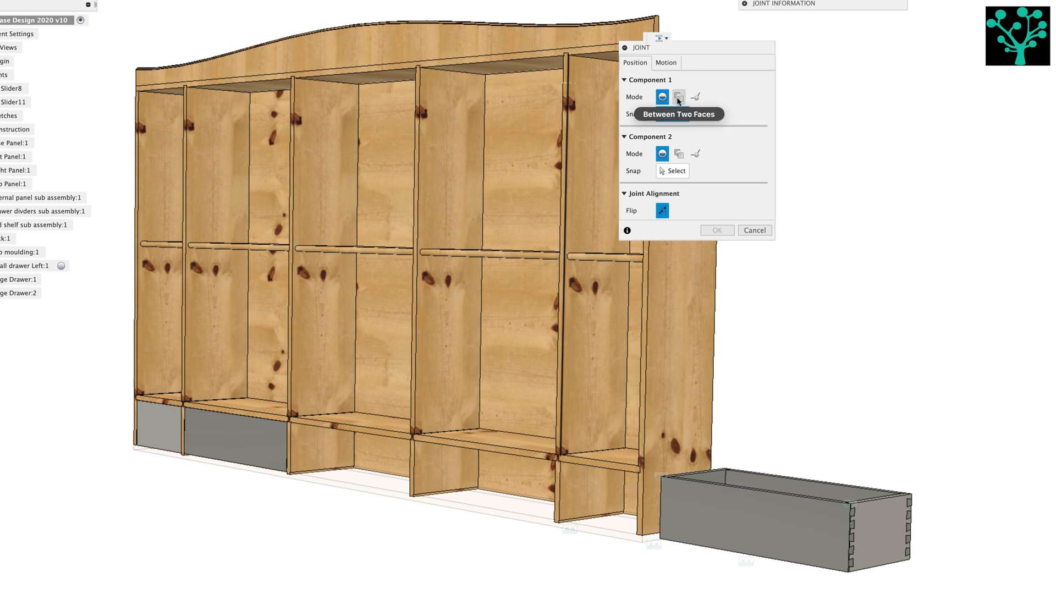
pyautogui.moveTo(699, 98)
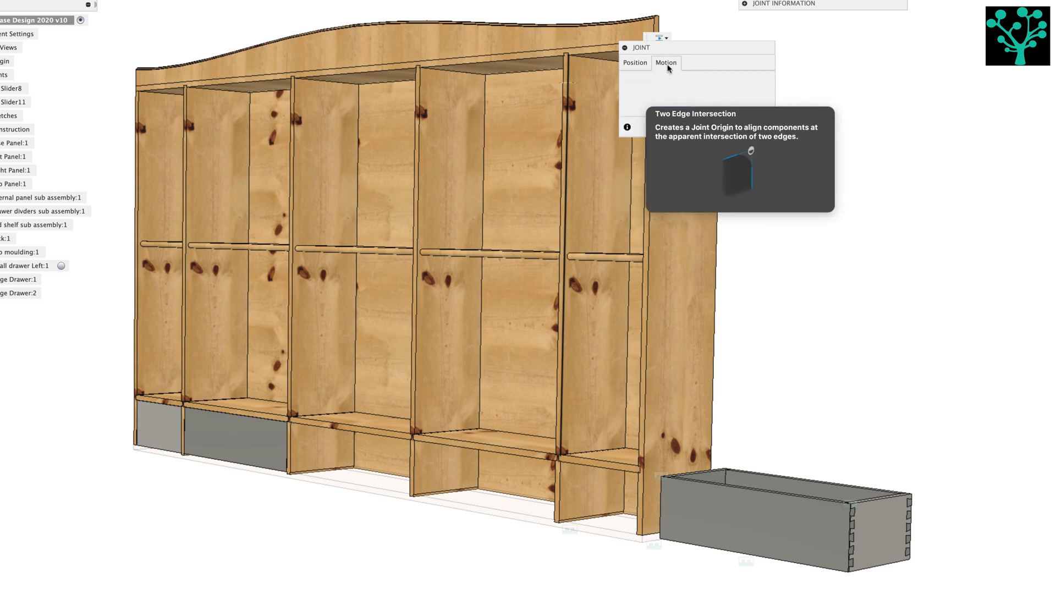
pyautogui.click(665, 62)
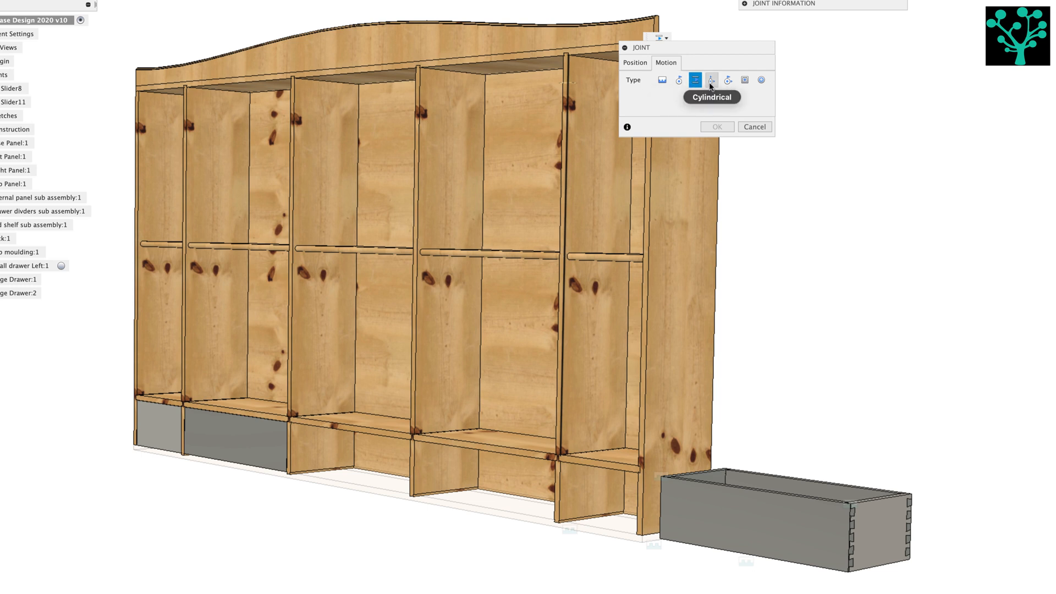
pyautogui.moveTo(743, 80)
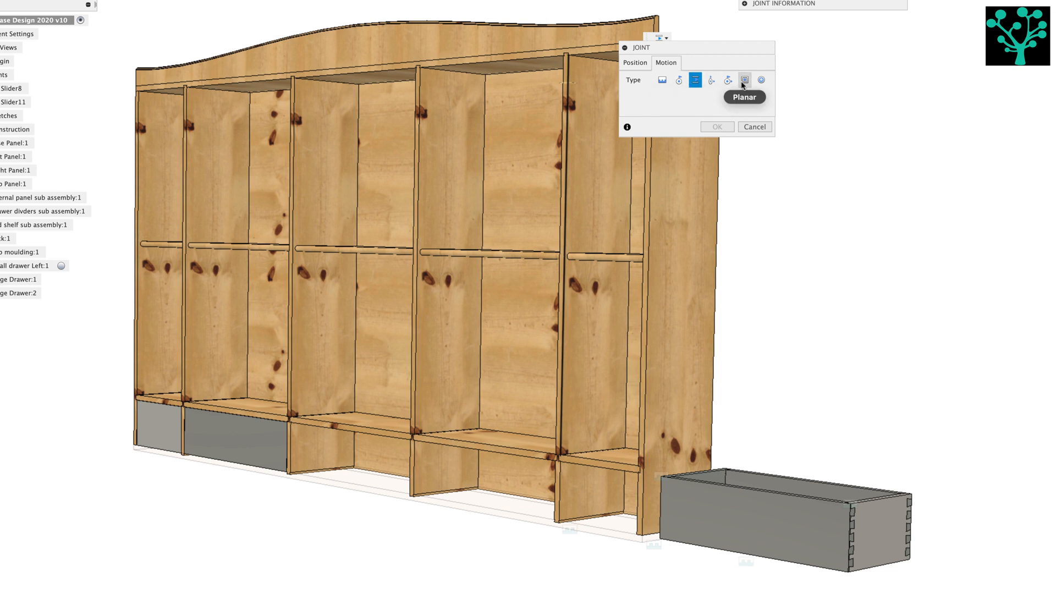
pyautogui.moveTo(712, 92)
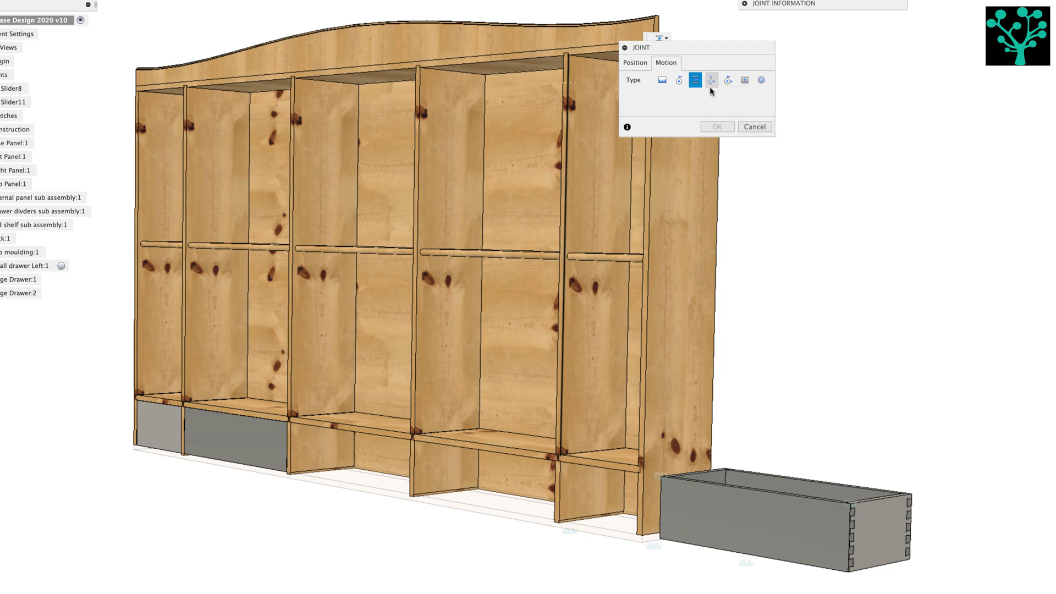
pyautogui.moveTo(695, 80)
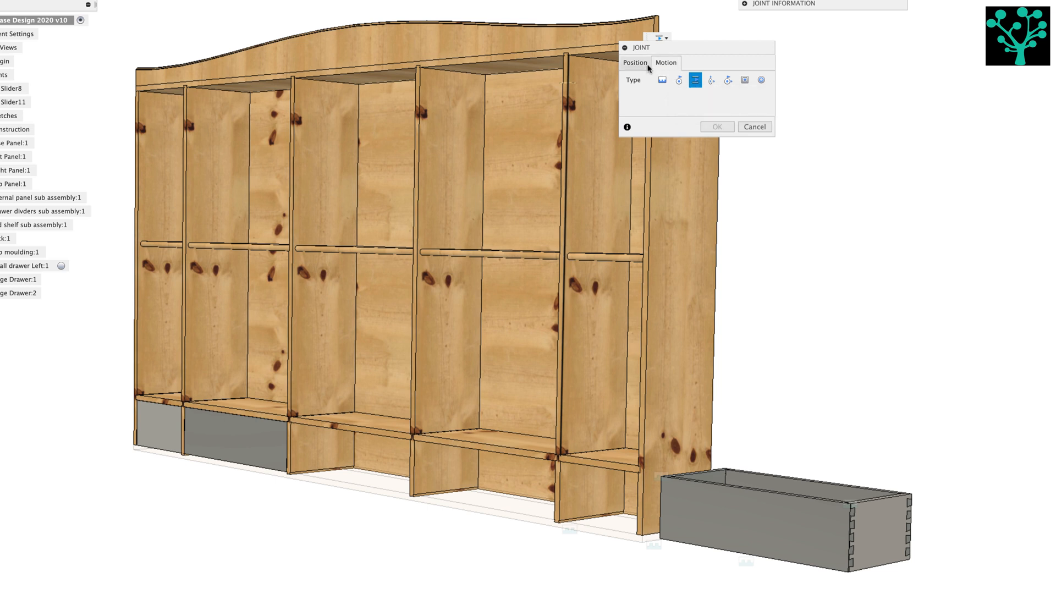
pyautogui.click(635, 62)
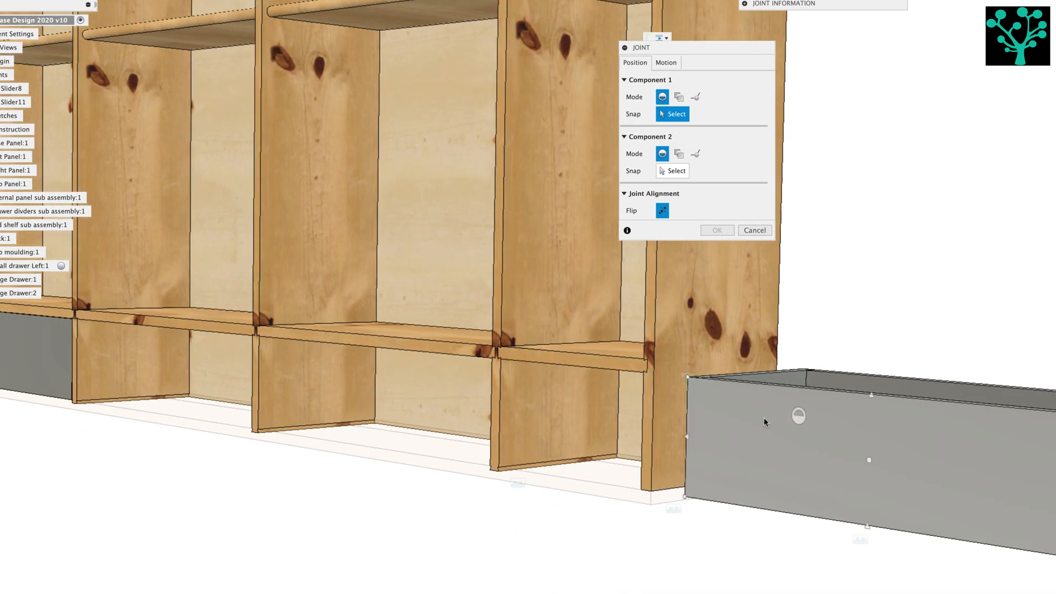
pyautogui.moveTo(940, 494)
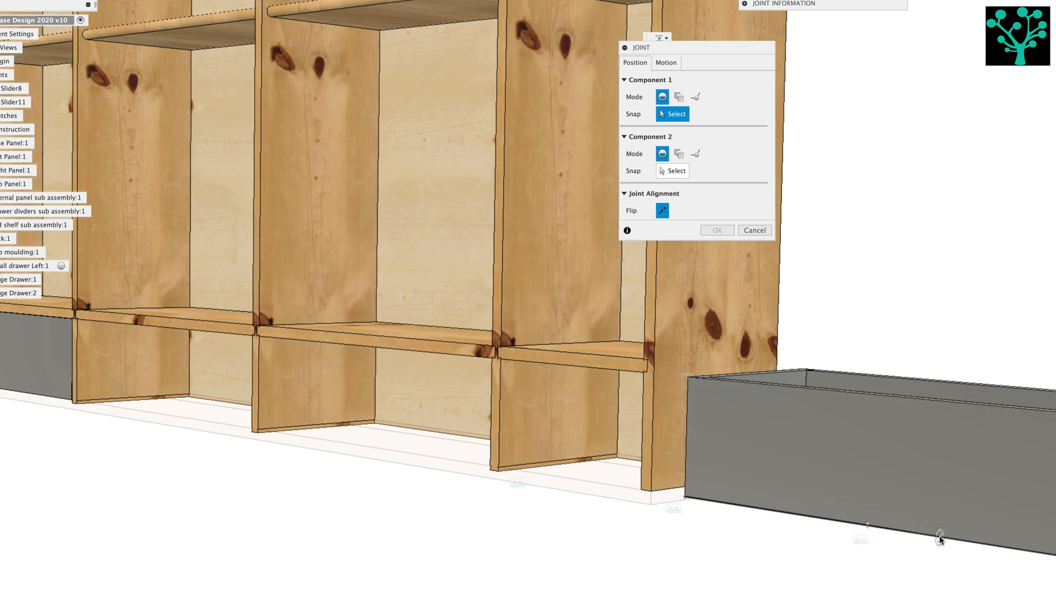
pyautogui.moveTo(897, 548)
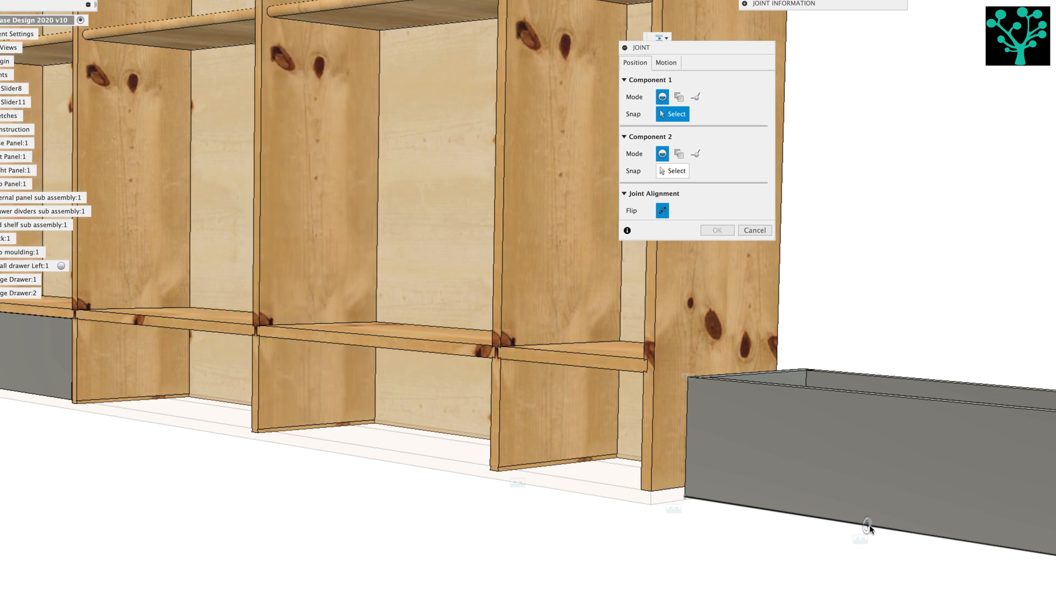
pyautogui.moveTo(892, 542)
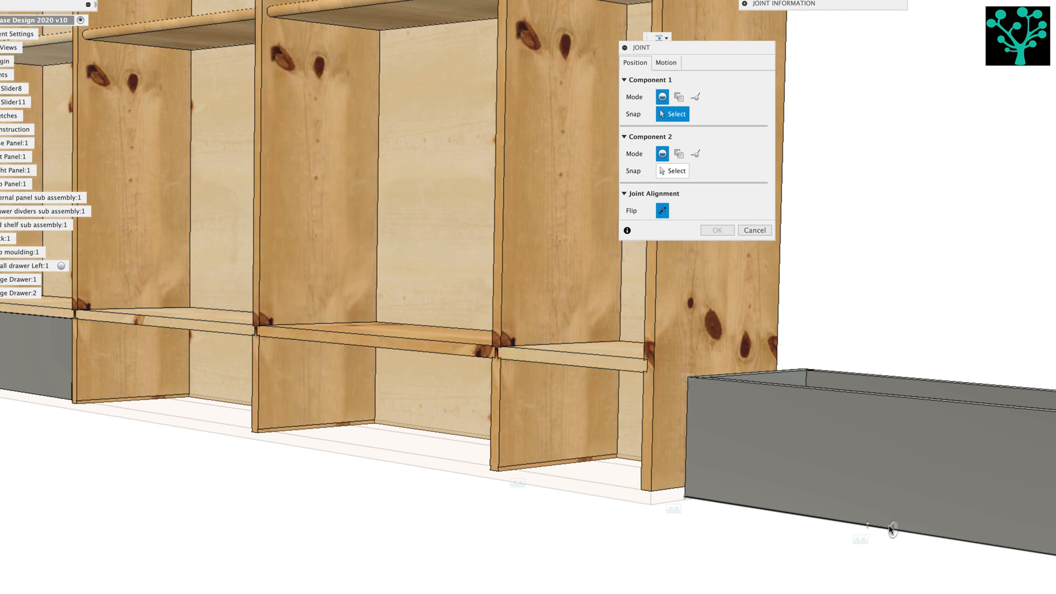
pyautogui.moveTo(871, 538)
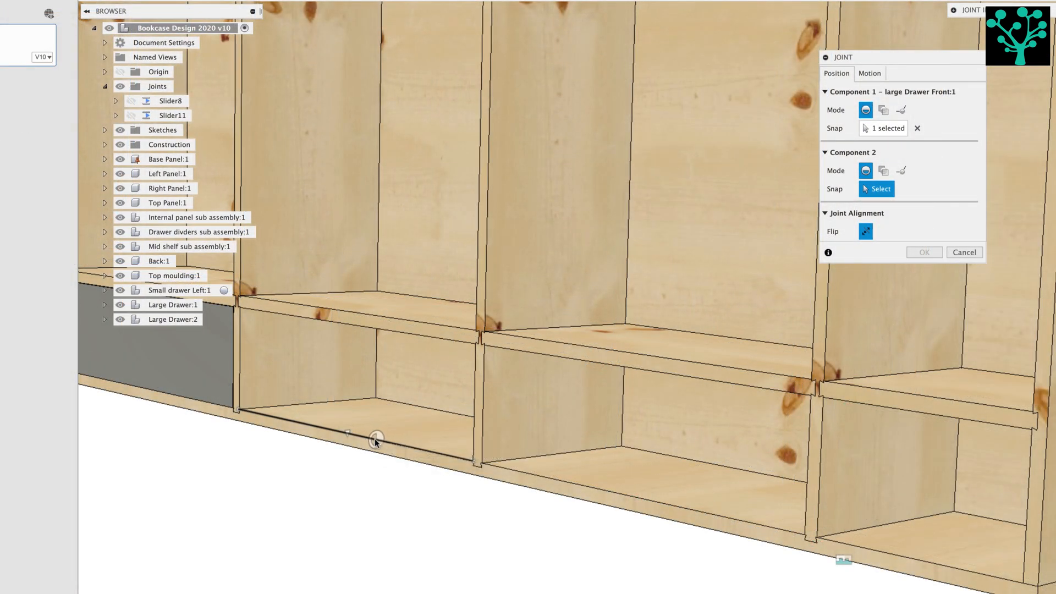
pyautogui.moveTo(348, 445)
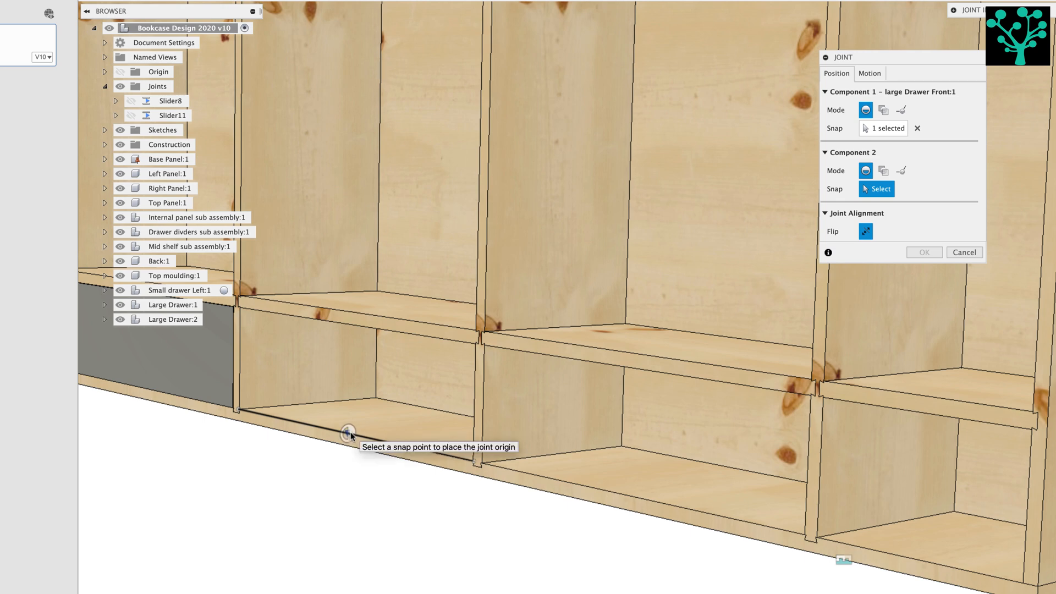
# Snap the large drawer front to the base panel edge with a Rigid joint.
pyautogui.click(346, 441)
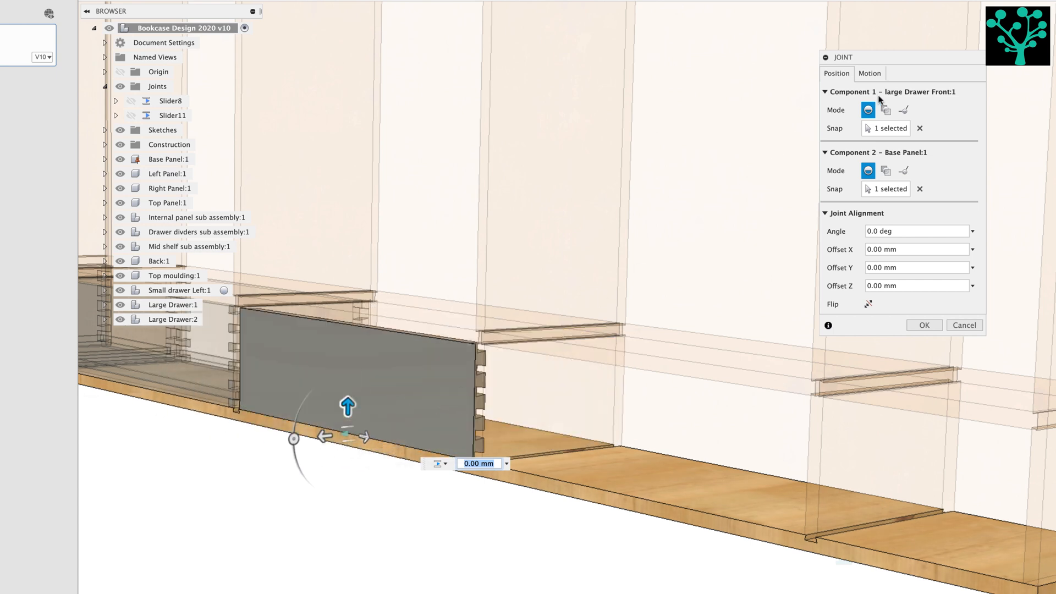
pyautogui.click(869, 73)
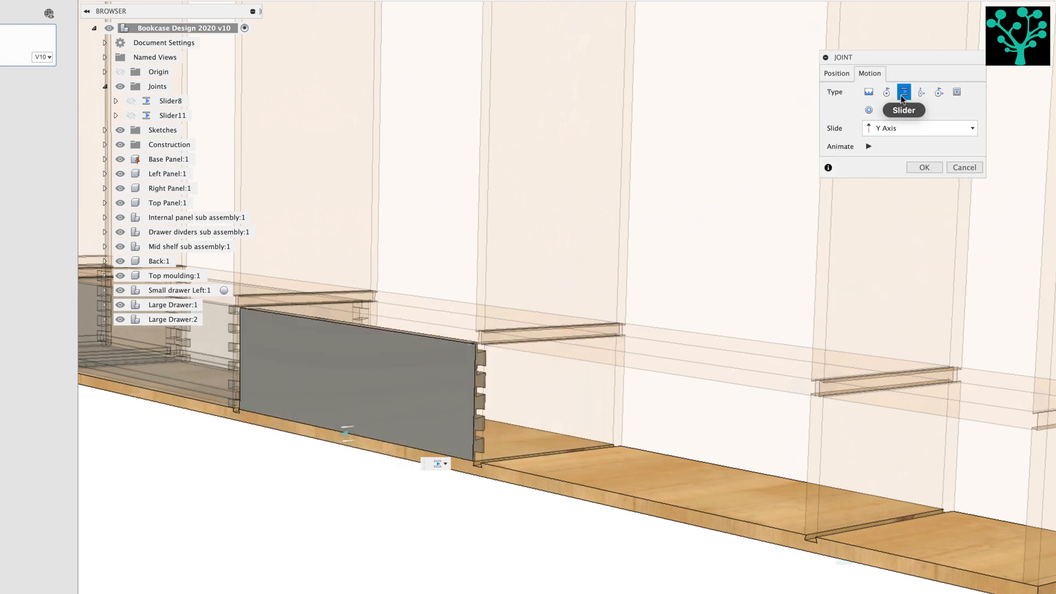
pyautogui.moveTo(904, 92)
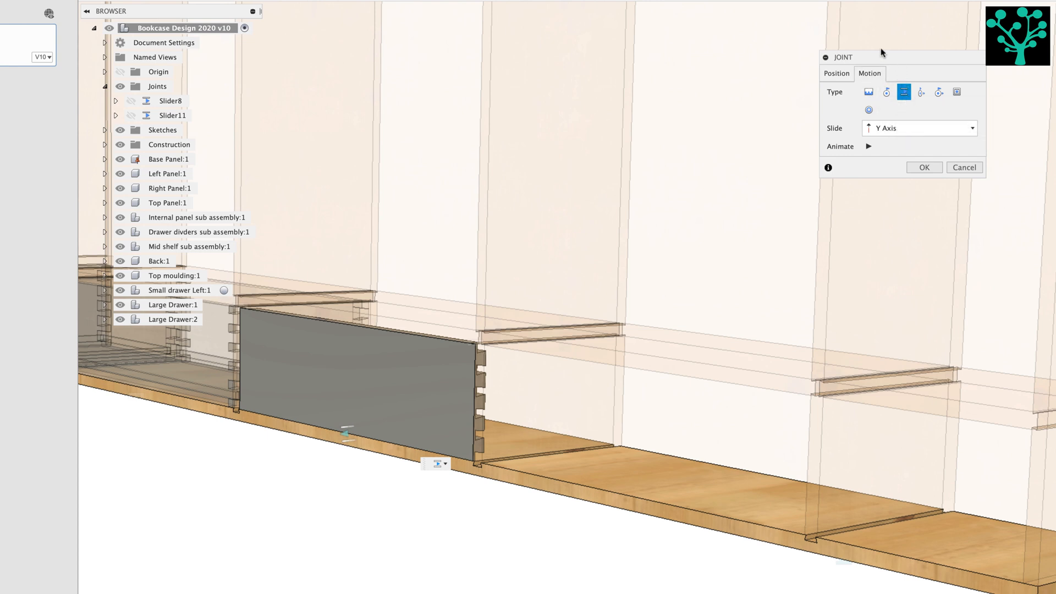
pyautogui.click(869, 91)
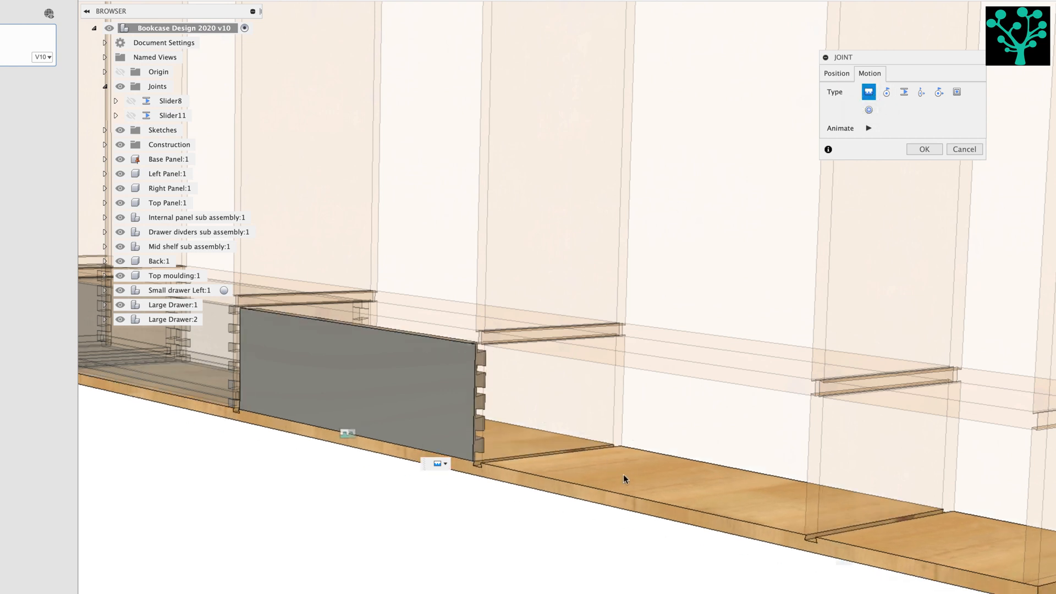
pyautogui.click(924, 149)
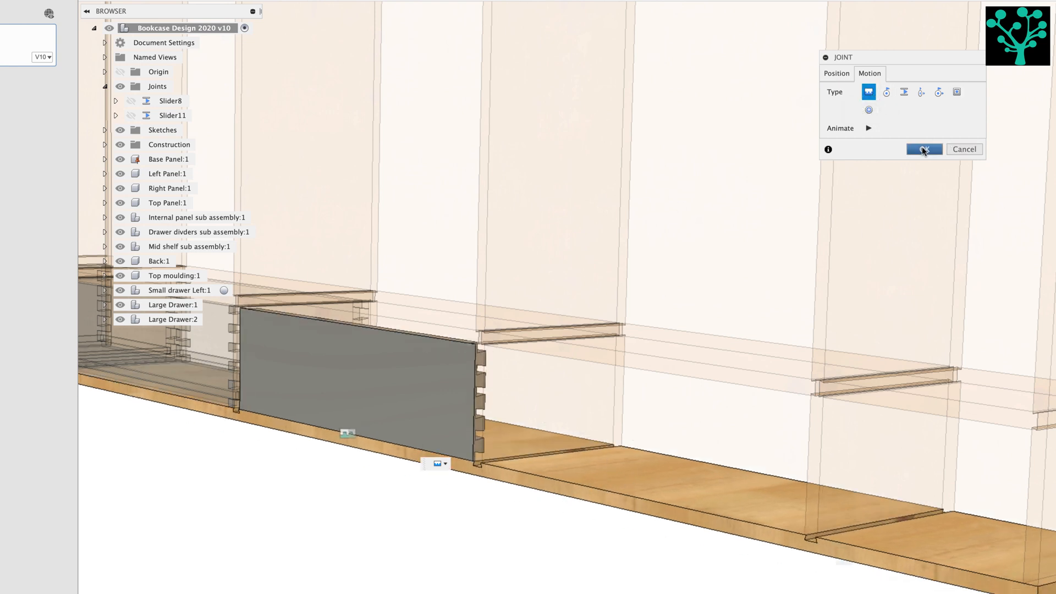
# Resolve the Rigid12 joint holding the second large drawer in its bottom bay.
pyautogui.click(925, 149)
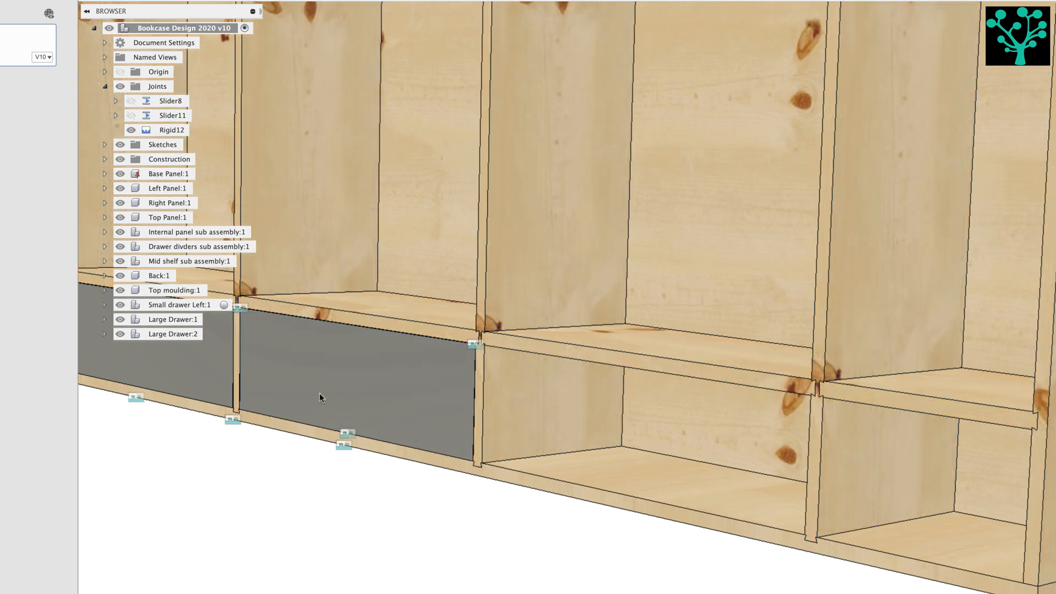
pyautogui.moveTo(424, 380)
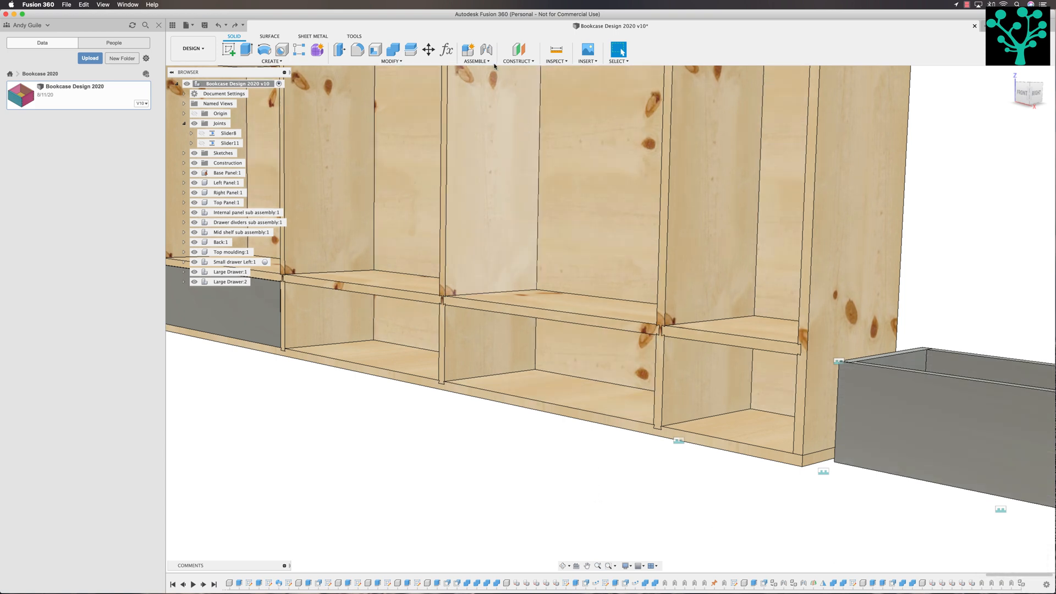
# Start a new joint from the Assemble menu for the drawer front and base panel.
pyautogui.click(474, 61)
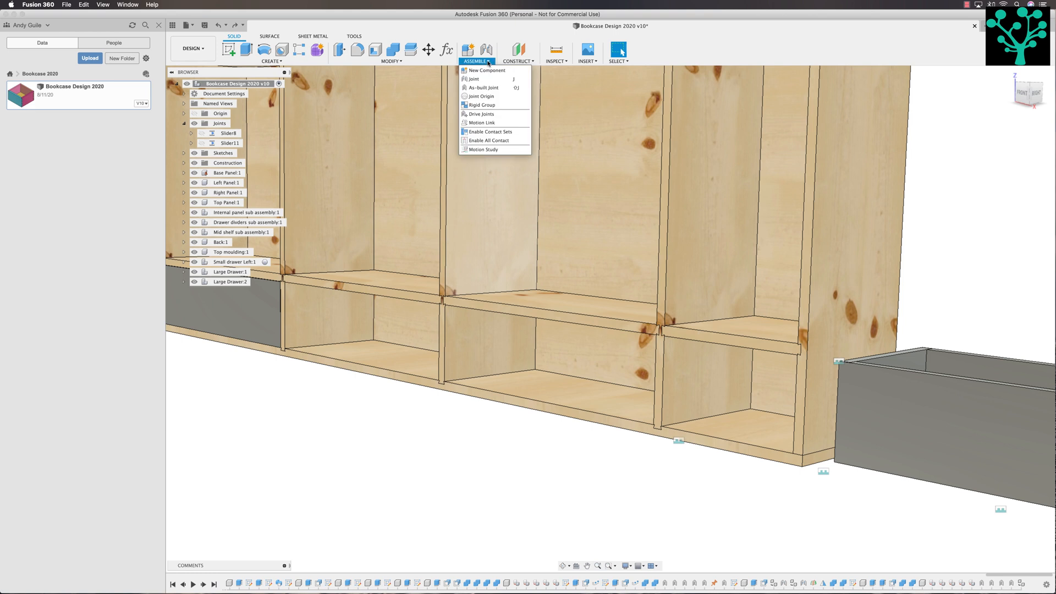
pyautogui.click(473, 79)
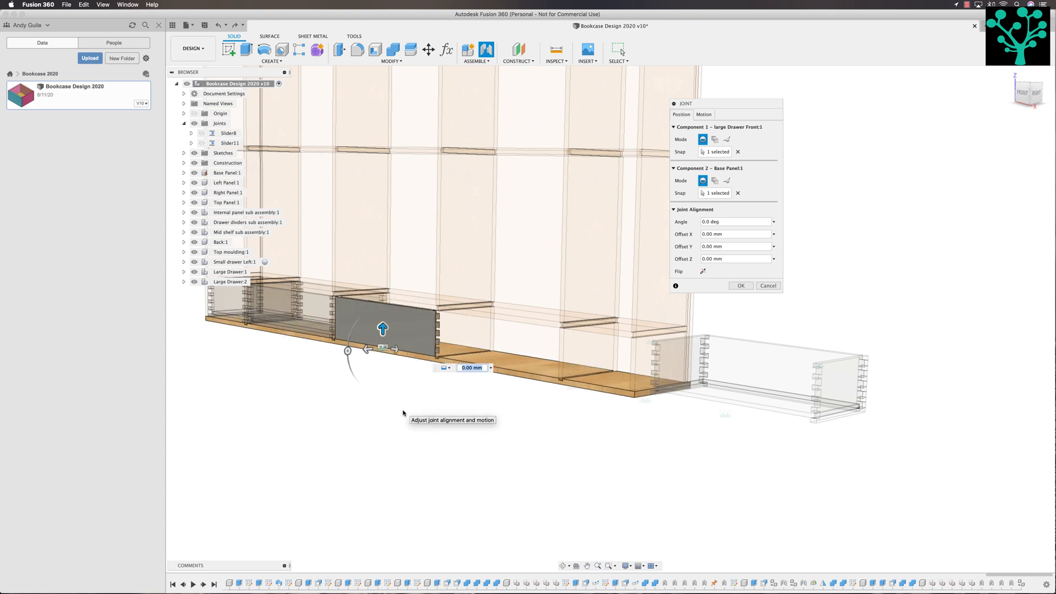
pyautogui.moveTo(495, 261)
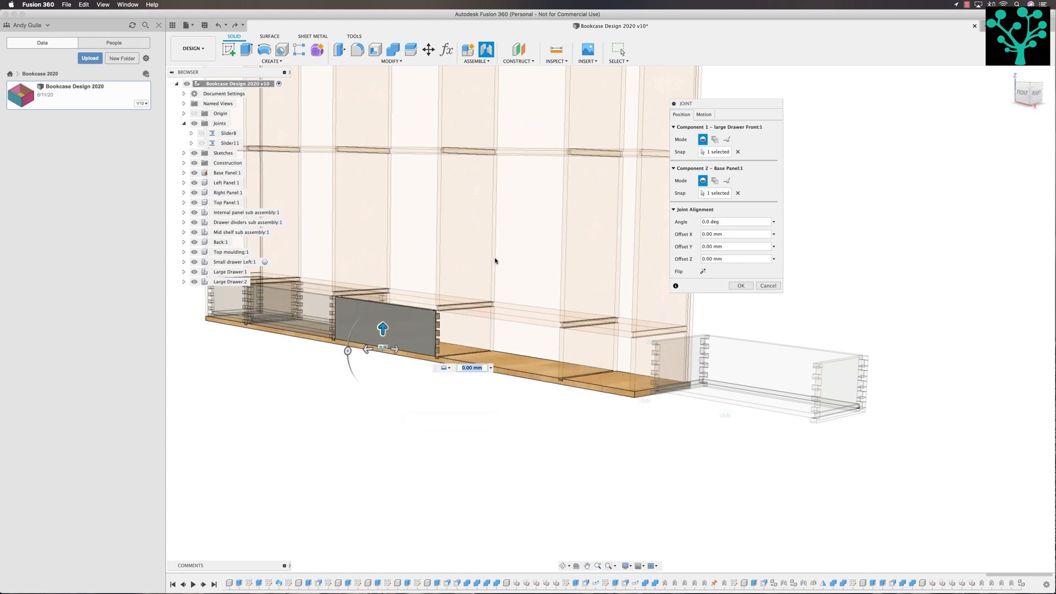
# Set the joint to Slider along the Y axis and preview its motion with Animate.
pyautogui.click(704, 114)
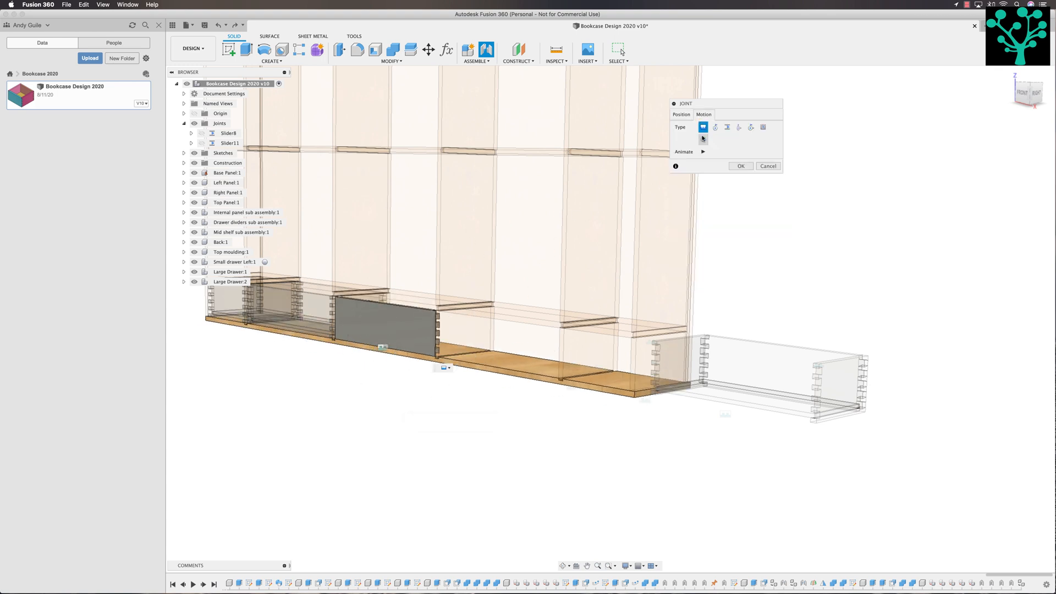
pyautogui.moveTo(703, 127)
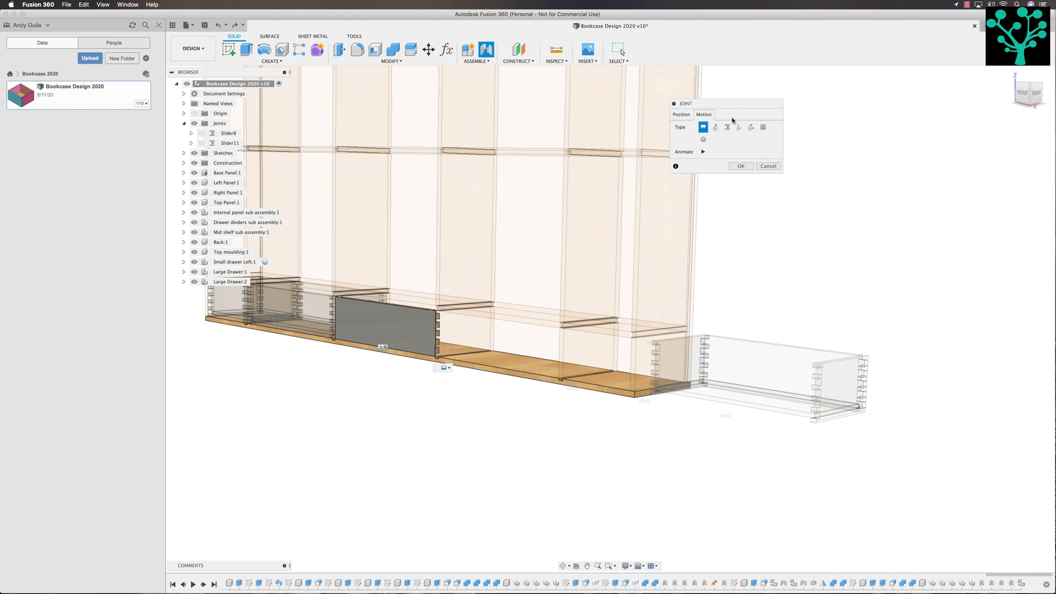
pyautogui.click(728, 127)
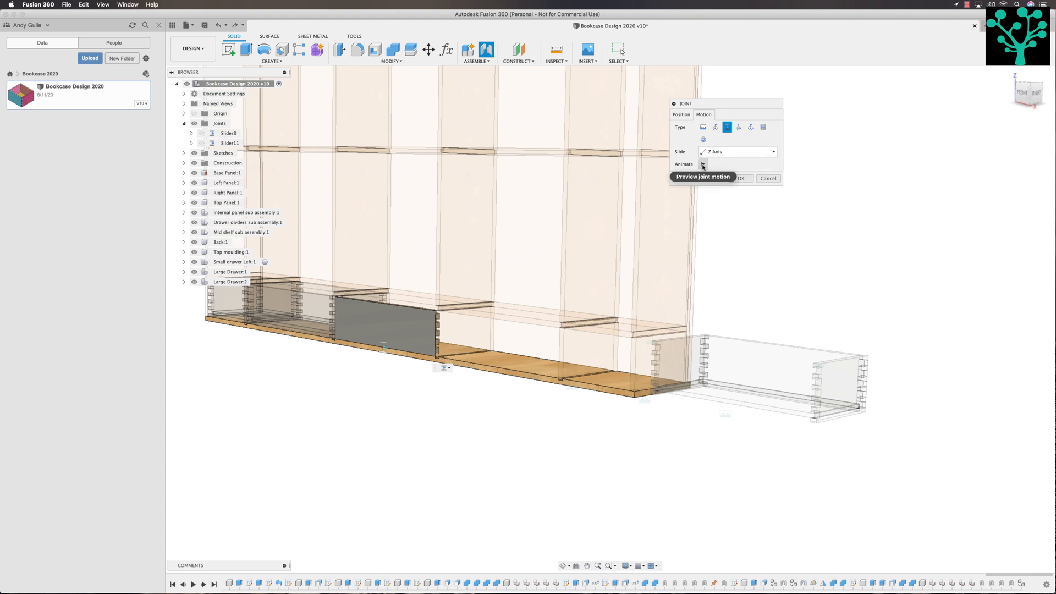
pyautogui.click(703, 164)
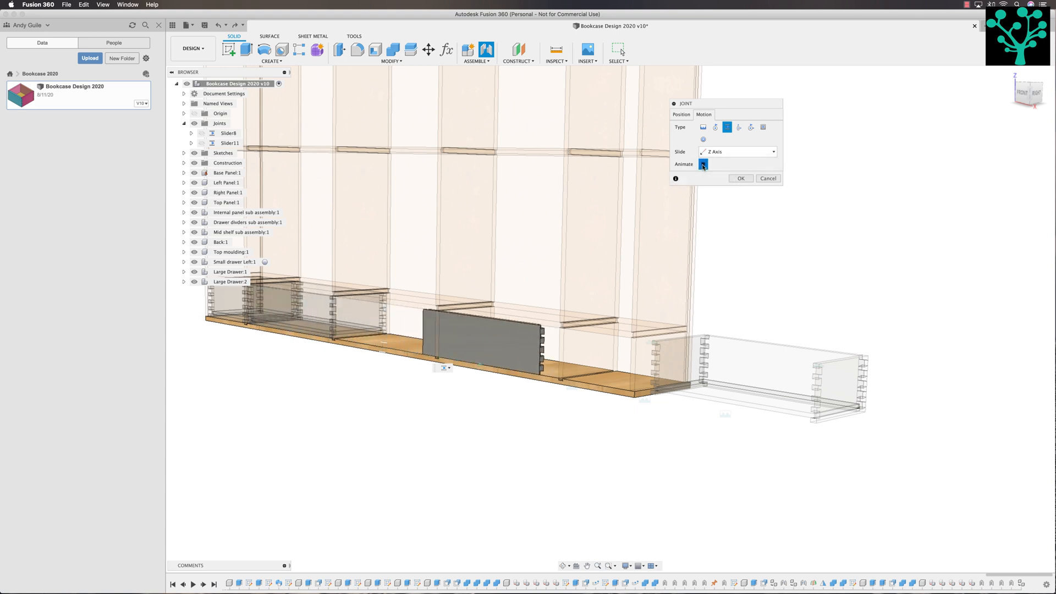
pyautogui.click(702, 163)
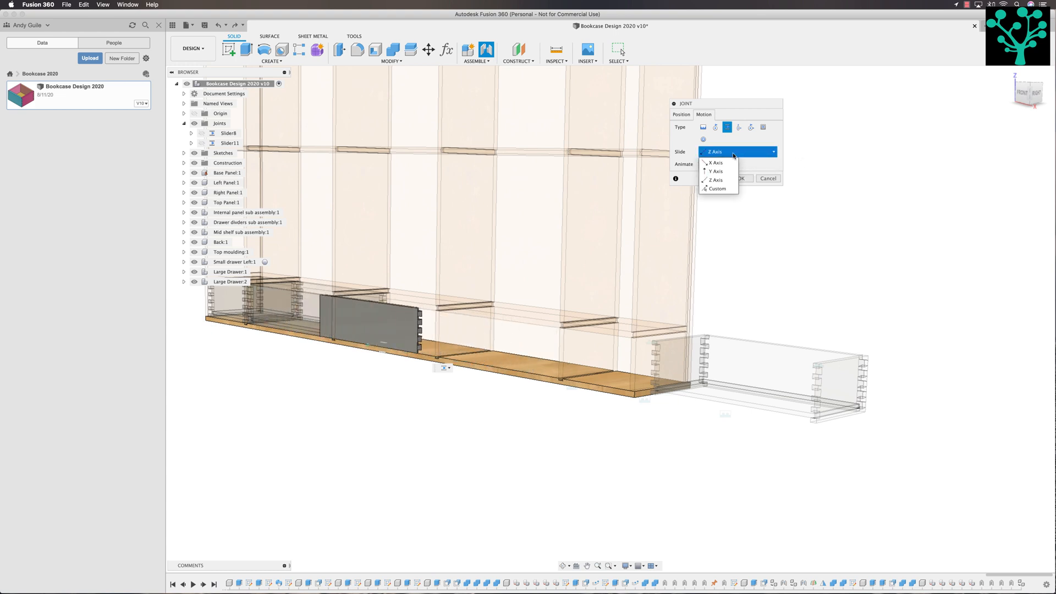
pyautogui.click(716, 163)
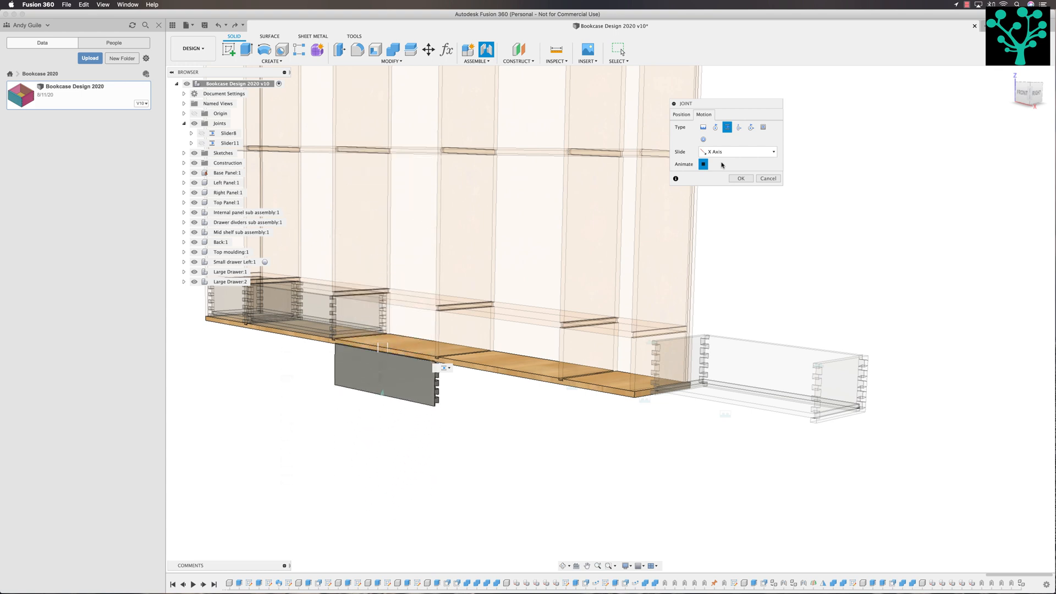
pyautogui.click(737, 152)
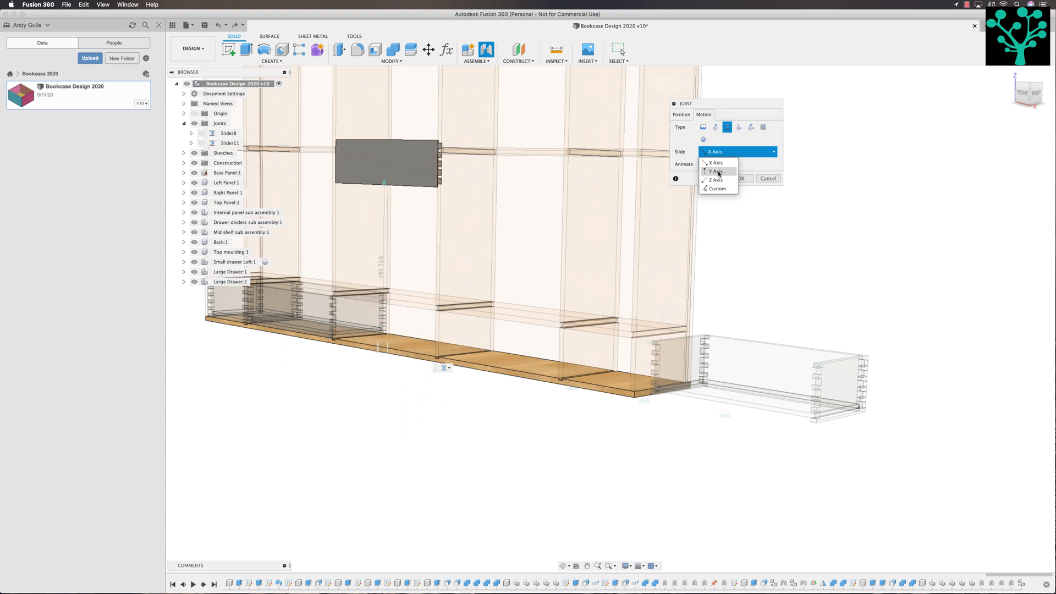
pyautogui.click(715, 180)
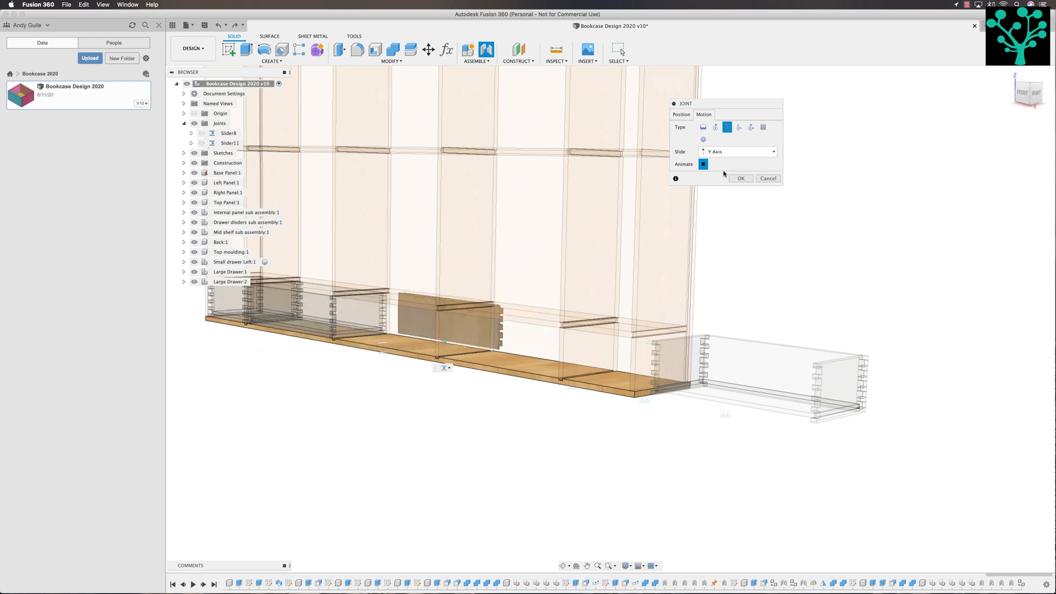
pyautogui.click(681, 115)
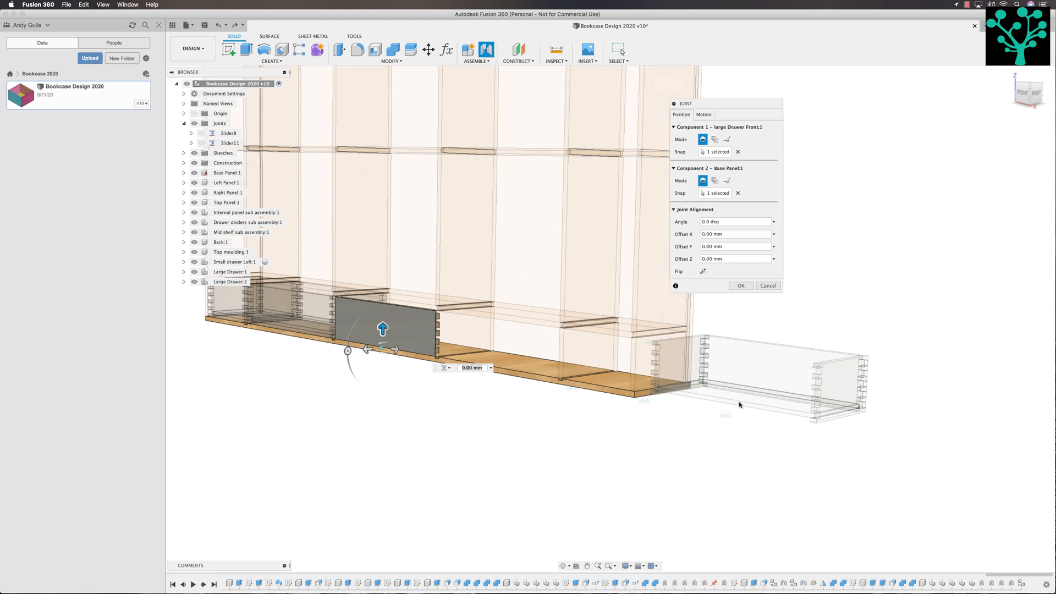
pyautogui.moveTo(752, 408)
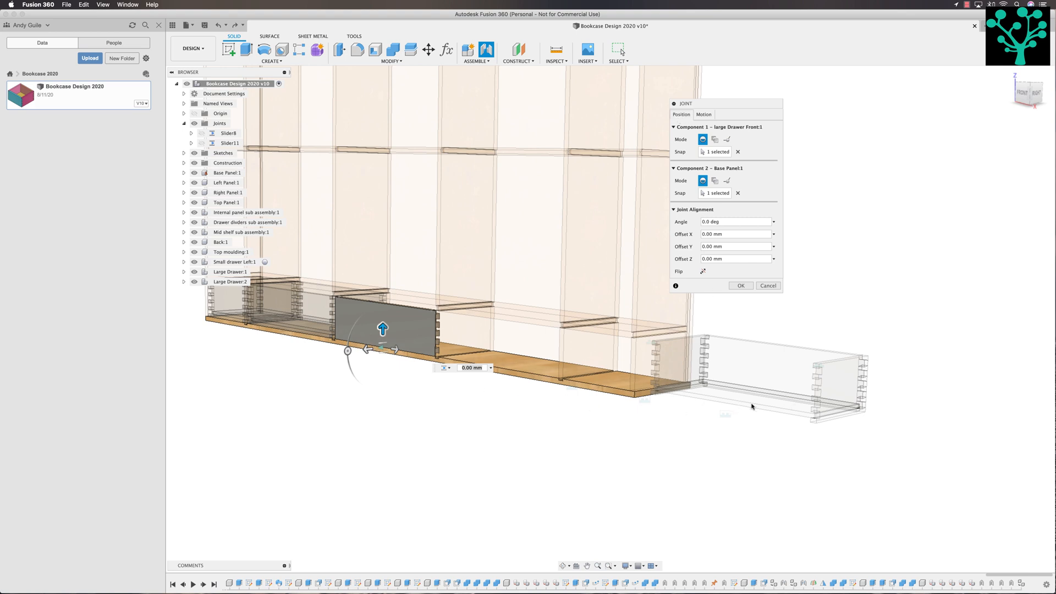
pyautogui.click(704, 114)
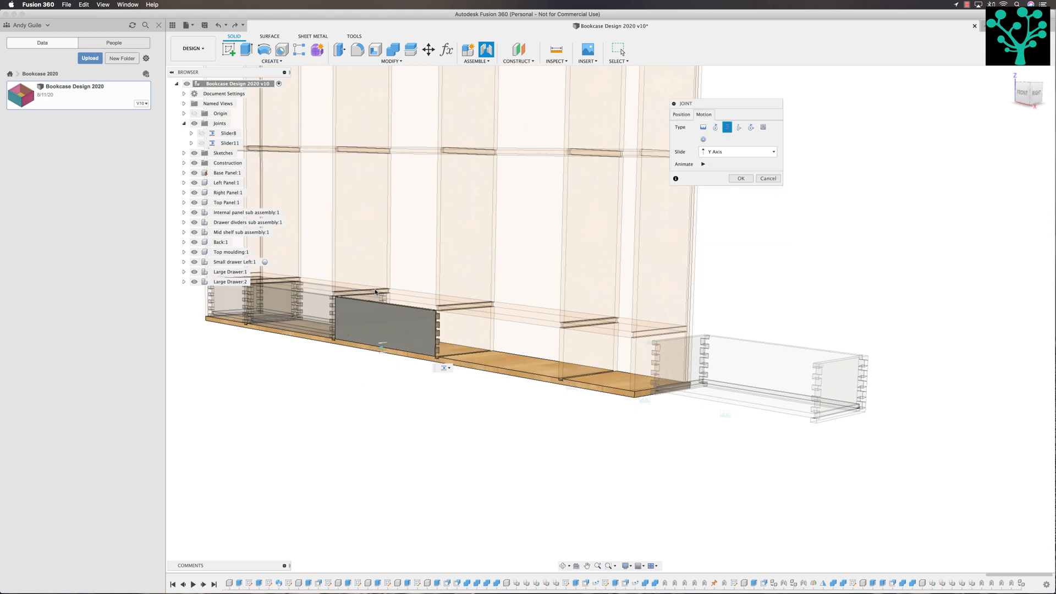
pyautogui.moveTo(850, 217)
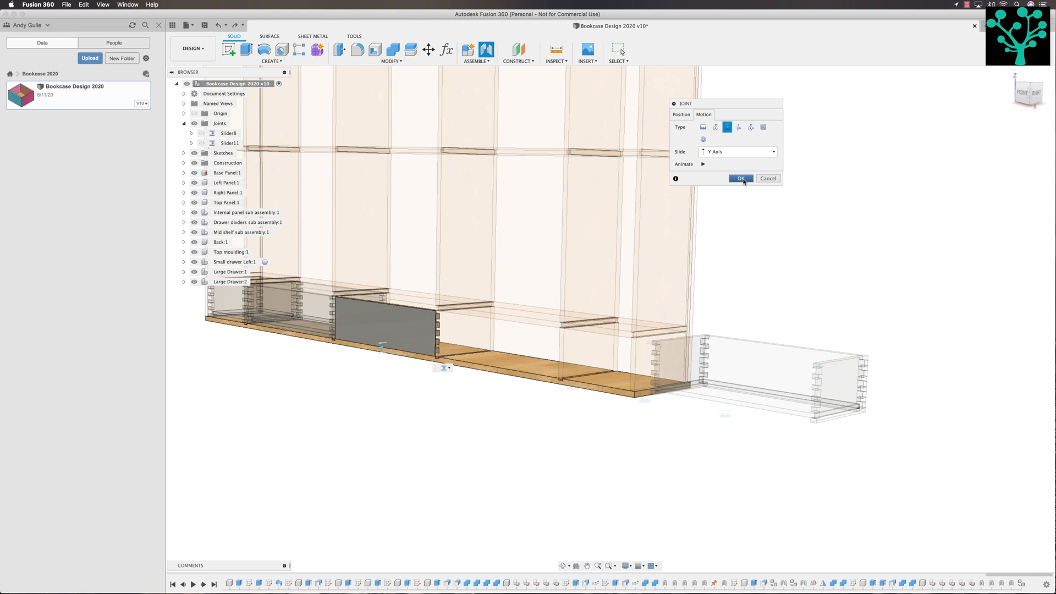
# Finish Slider12, then paste a third large drawer 2250 mm right of the bookcase.
pyautogui.click(742, 178)
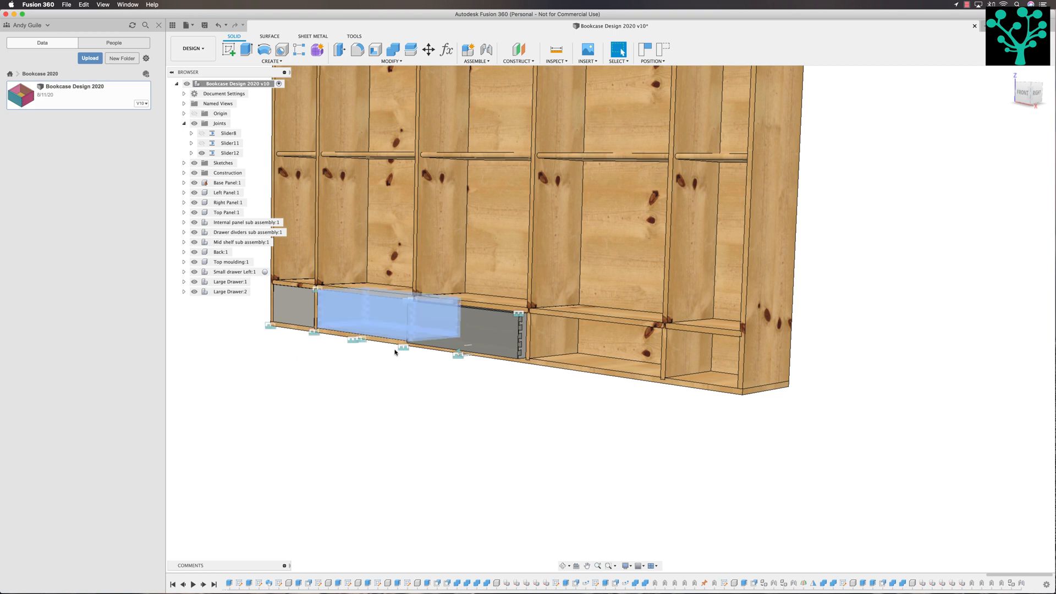
pyautogui.click(428, 49)
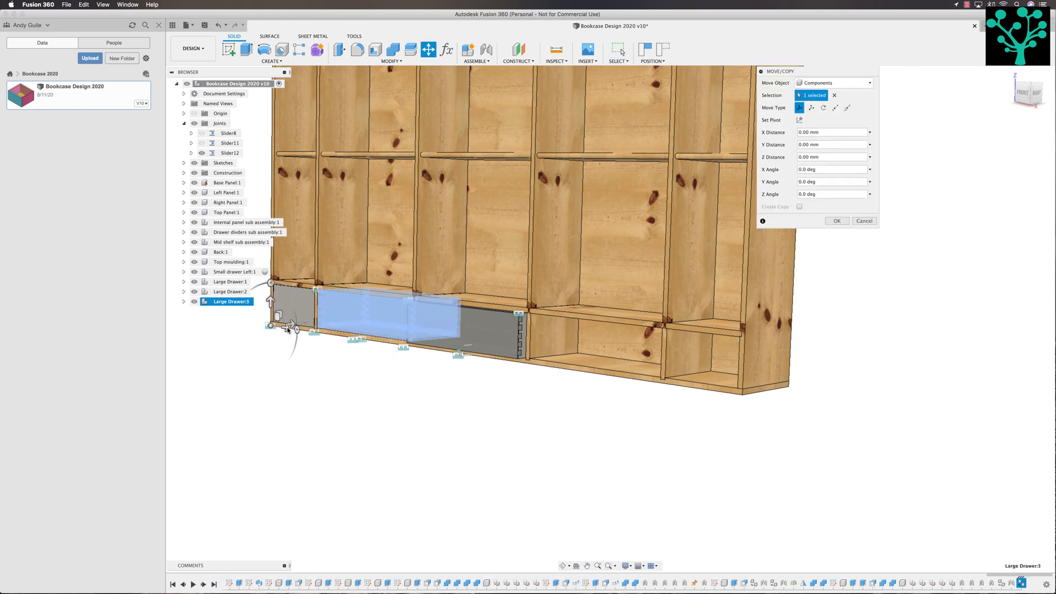
pyautogui.moveTo(290, 330); pyautogui.dragTo(634, 379)
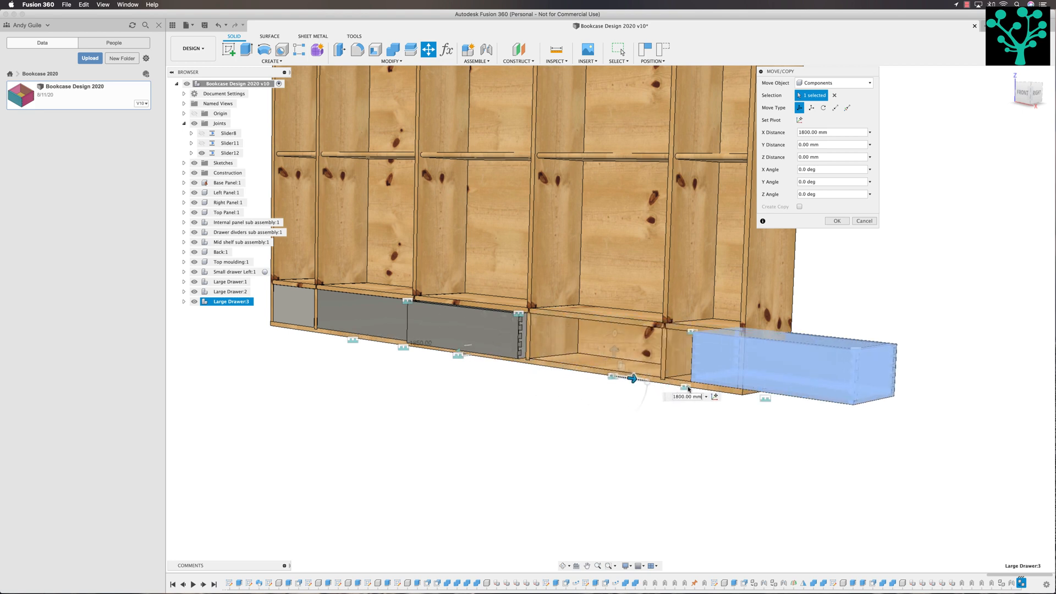
pyautogui.moveTo(632, 379); pyautogui.dragTo(727, 391)
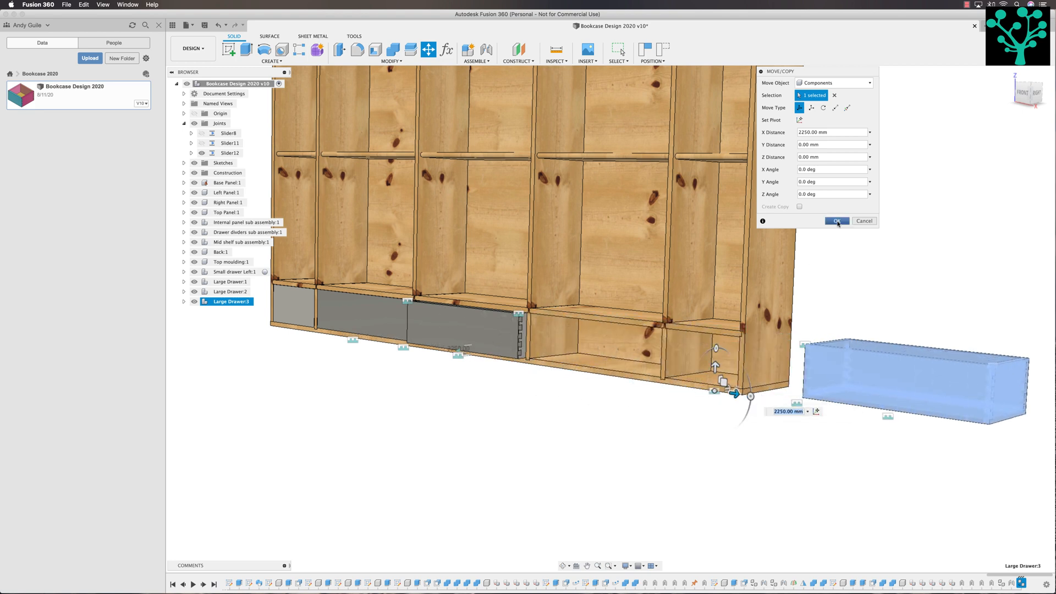
pyautogui.click(837, 221)
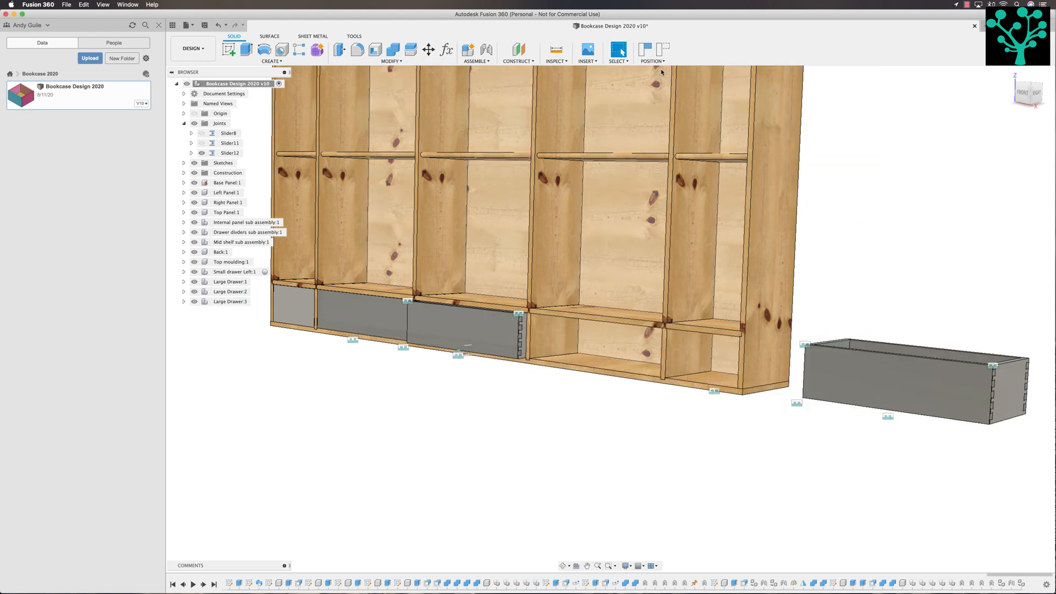
# Capture the moved drawers' current positions from the moved-components prompt.
pyautogui.click(476, 51)
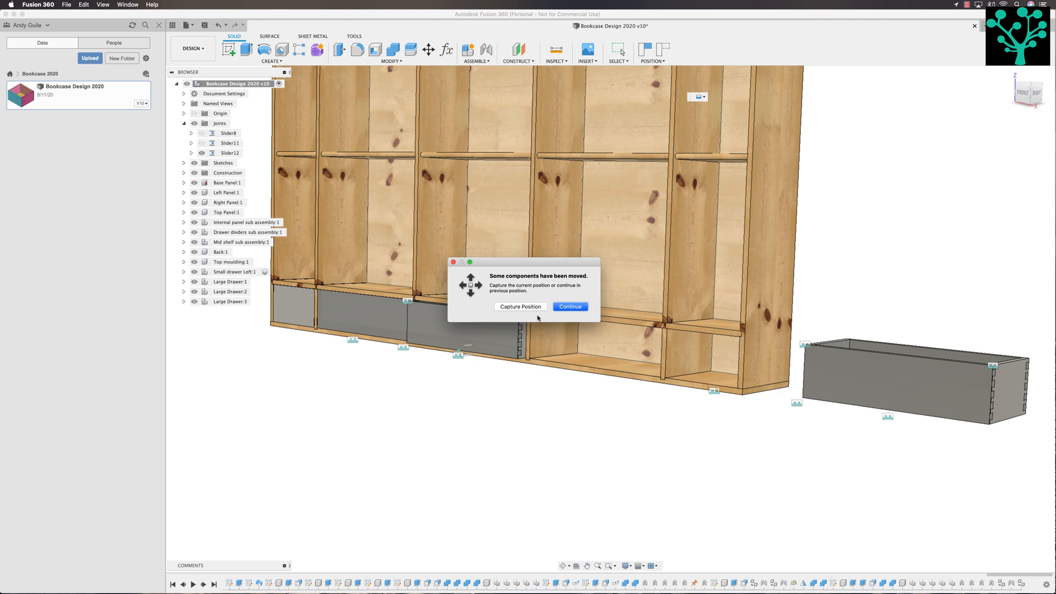
pyautogui.click(570, 307)
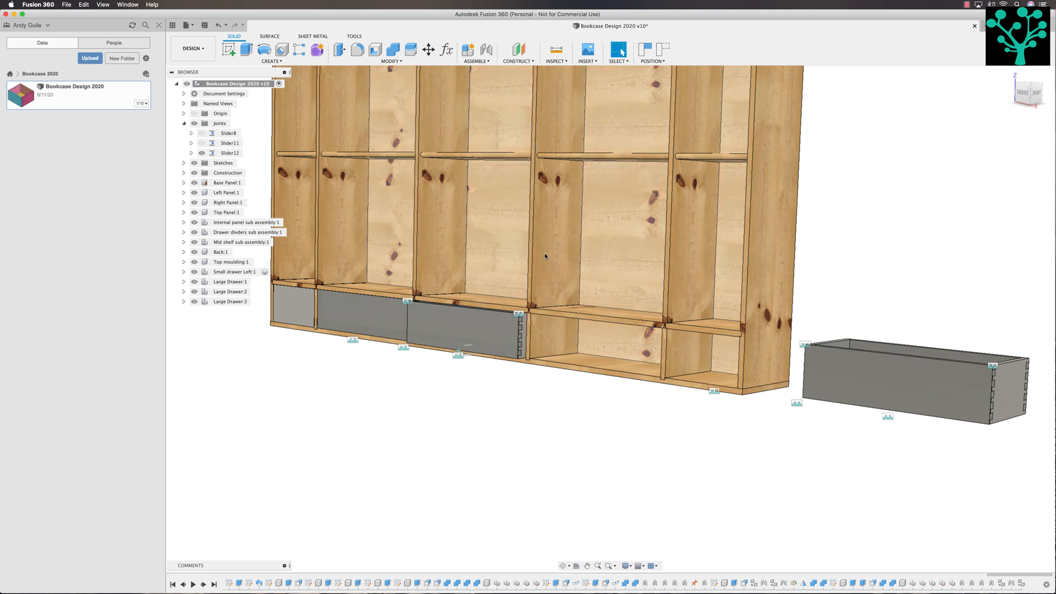
pyautogui.click(654, 60)
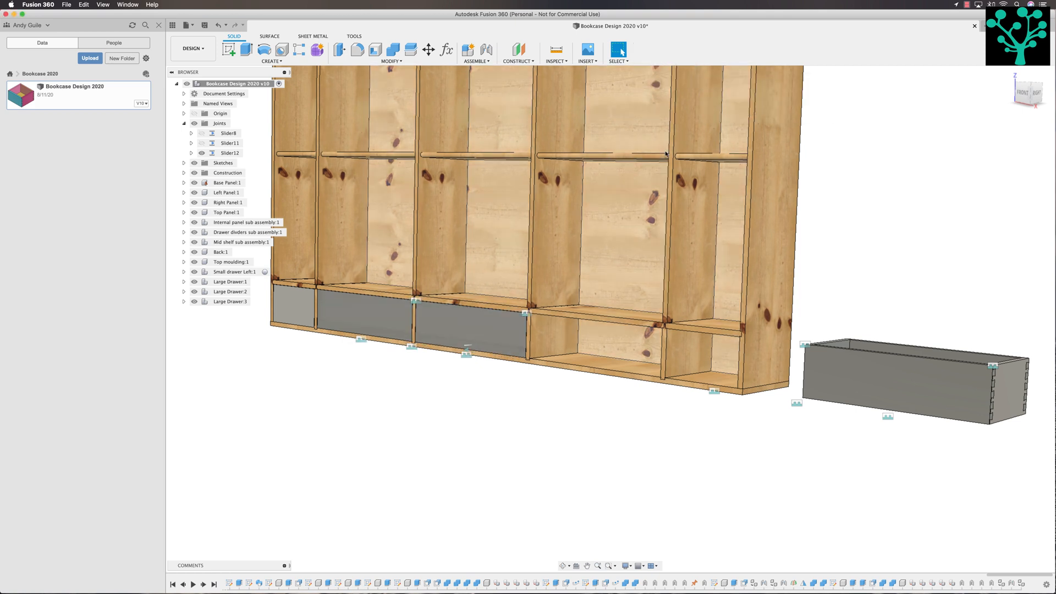
pyautogui.click(475, 61)
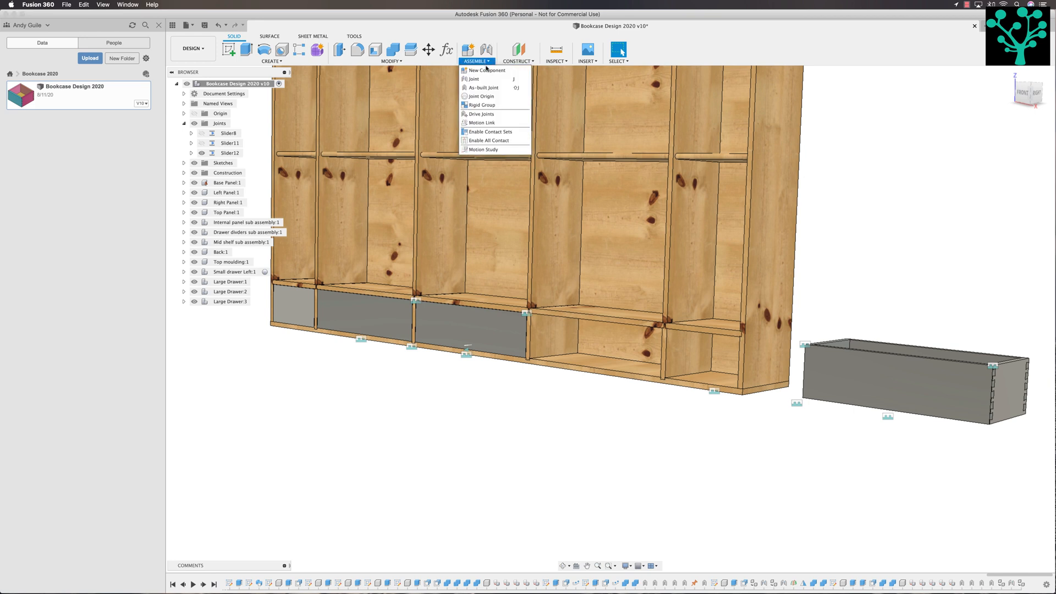
# Add Slider13, a Y-axis slider joint between another large drawer front and the base panel.
pyautogui.click(470, 79)
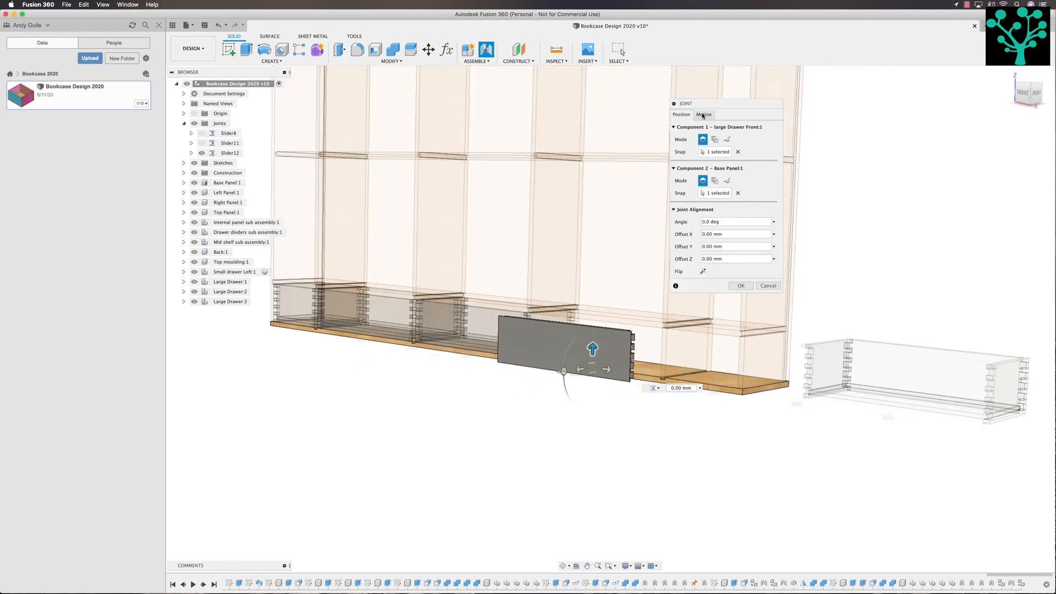
pyautogui.click(704, 115)
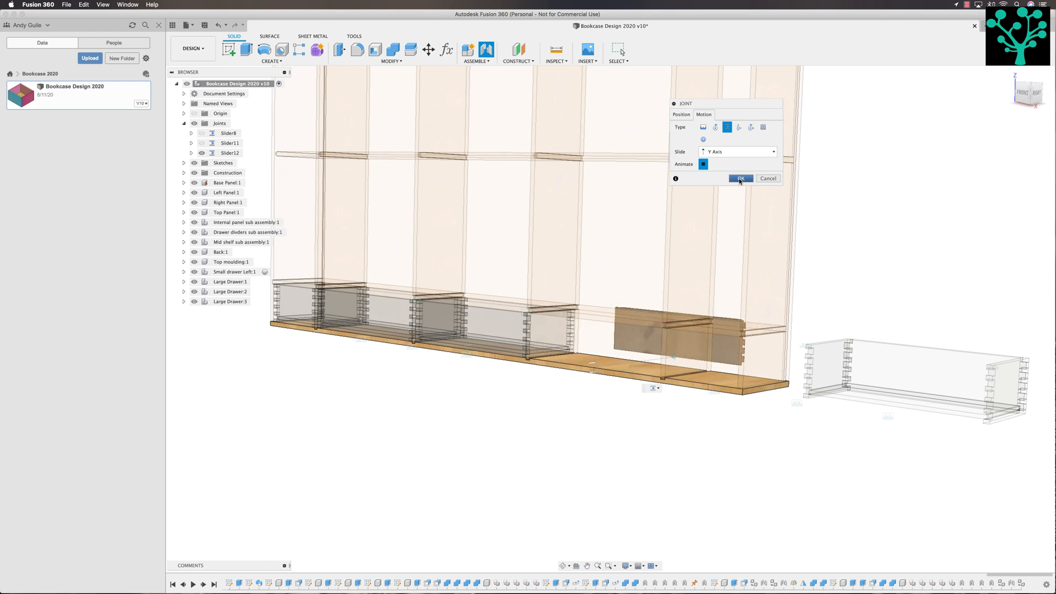
pyautogui.click(741, 179)
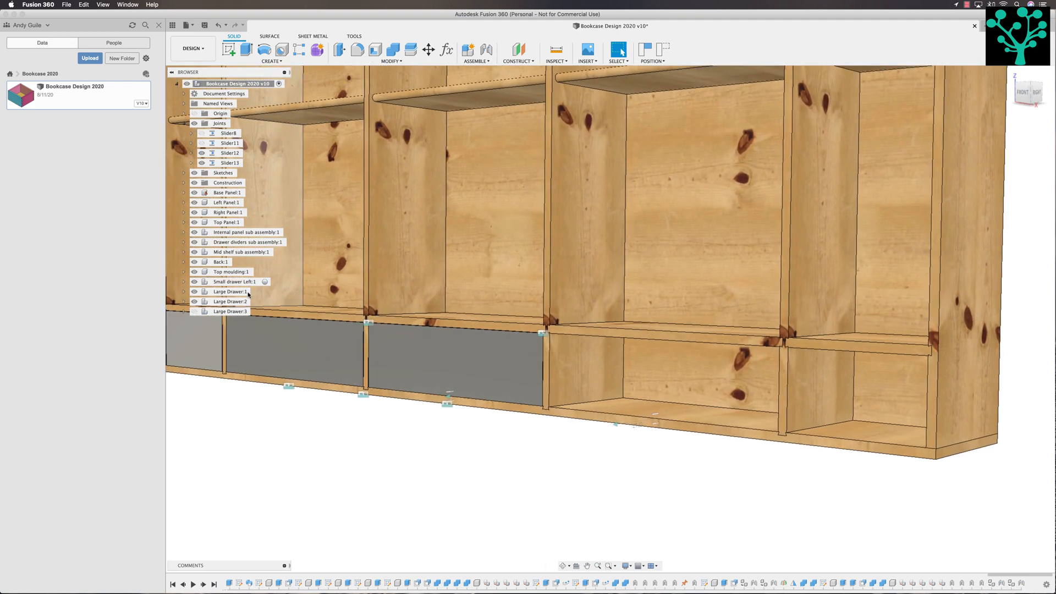
# Expand Large Drawer:3 in the browser and hide Large Drawer:2 and Large Drawer:3.
pyautogui.click(183, 311)
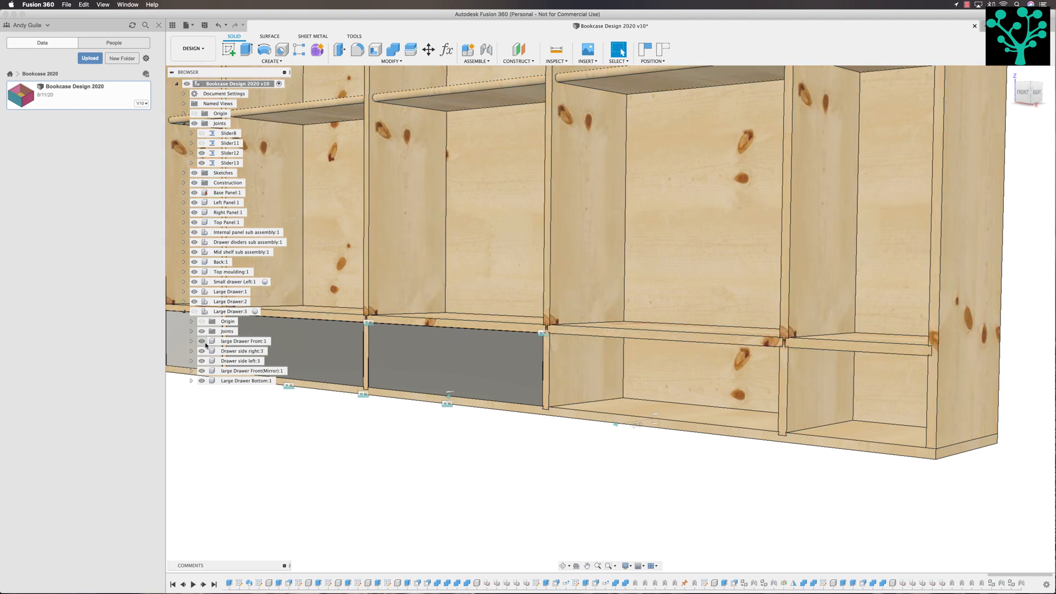
pyautogui.click(191, 332)
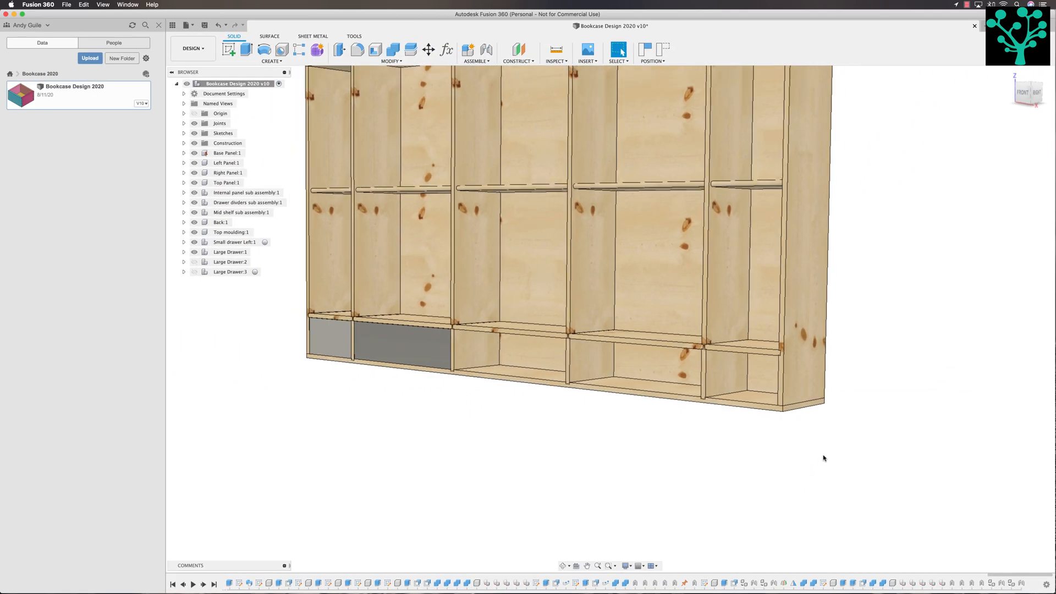
# Paste a new copy of Small drawer Left:1 and move it 2650 mm along X.
pyautogui.click(234, 242)
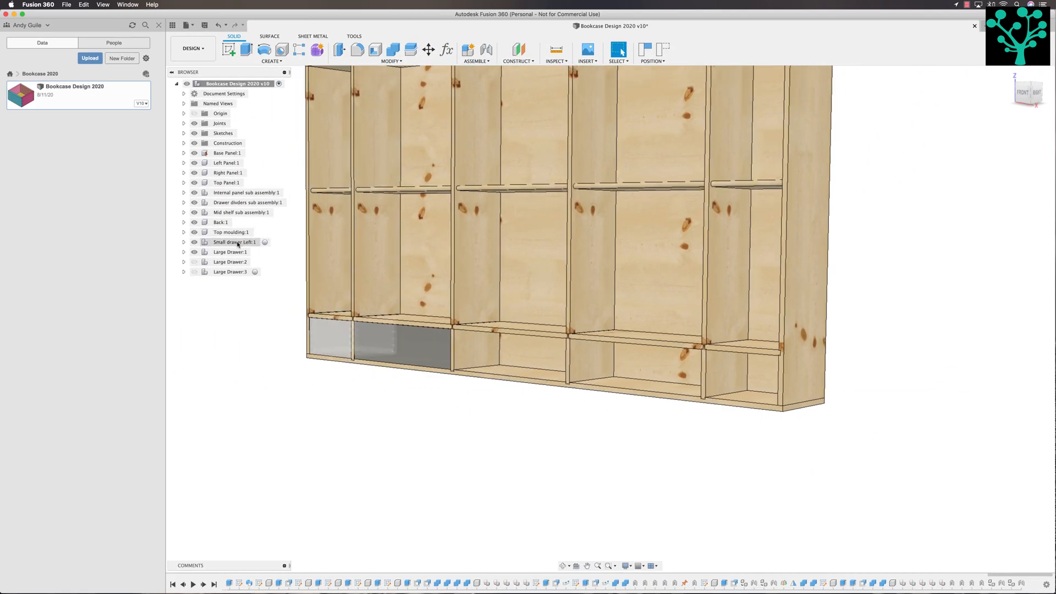
pyautogui.rightClick(235, 242)
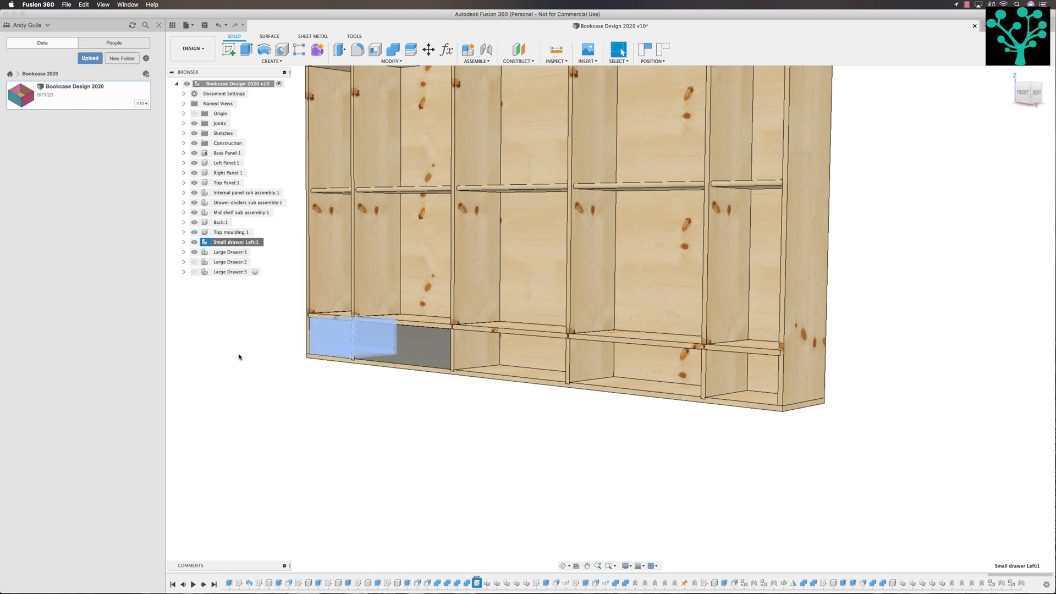
pyautogui.rightClick(240, 358)
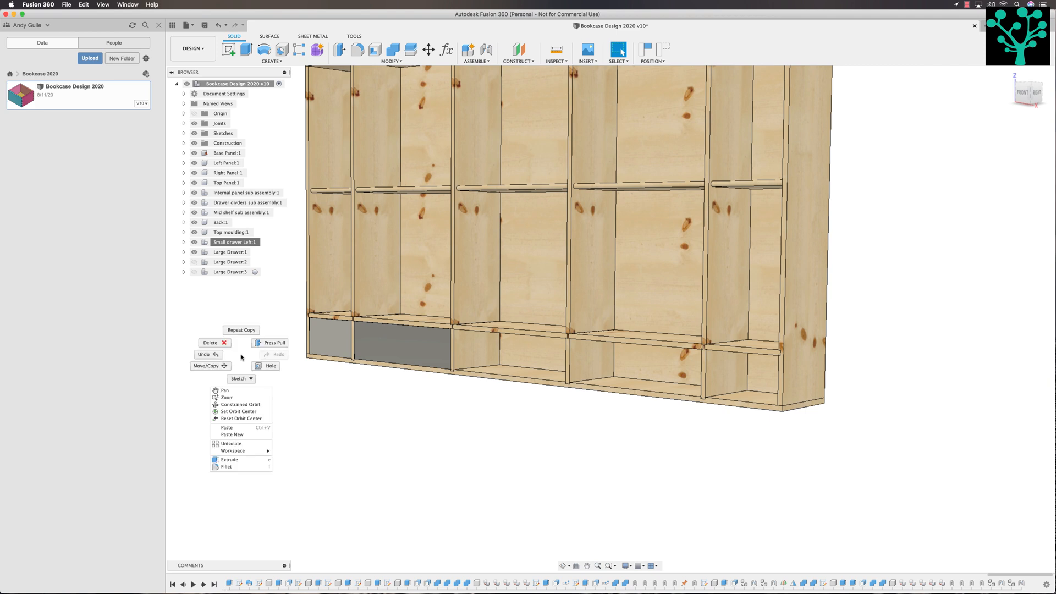
pyautogui.click(239, 431)
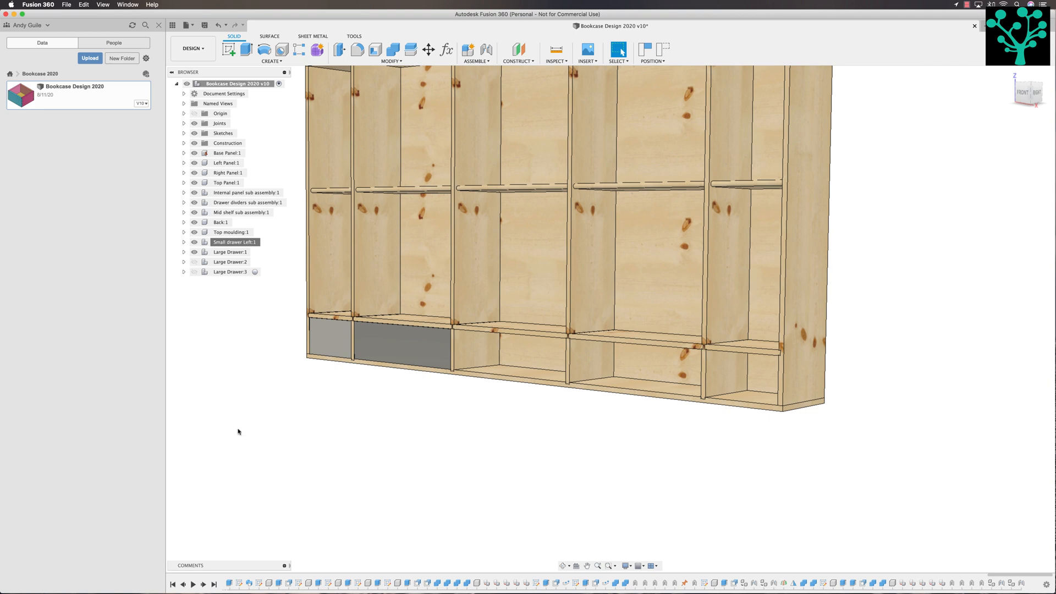
pyautogui.click(428, 51)
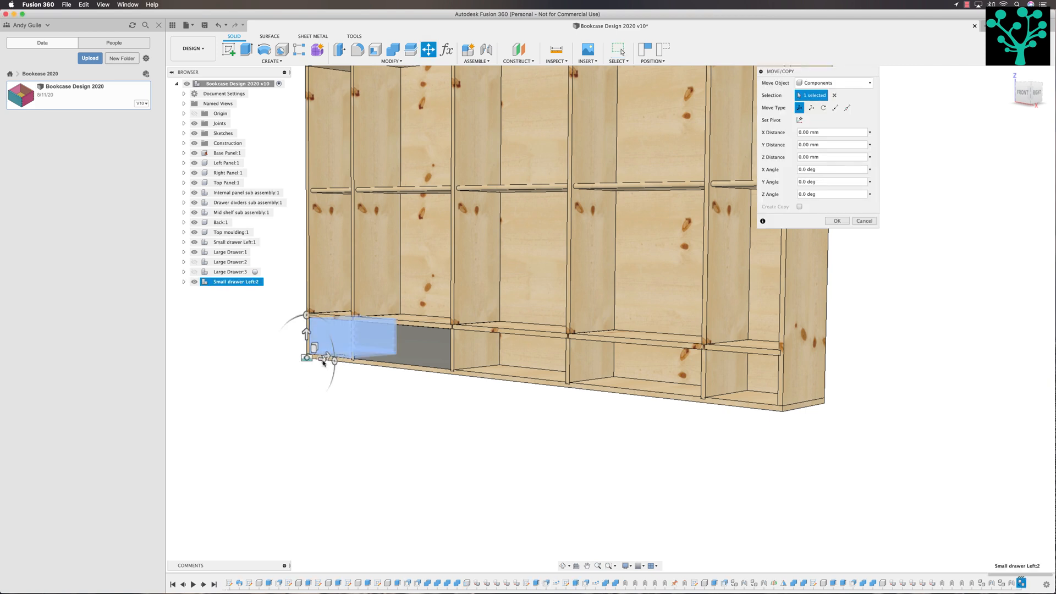
pyautogui.moveTo(309, 358); pyautogui.dragTo(832, 416)
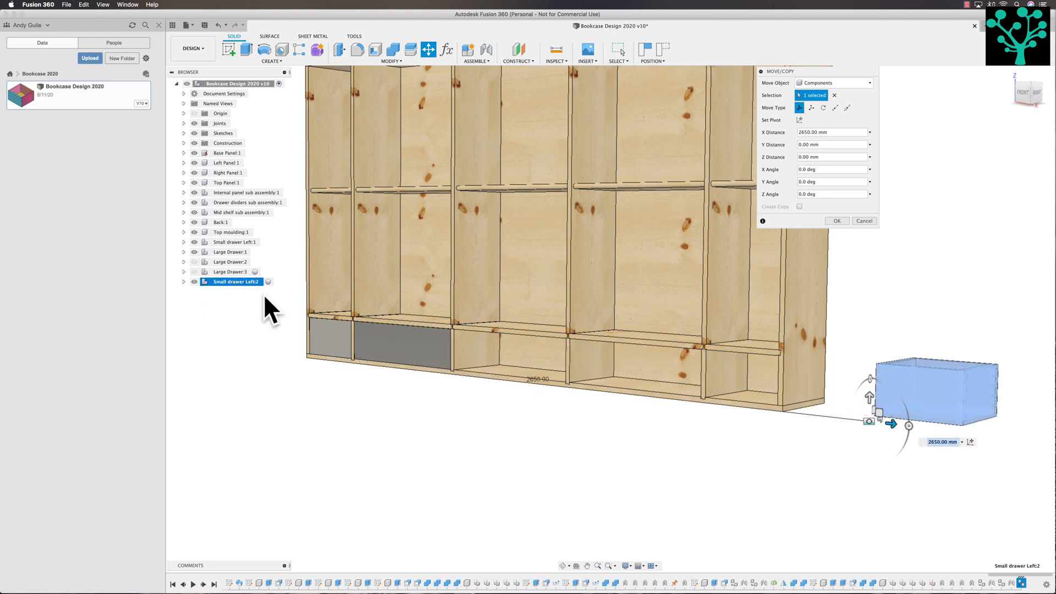
pyautogui.click(838, 220)
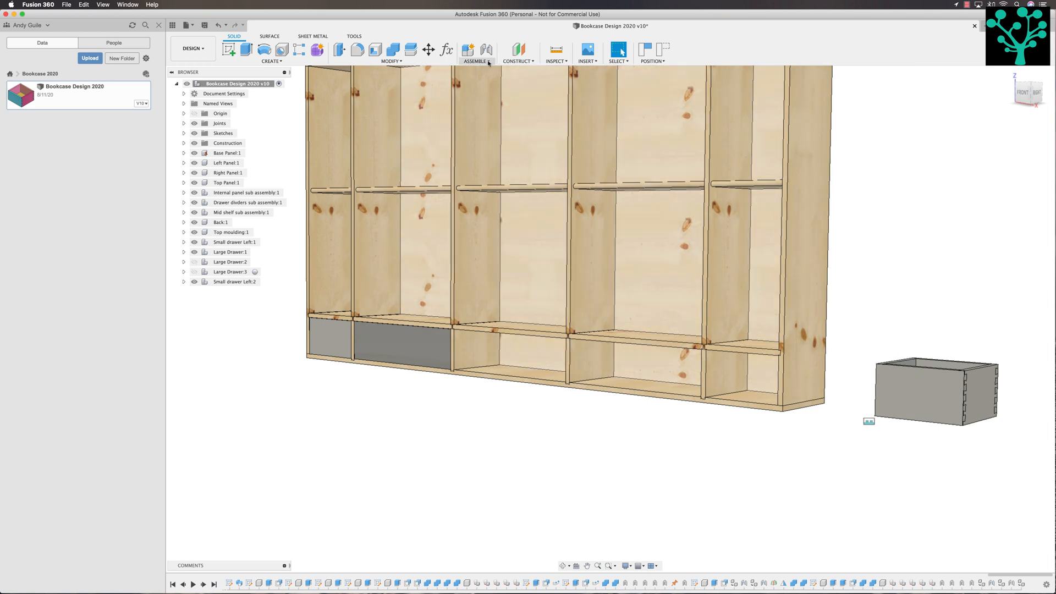
# Continue past the moved-components prompt without capturing the drawers' positions.
pyautogui.click(477, 61)
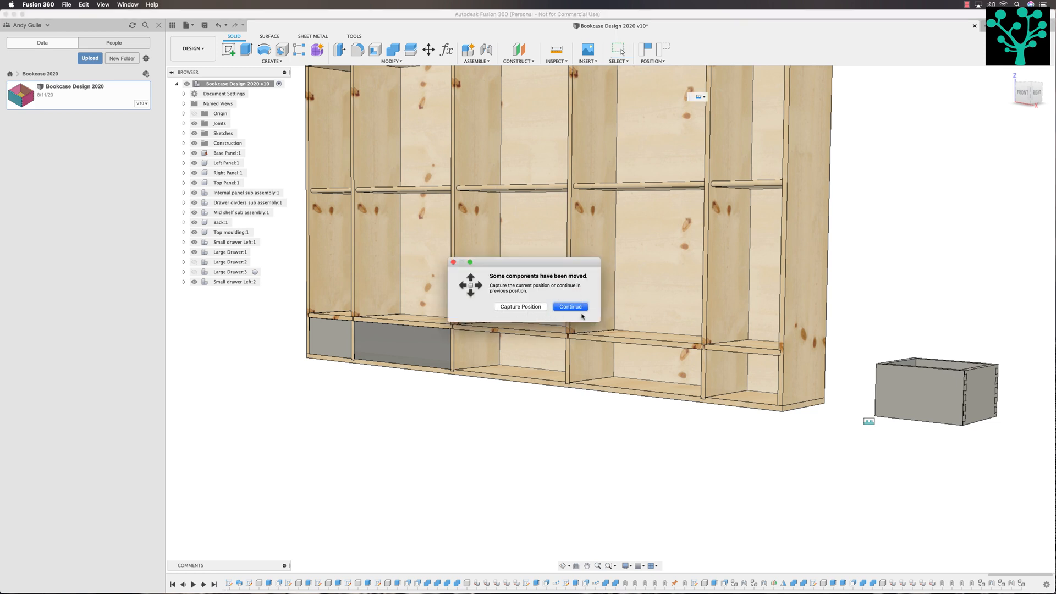
pyautogui.click(570, 307)
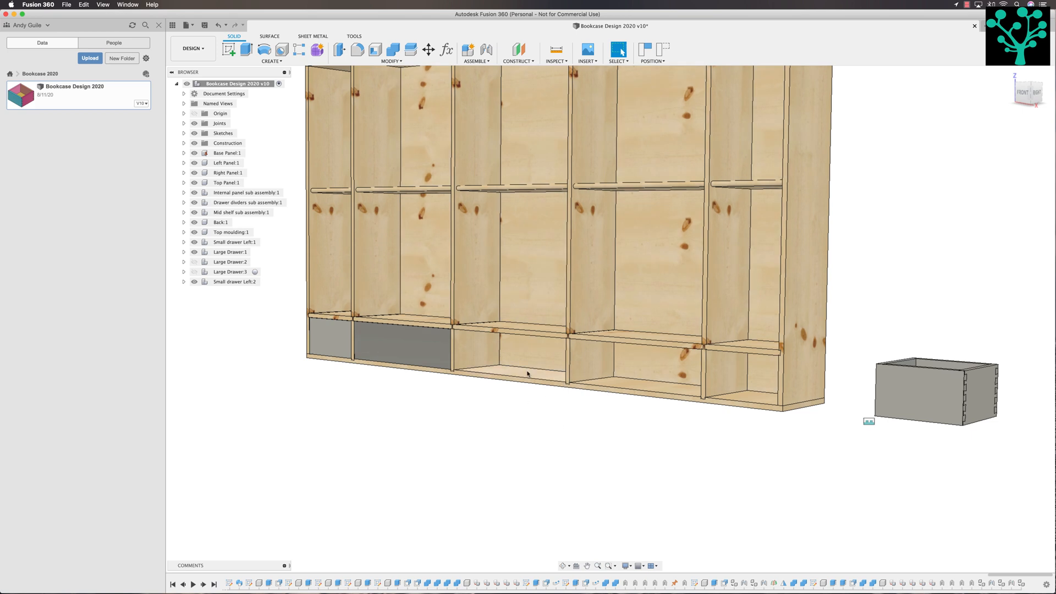
pyautogui.moveTo(596, 400)
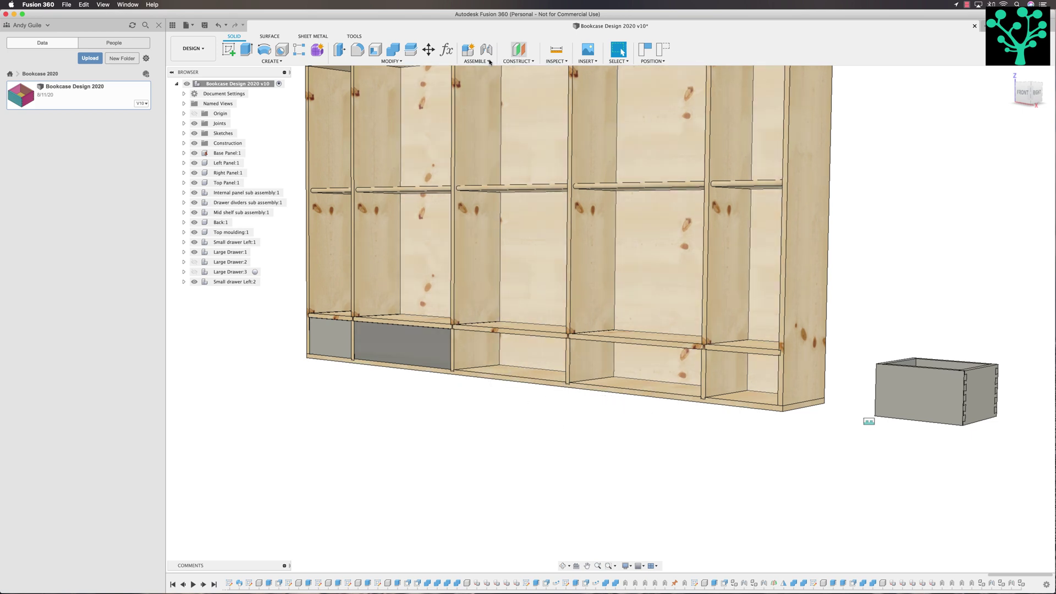
pyautogui.moveTo(487, 52)
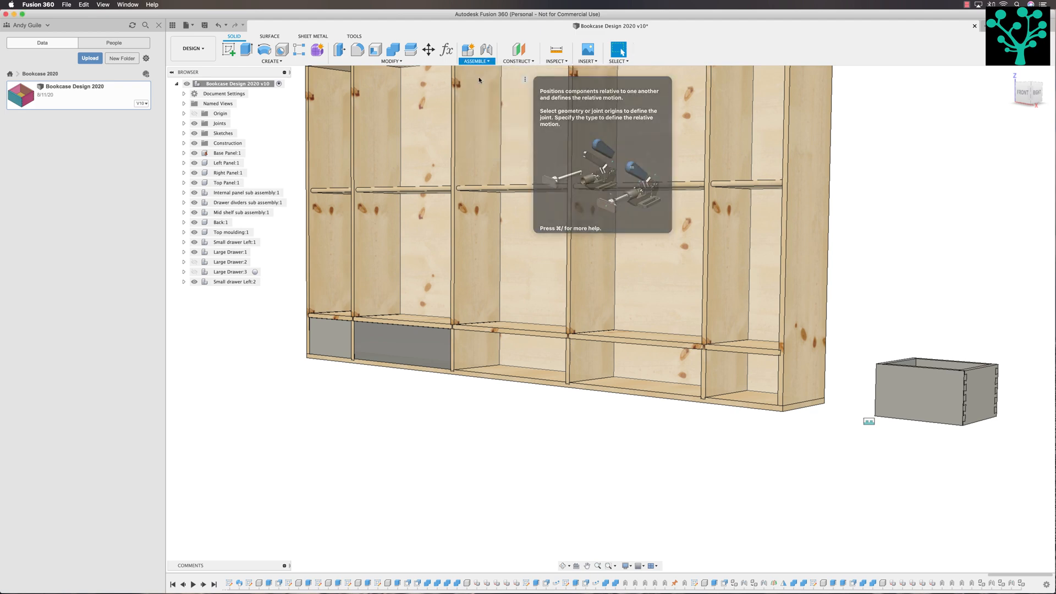
# Joint the Small drawer Left:2 front to the Base Panel in the bottom-right bay.
pyautogui.click(477, 50)
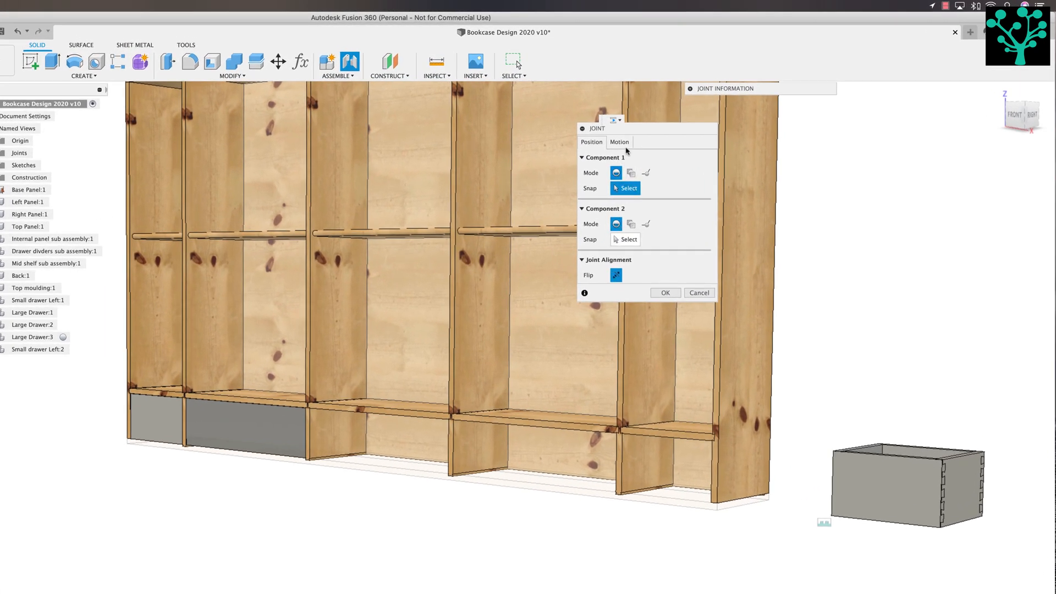
pyautogui.click(591, 142)
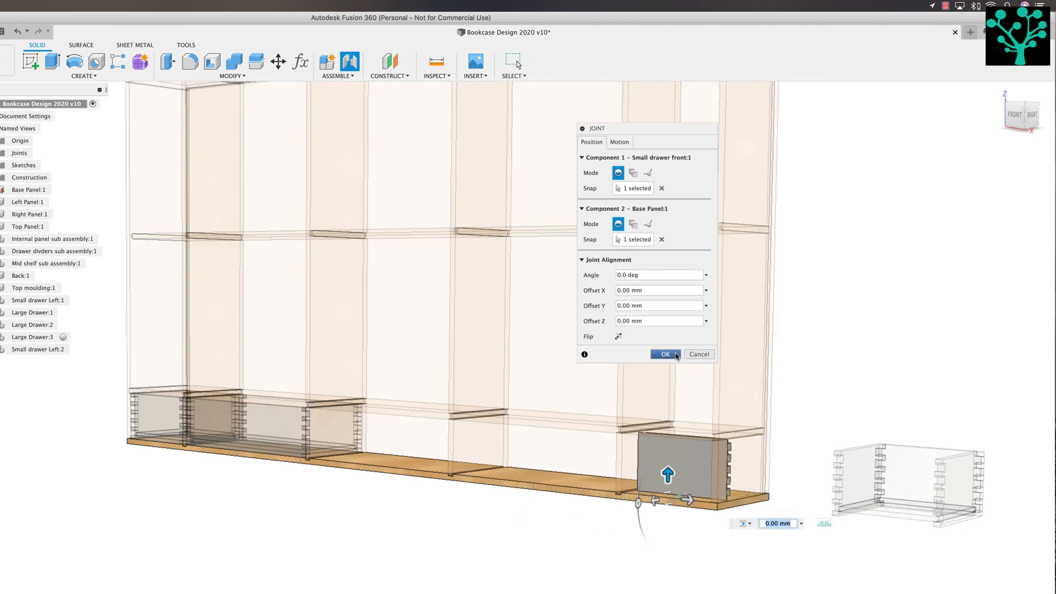
pyautogui.click(665, 354)
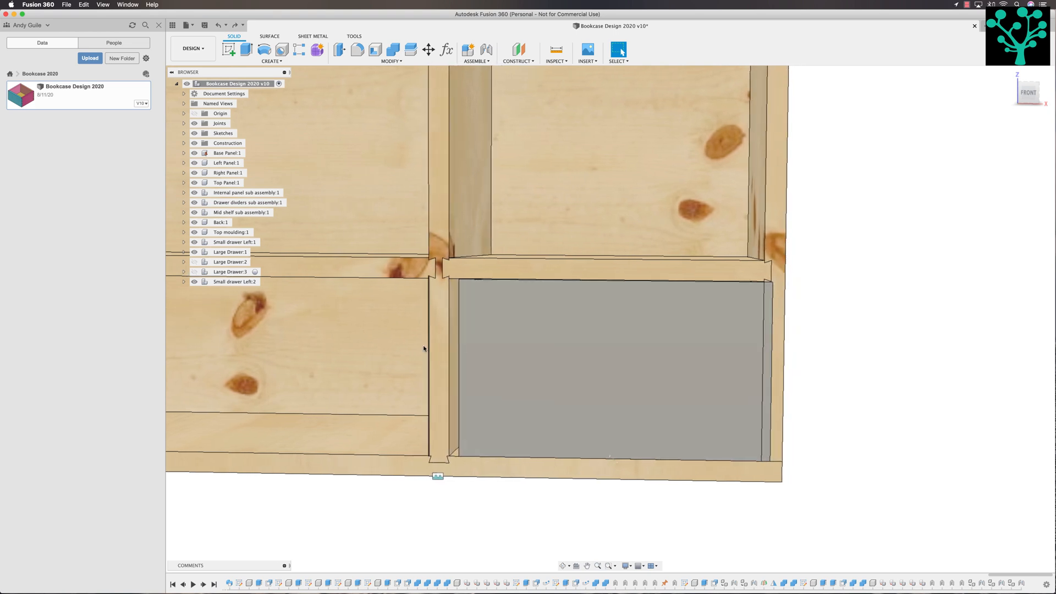
pyautogui.moveTo(494, 460)
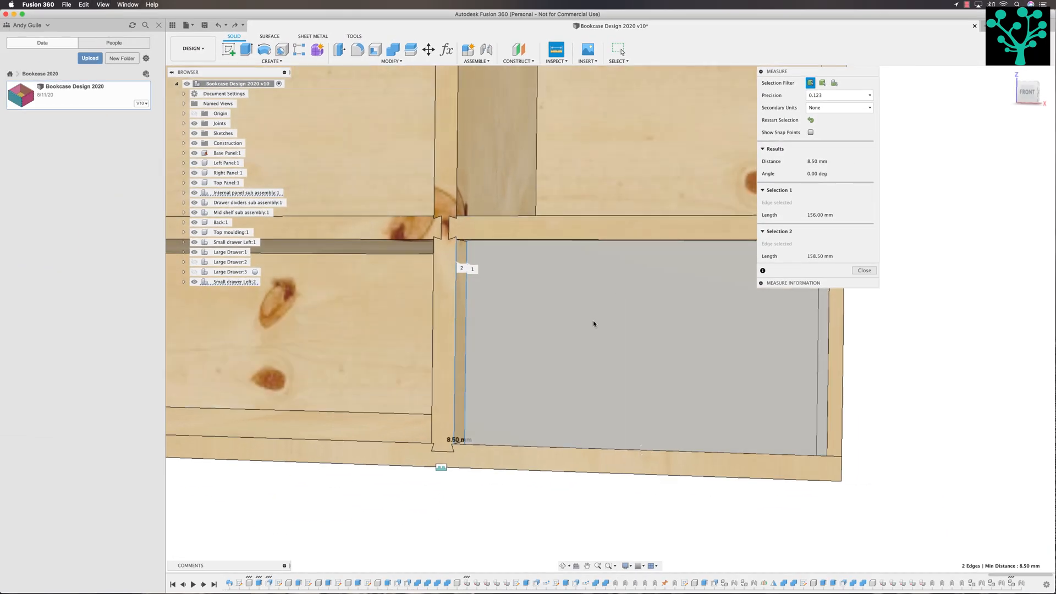
pyautogui.moveTo(457, 314)
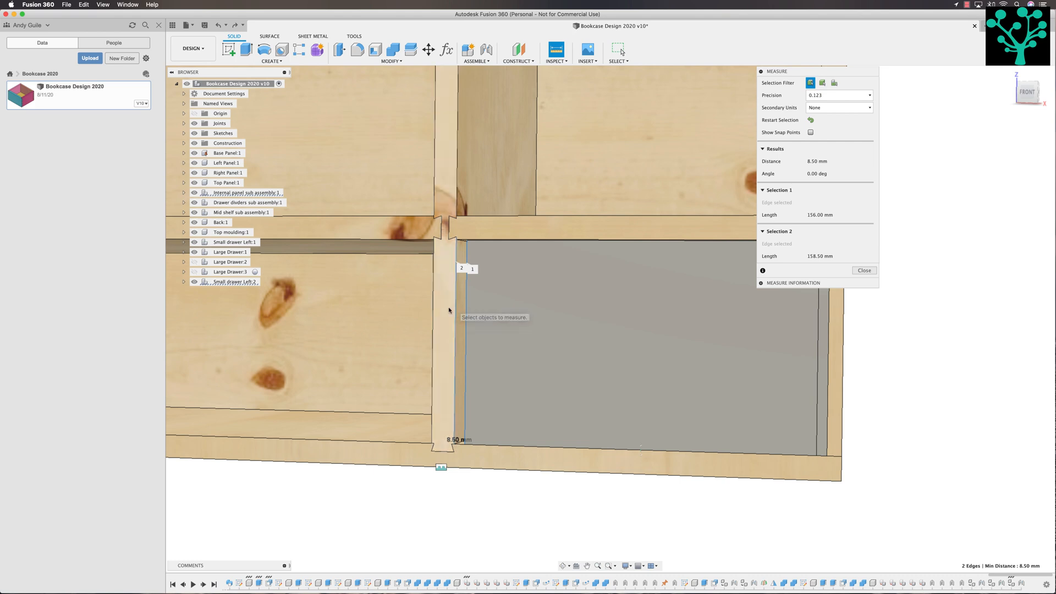
pyautogui.moveTo(440, 313)
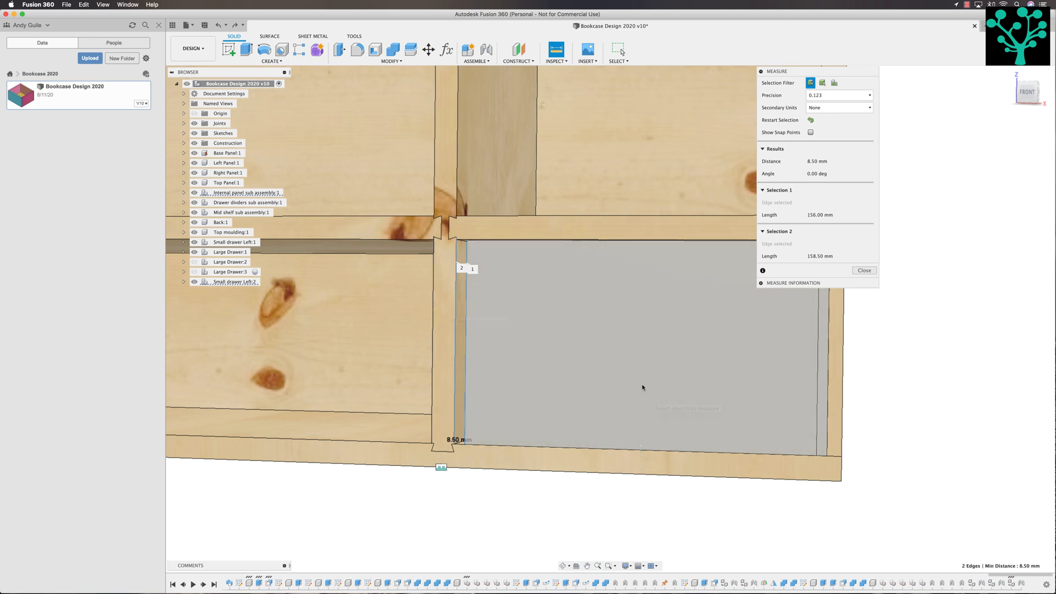
pyautogui.moveTo(795, 356)
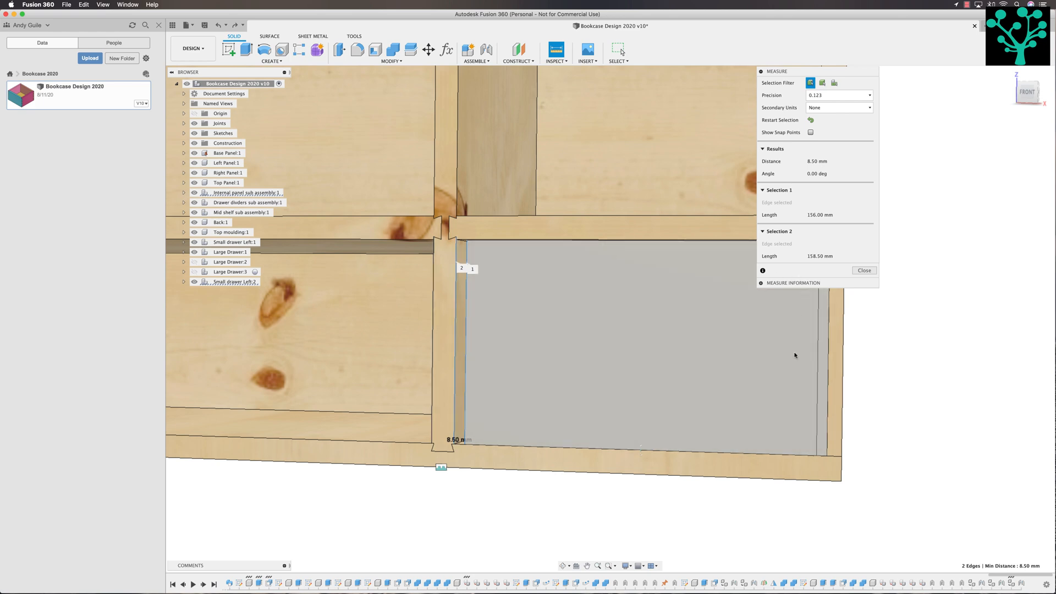
pyautogui.moveTo(602, 358)
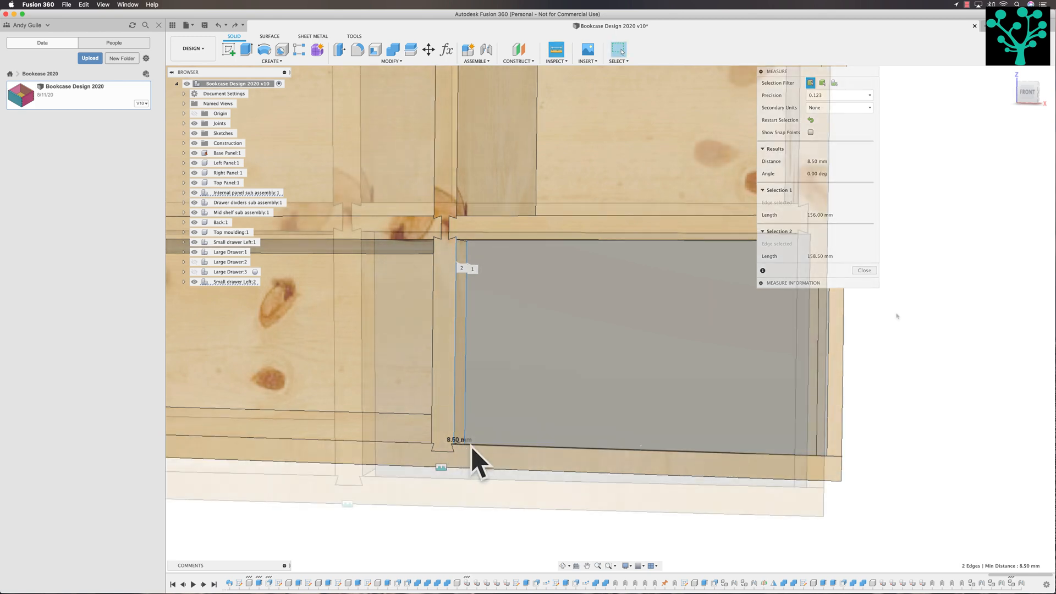
pyautogui.click(865, 271)
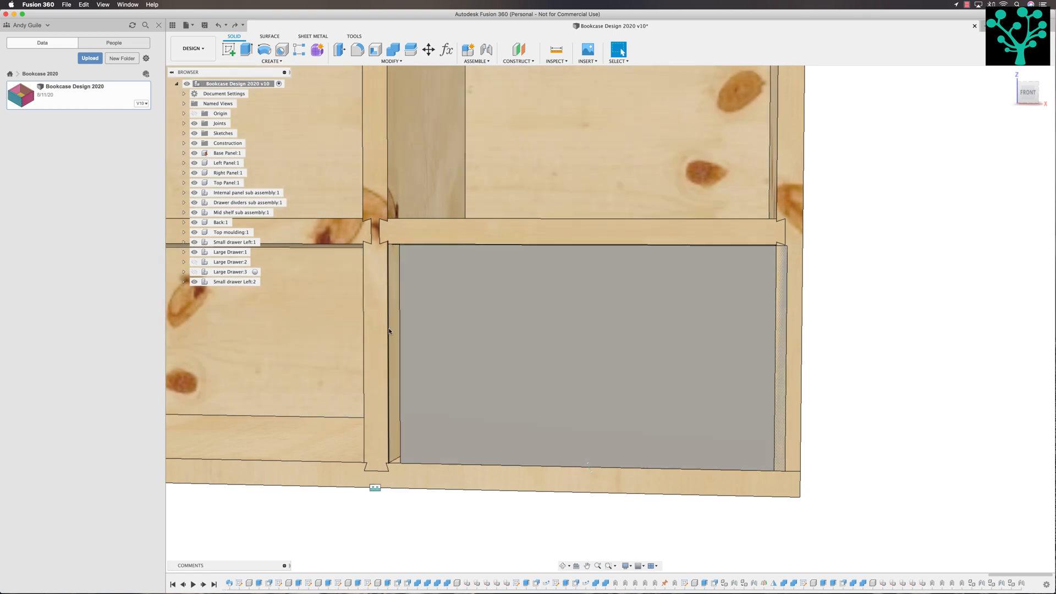
pyautogui.moveTo(547, 220)
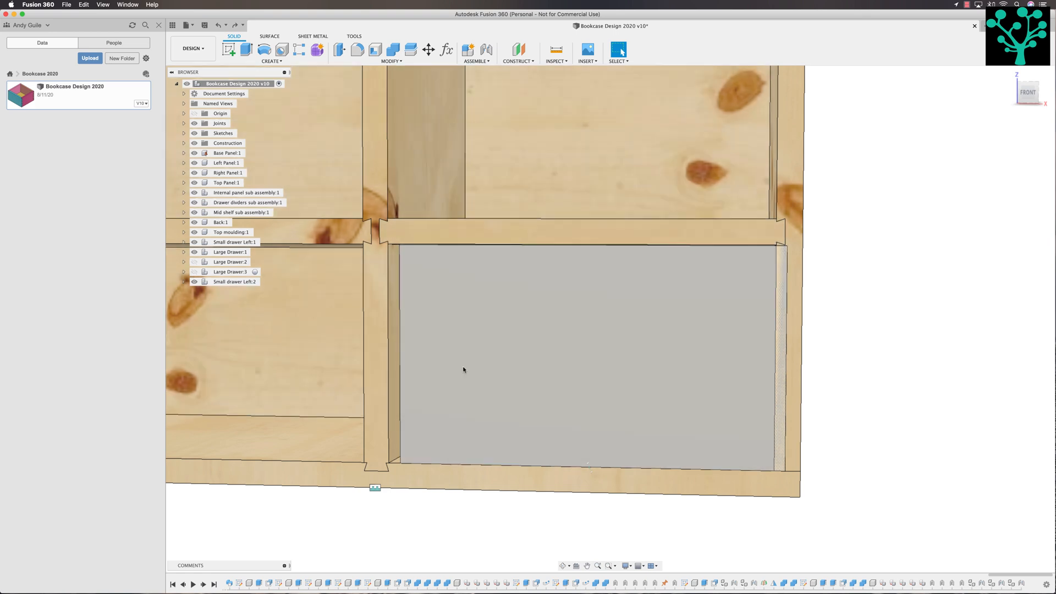
pyautogui.moveTo(651, 246)
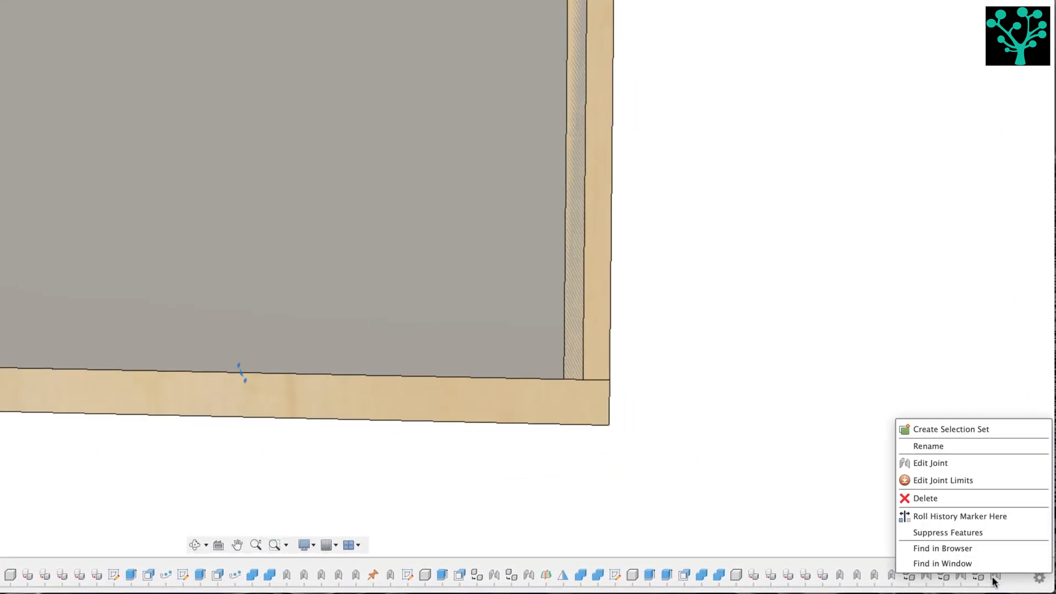
# Edit the small drawer joint's Offset Z to a Stockthickness expression, -(Stockthickness/2).
pyautogui.click(929, 463)
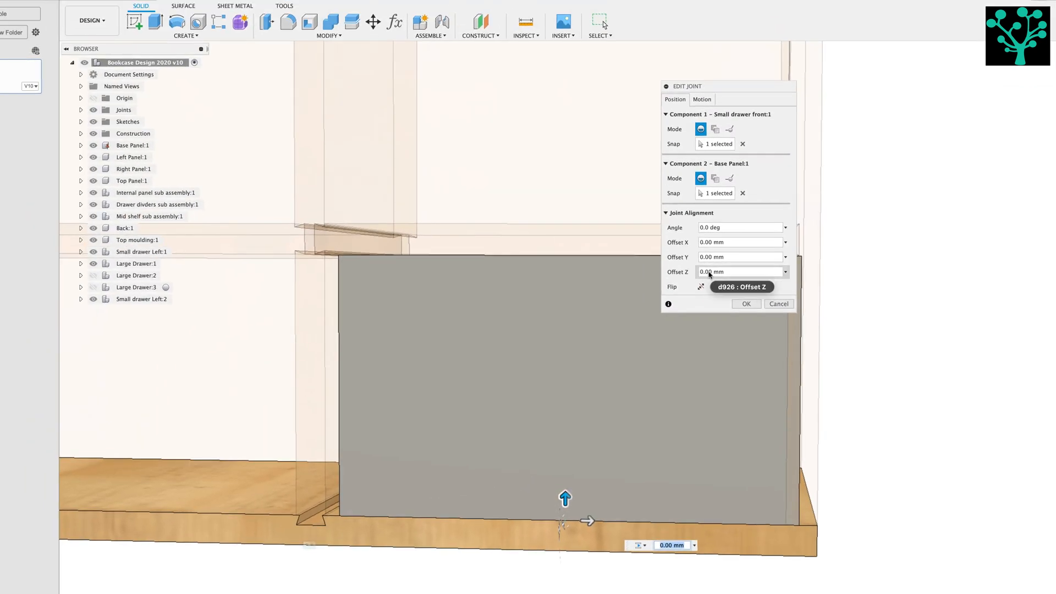
pyautogui.moveTo(594, 531)
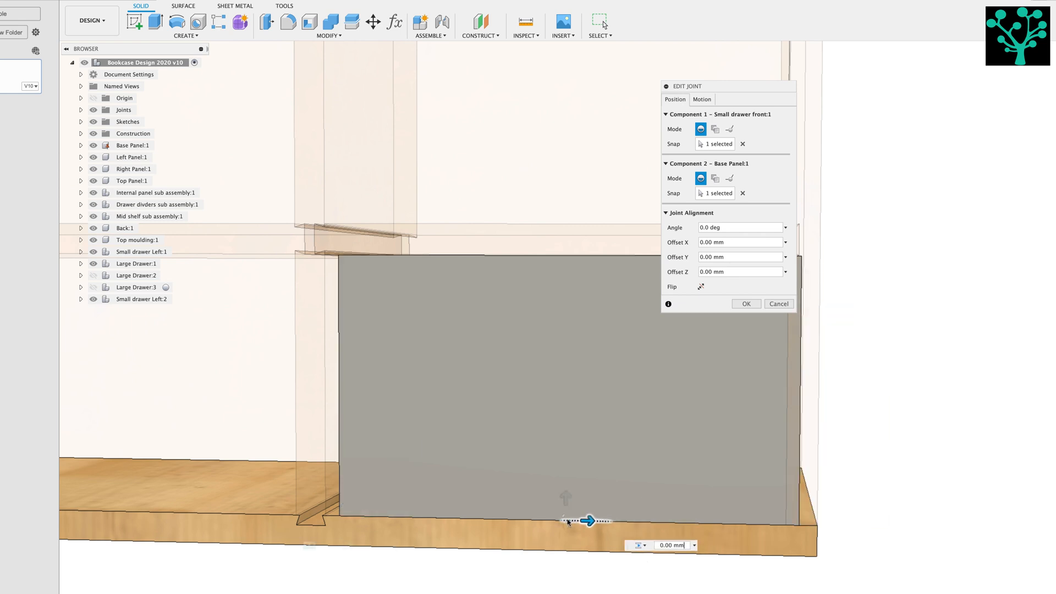
pyautogui.moveTo(584, 521); pyautogui.dragTo(631, 521)
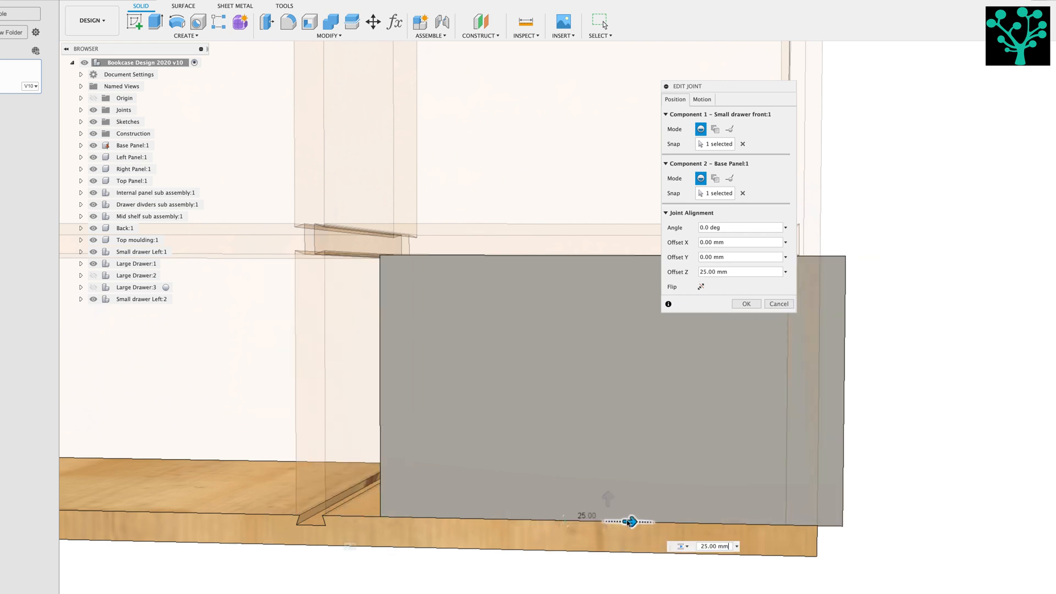
pyautogui.click(740, 271)
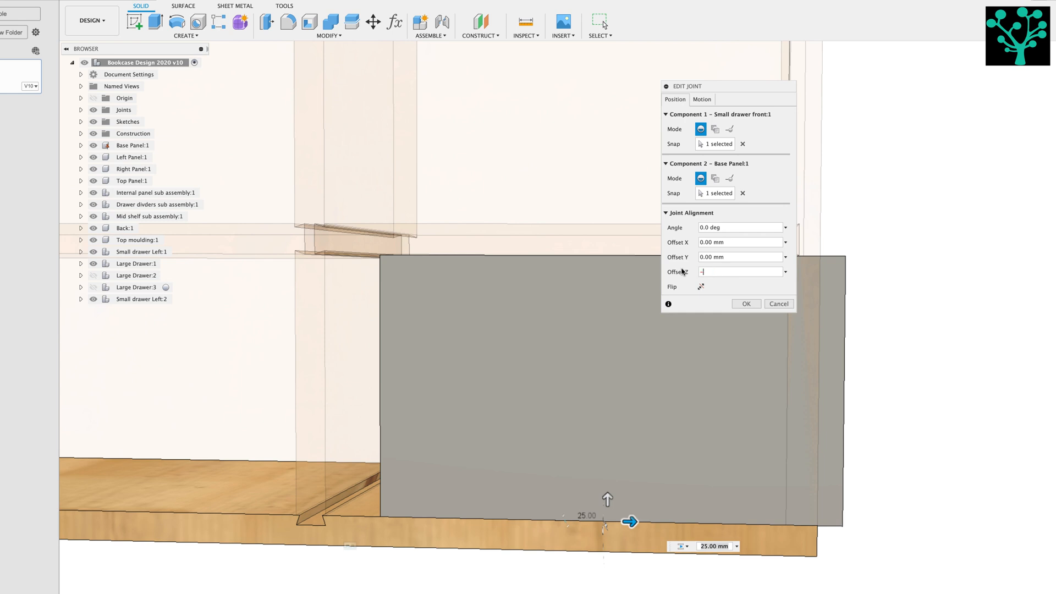
pyautogui.write('-(st')
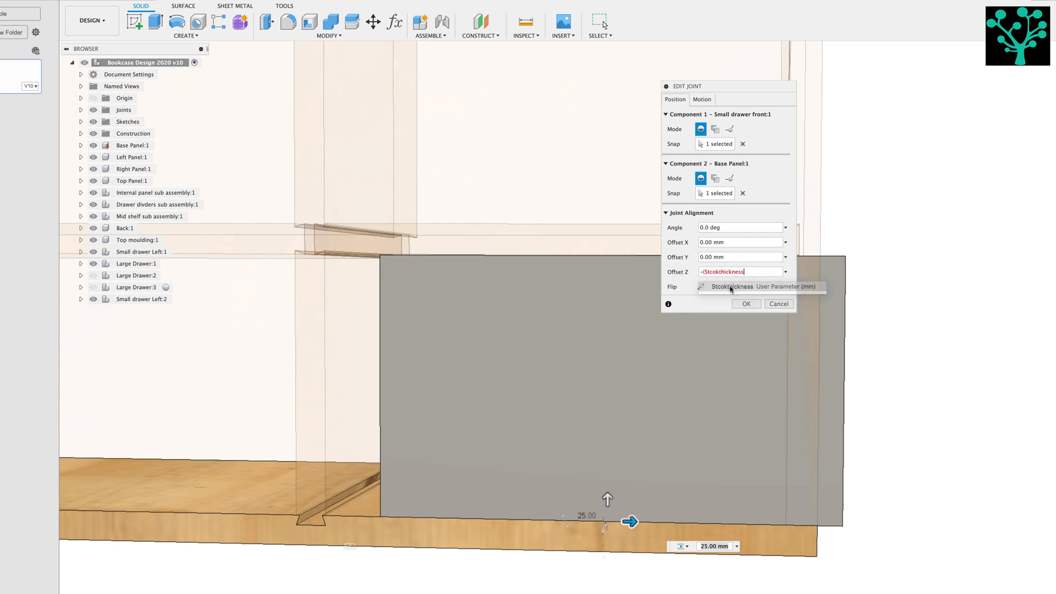
pyautogui.write('/2')
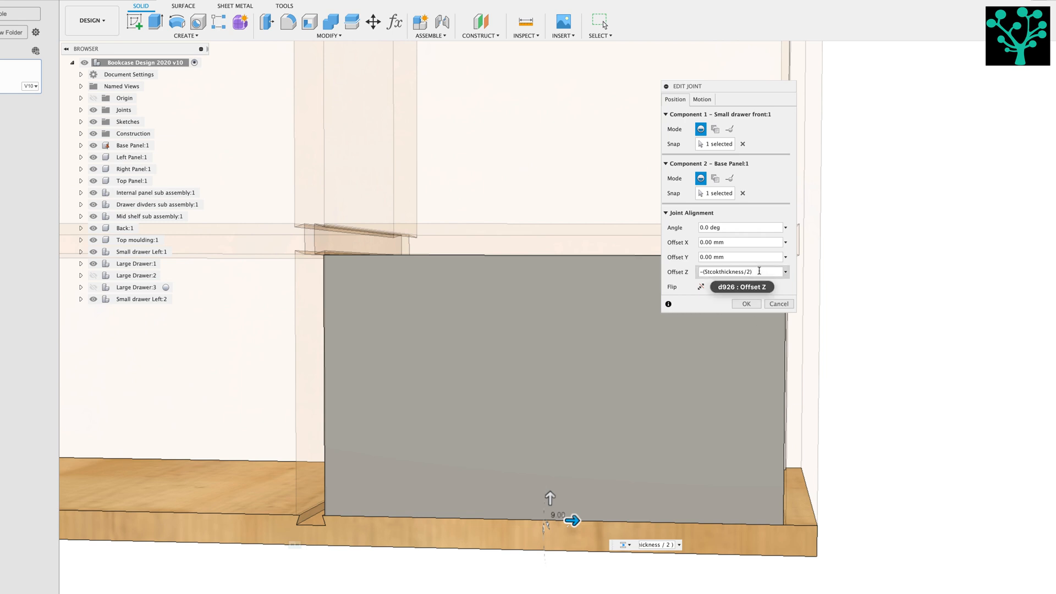
pyautogui.write('+1')
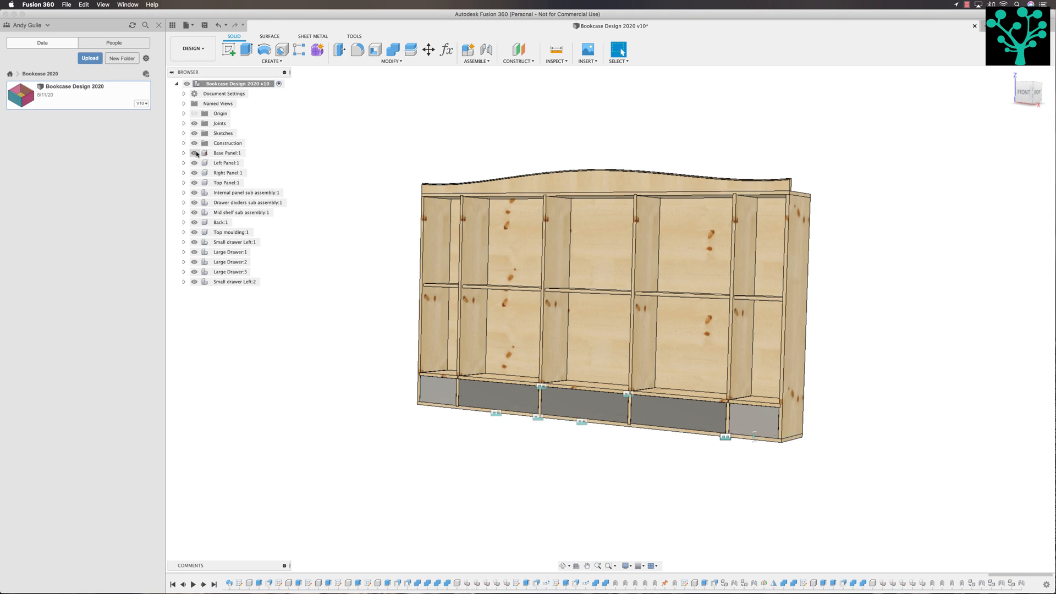
pyautogui.click(185, 123)
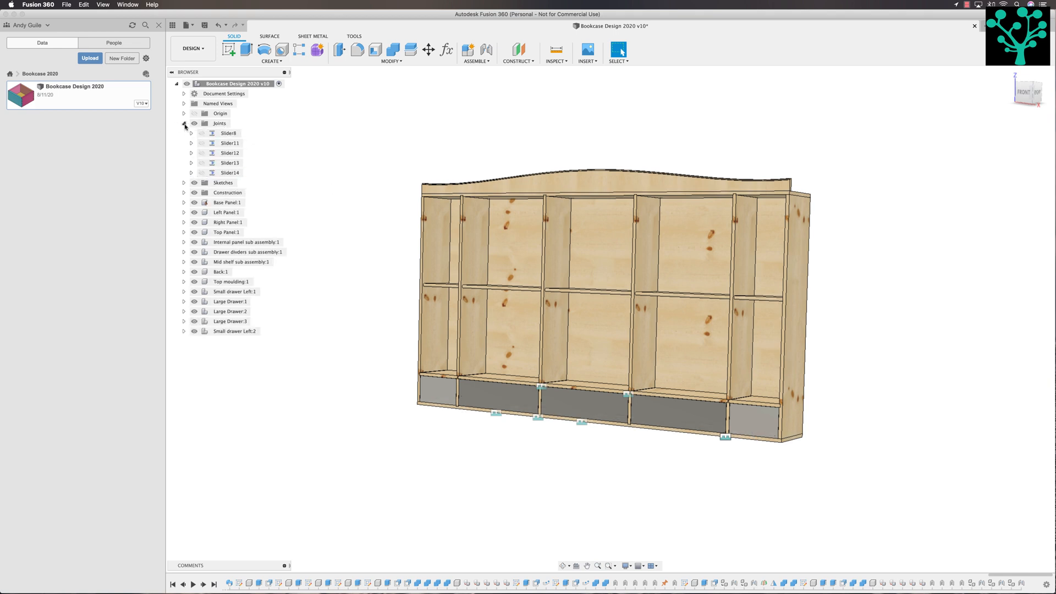
pyautogui.click(184, 123)
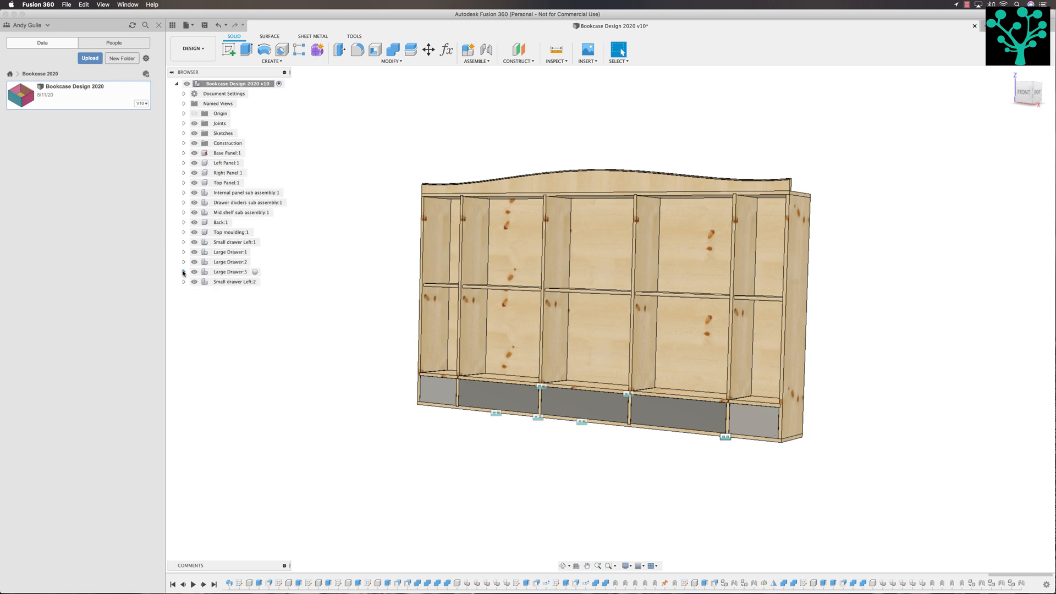
pyautogui.click(184, 262)
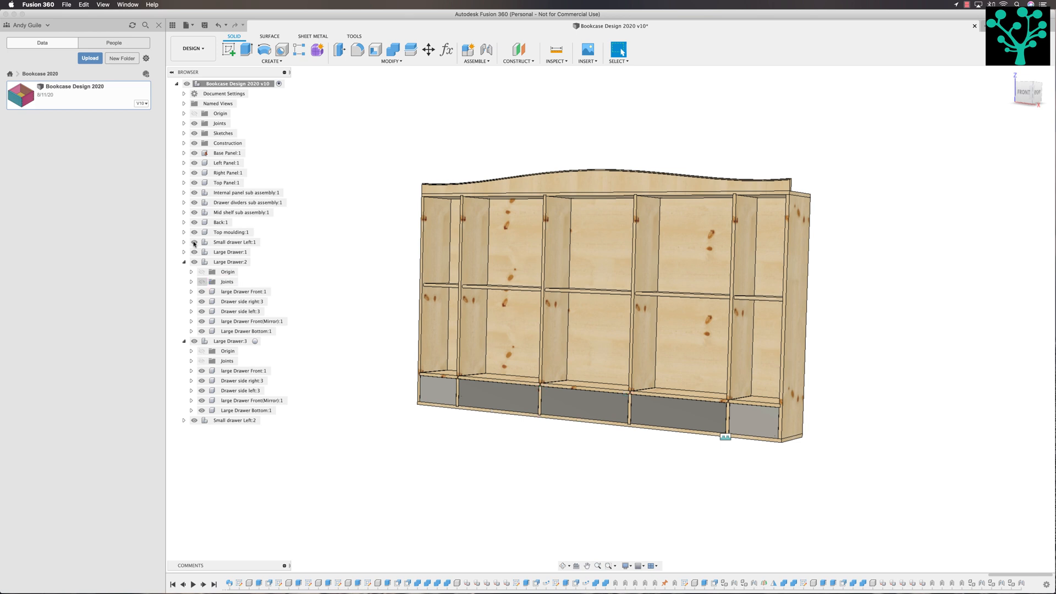
pyautogui.click(183, 252)
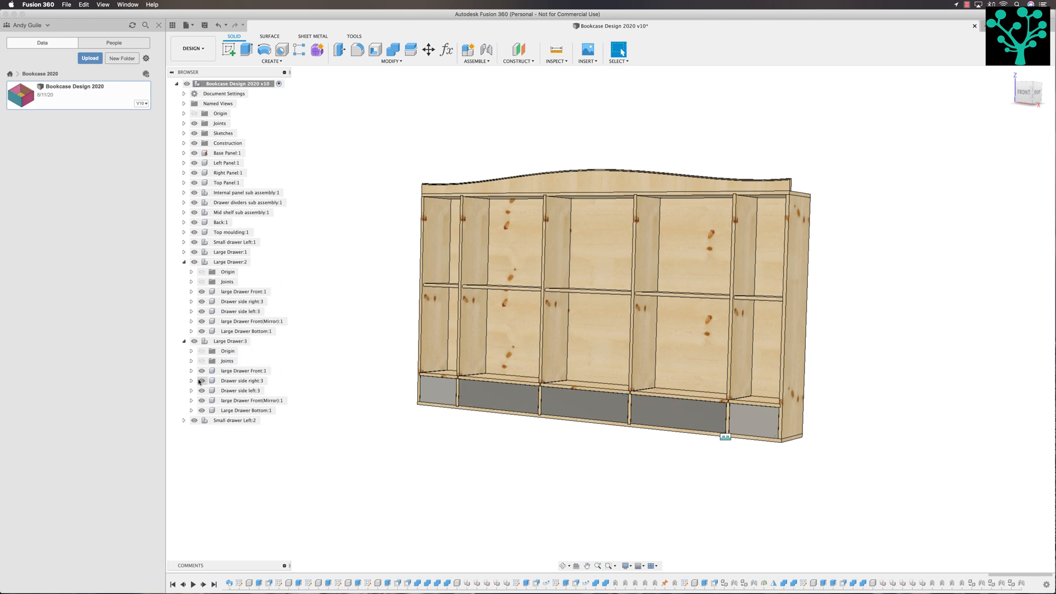
pyautogui.click(183, 421)
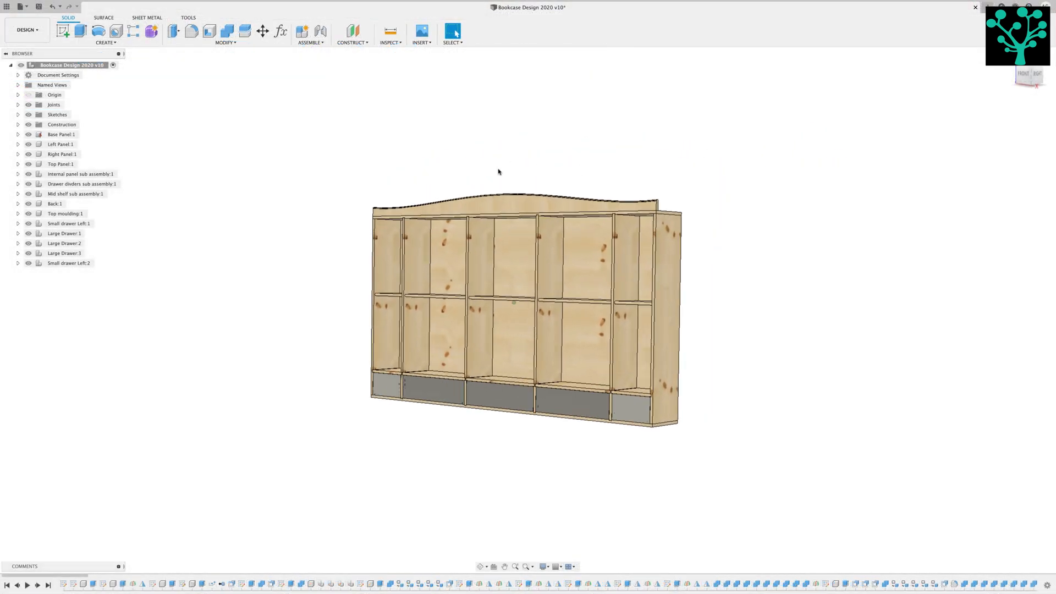
# Set Bookcaselength to 5000 mm and Stockthickness to 30 mm, then slide drawers out.
pyautogui.click(281, 30)
pyautogui.write('5000')
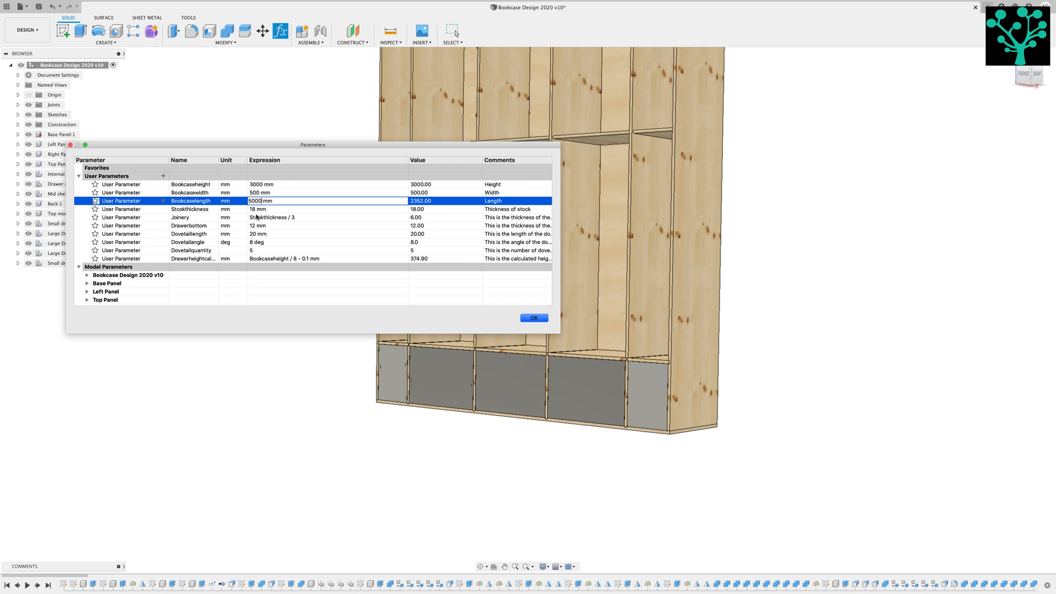
pyautogui.moveTo(251, 209)
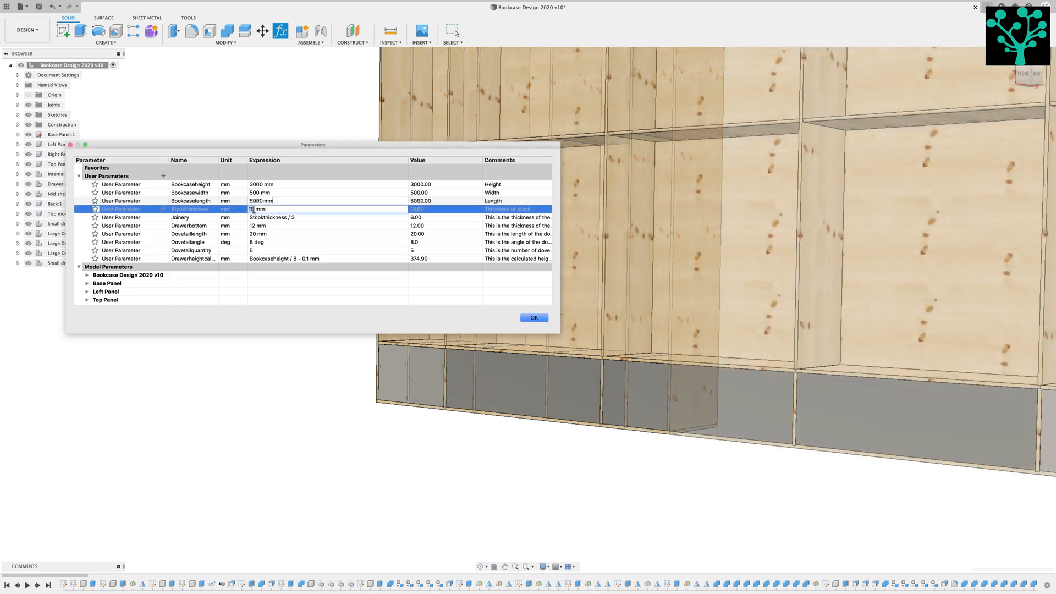
pyautogui.write('30 mm')
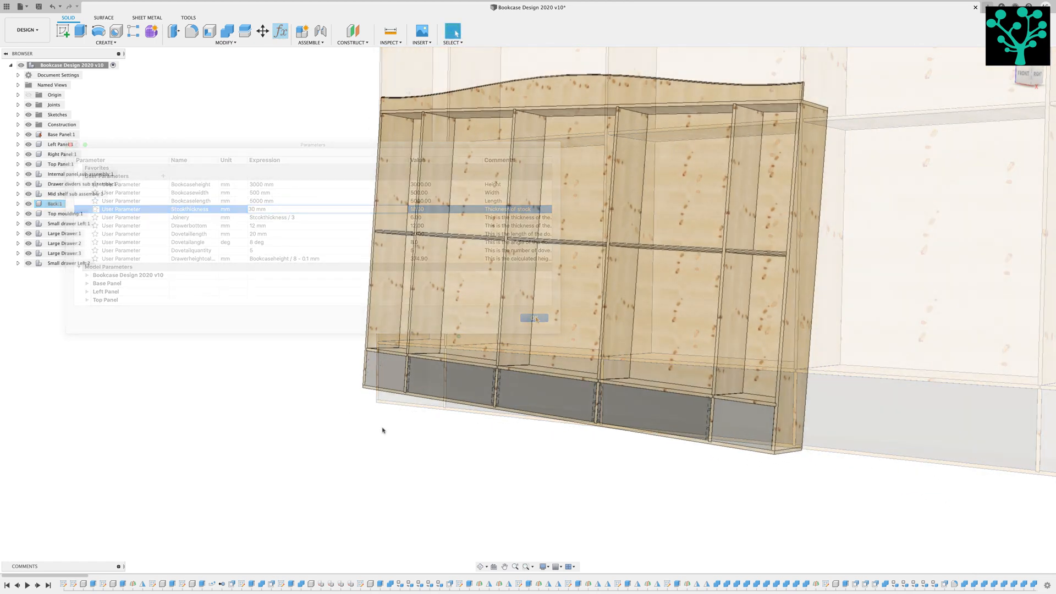
pyautogui.click(534, 317)
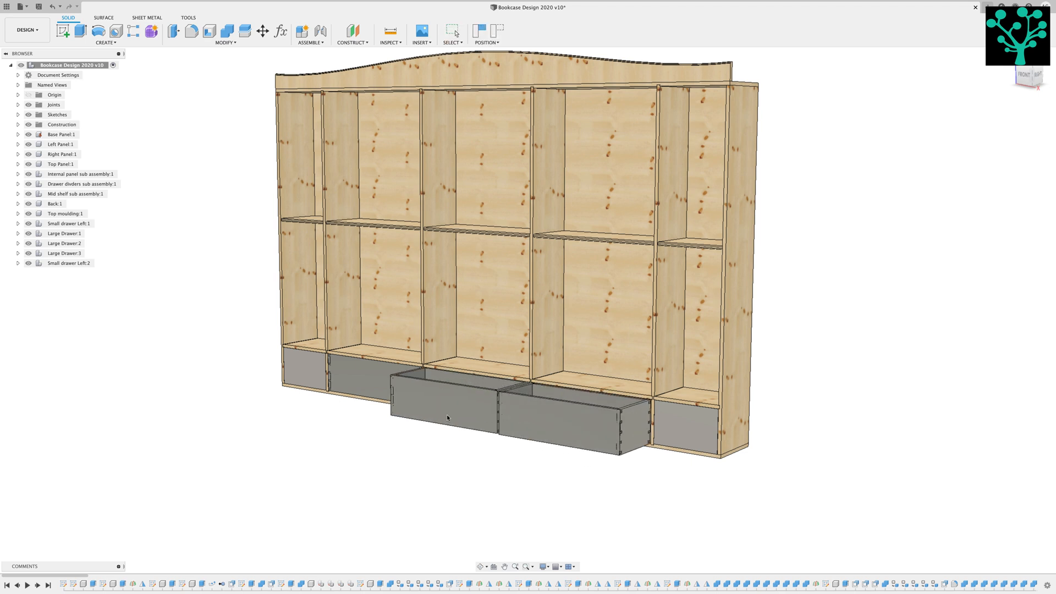
pyautogui.moveTo(448, 418); pyautogui.dragTo(268, 400)
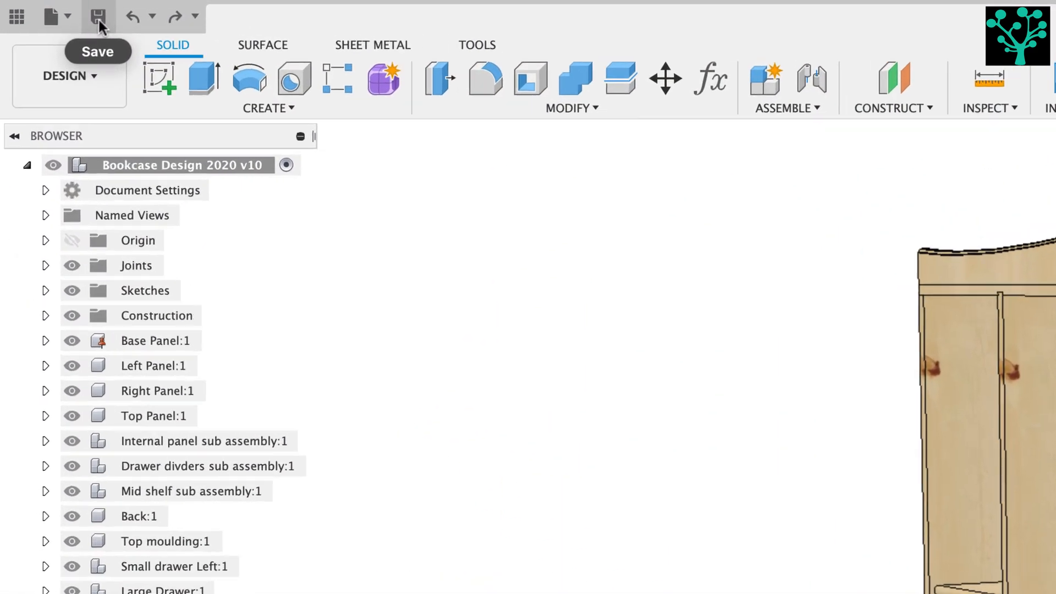
# Save a version described 'Drawers complete' and marked as milestone 'Milestone V11'.
pyautogui.click(98, 17)
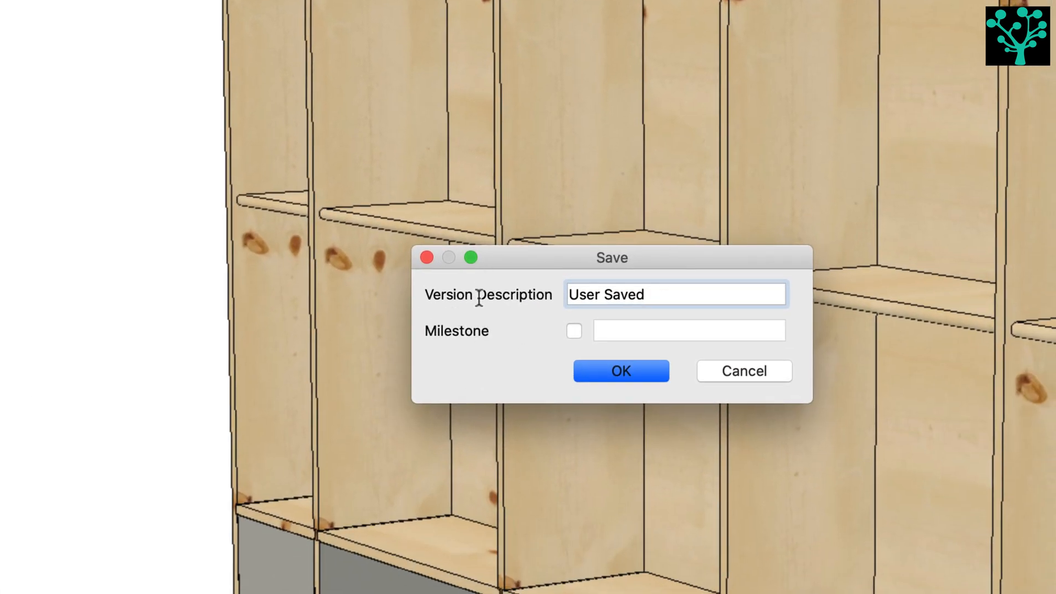
pyautogui.tripleClick(609, 295)
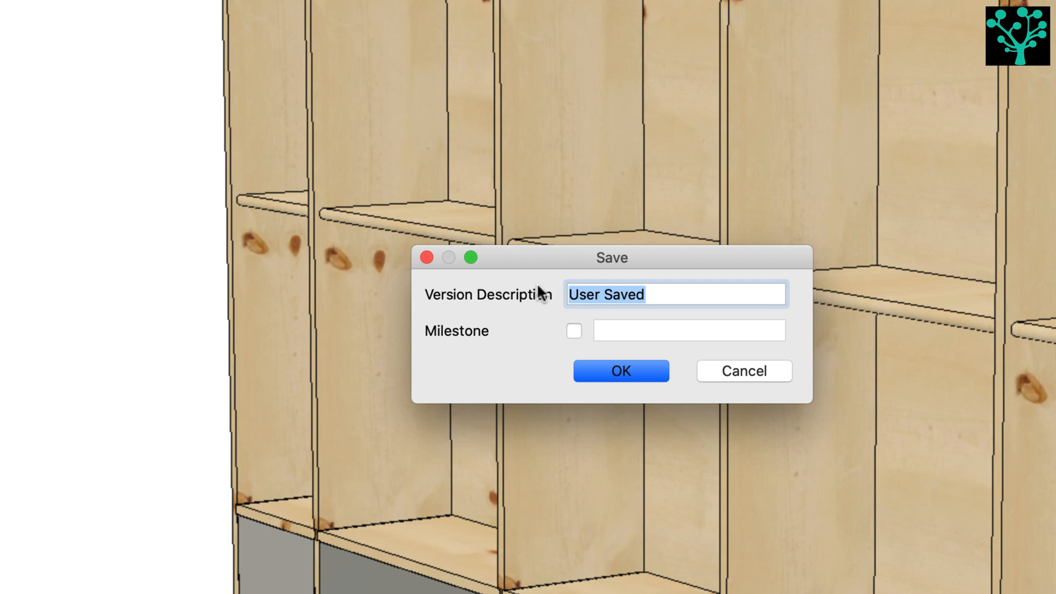
pyautogui.write('Drawers complete')
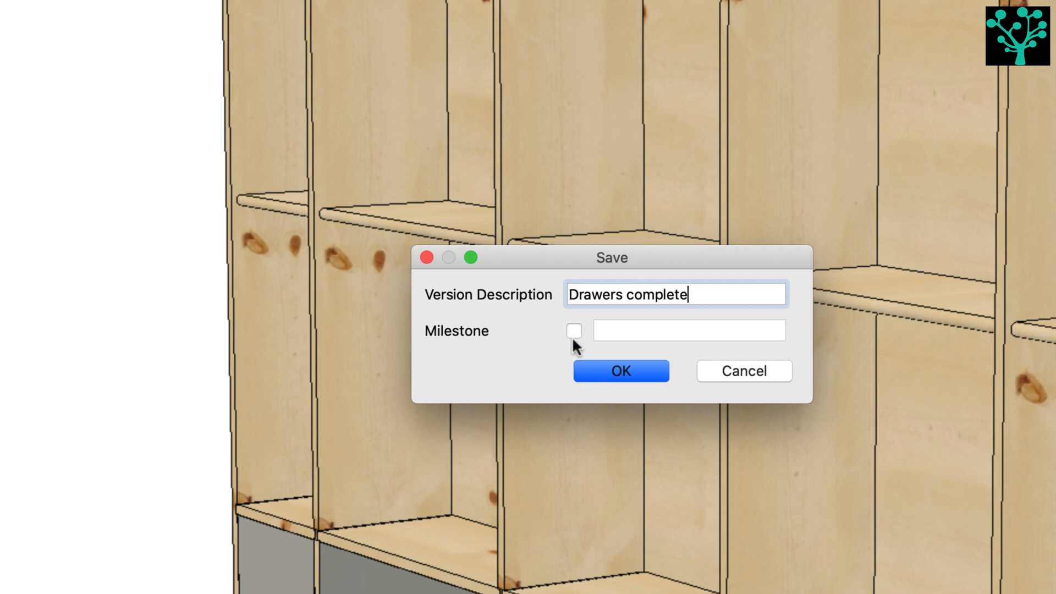
pyautogui.click(573, 331)
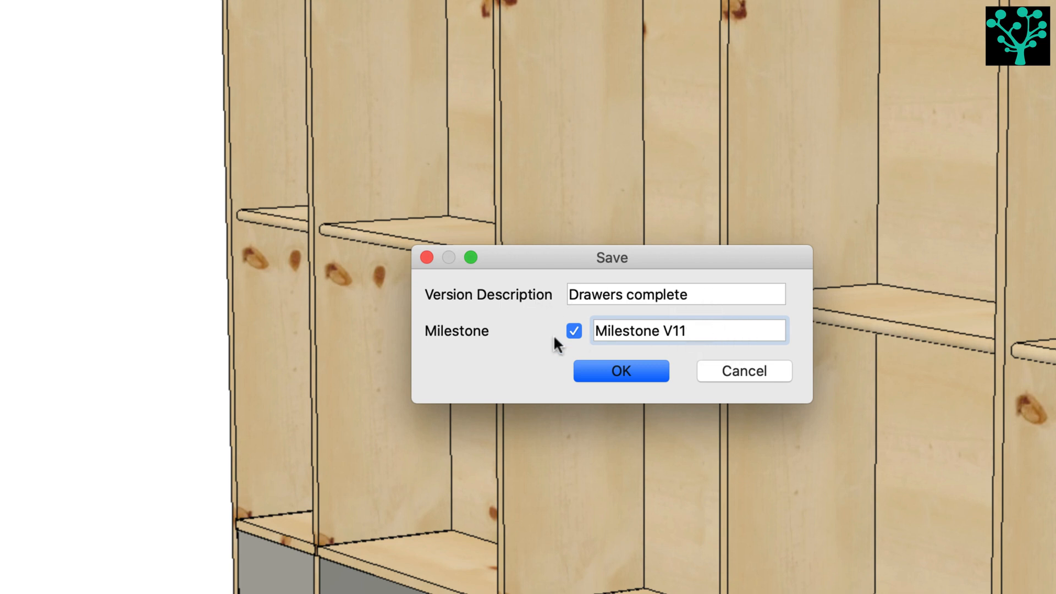
pyautogui.click(614, 331)
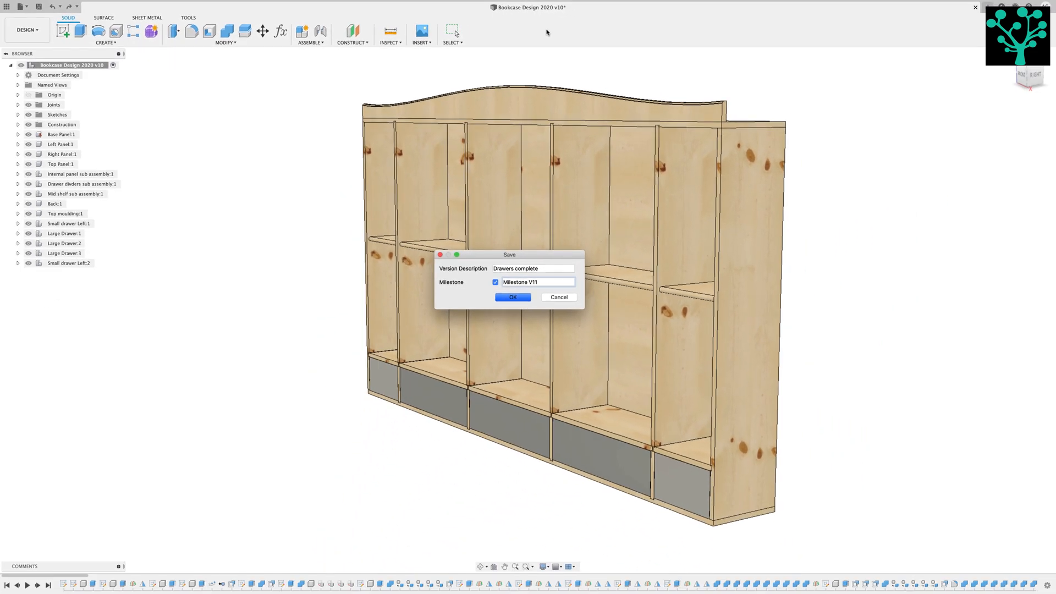
pyautogui.moveTo(576, 110)
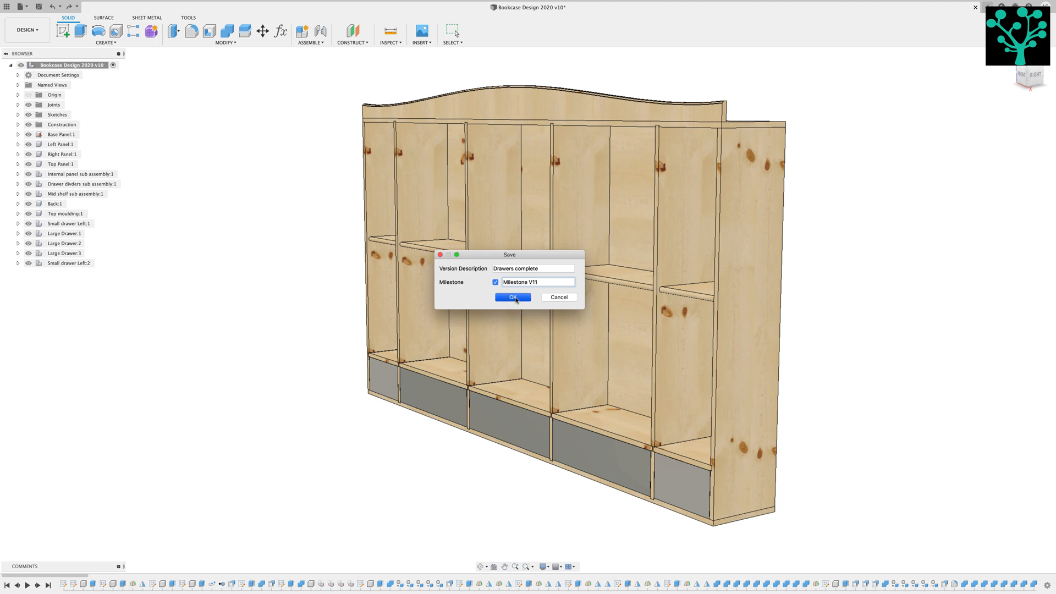
pyautogui.click(513, 297)
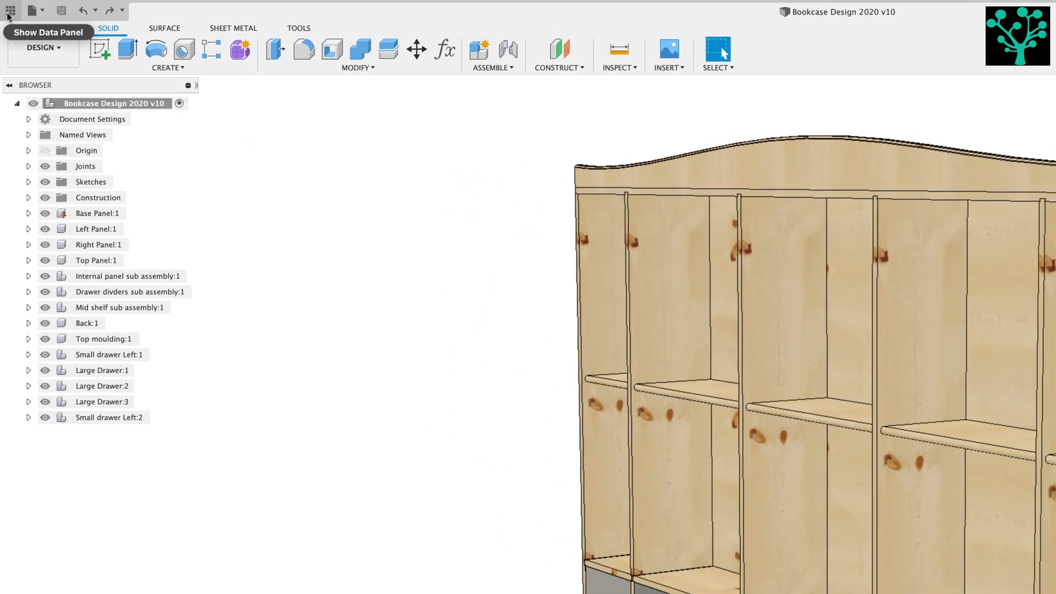
# Open the Bookcase 2020 project in the Data Panel and list all 11 design versions.
pyautogui.click(14, 11)
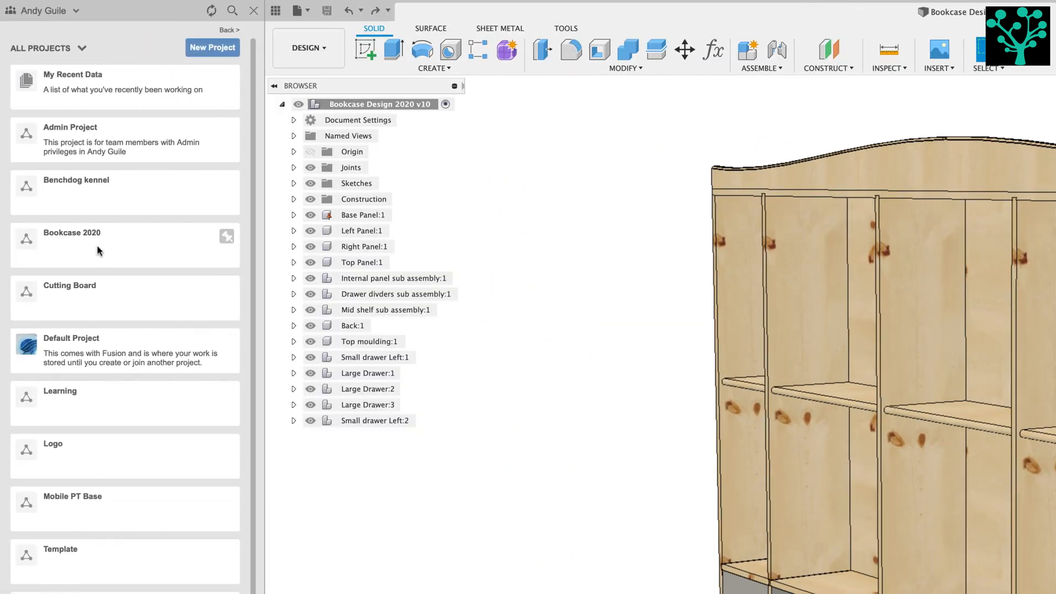
pyautogui.click(72, 232)
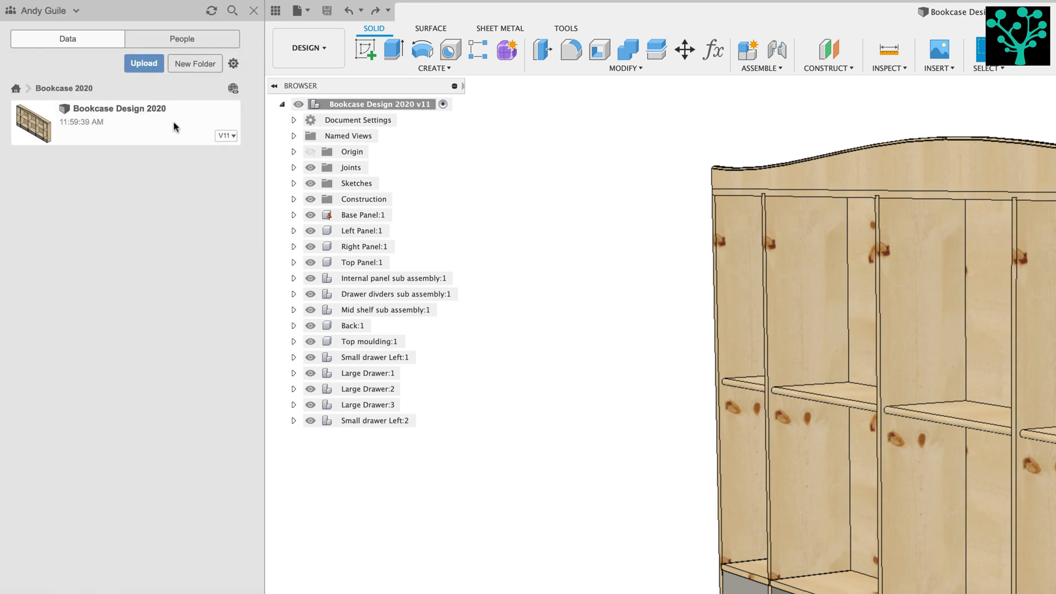
pyautogui.moveTo(244, 126)
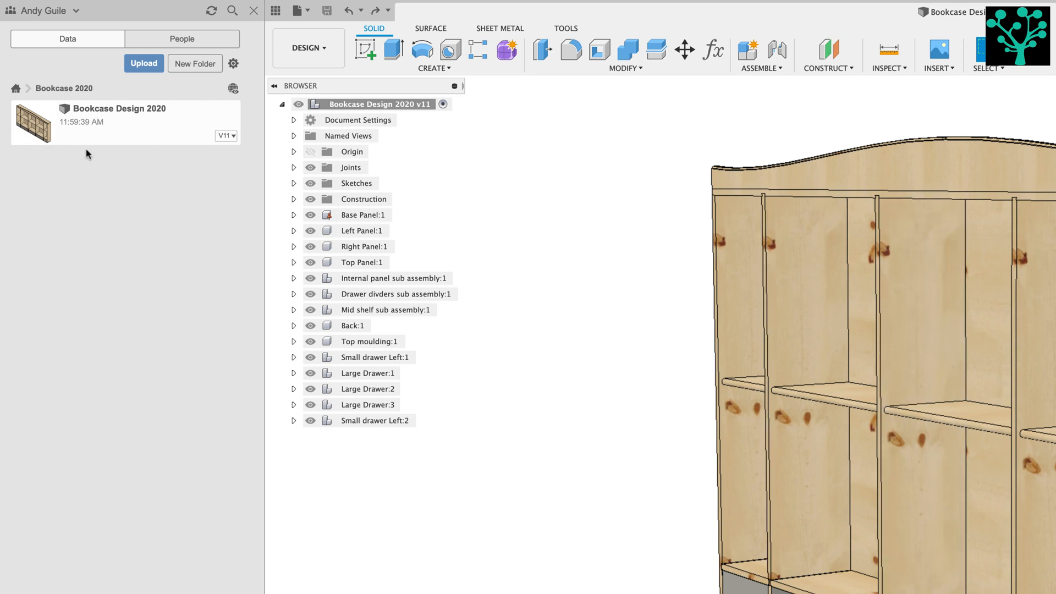
pyautogui.click(226, 137)
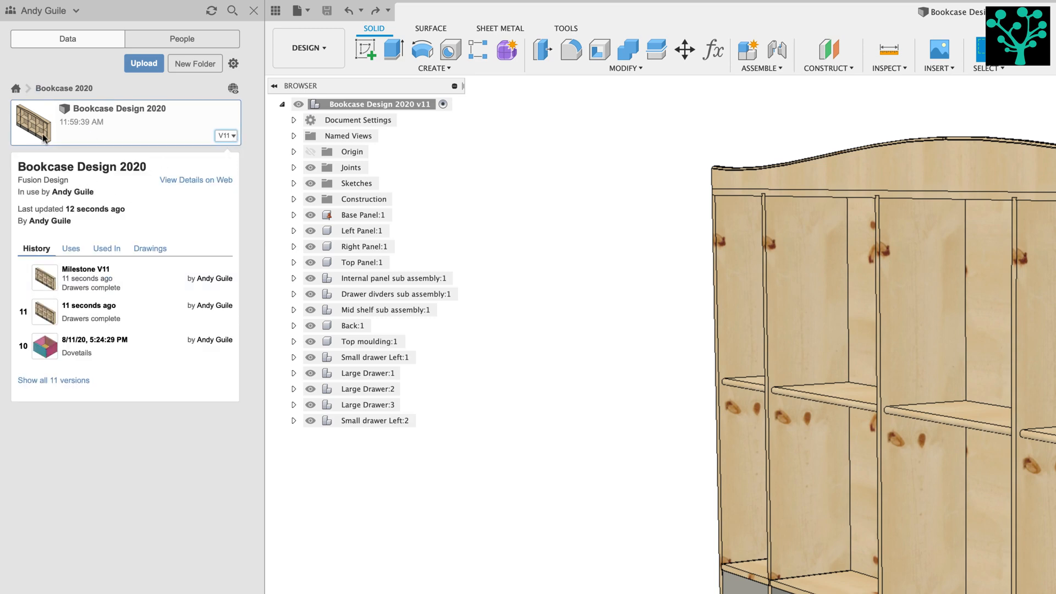
pyautogui.click(53, 380)
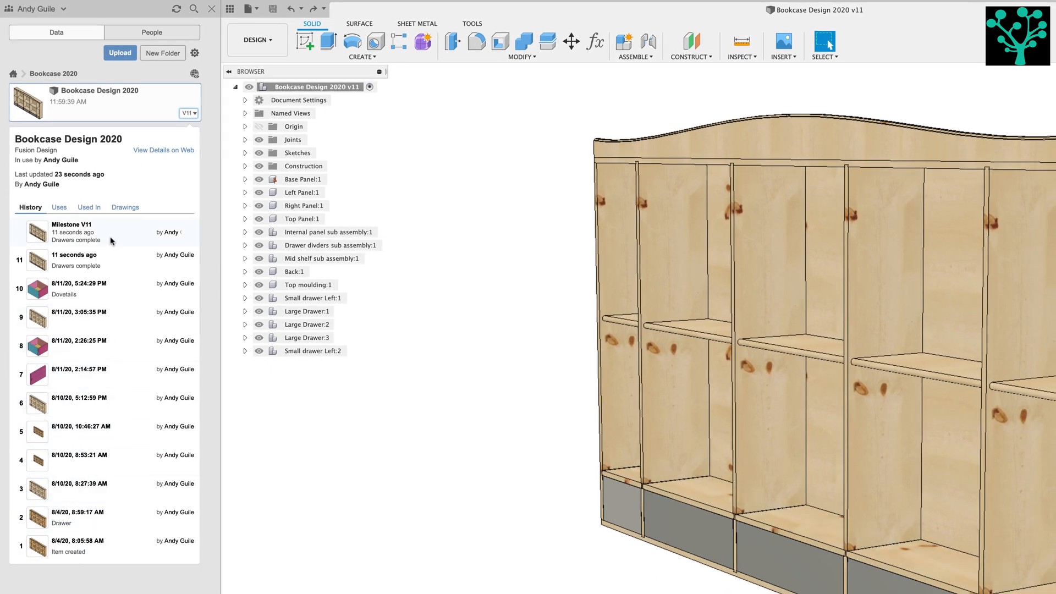
pyautogui.moveTo(60, 321)
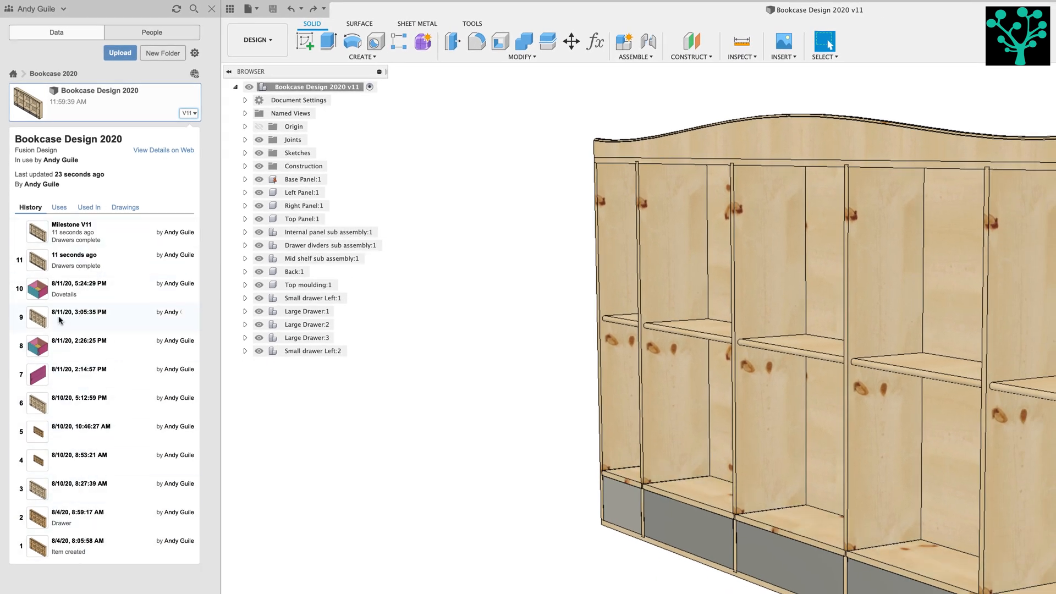
pyautogui.click(69, 548)
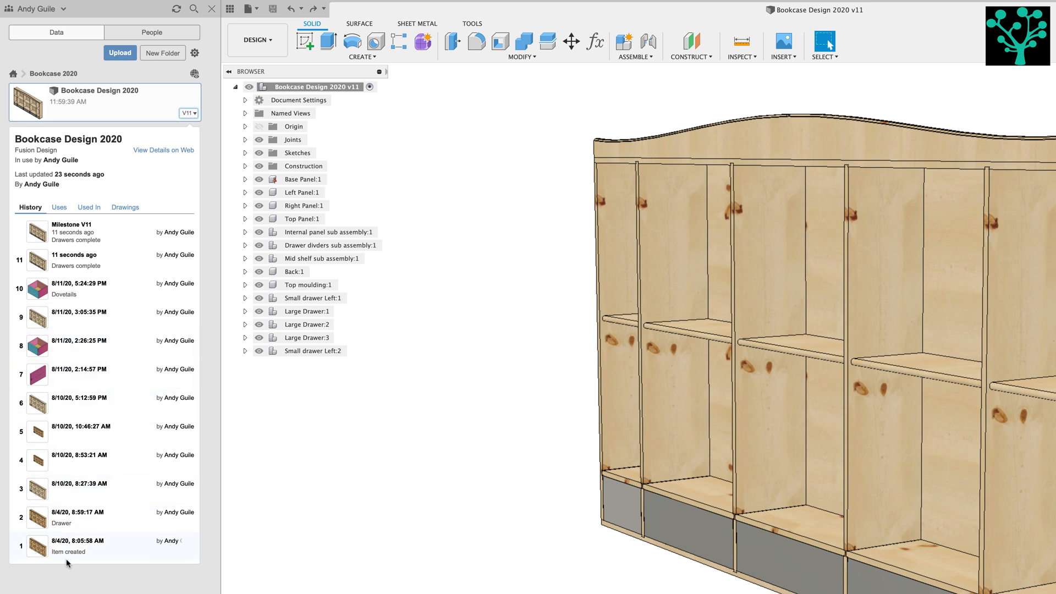
pyautogui.moveTo(230, 263)
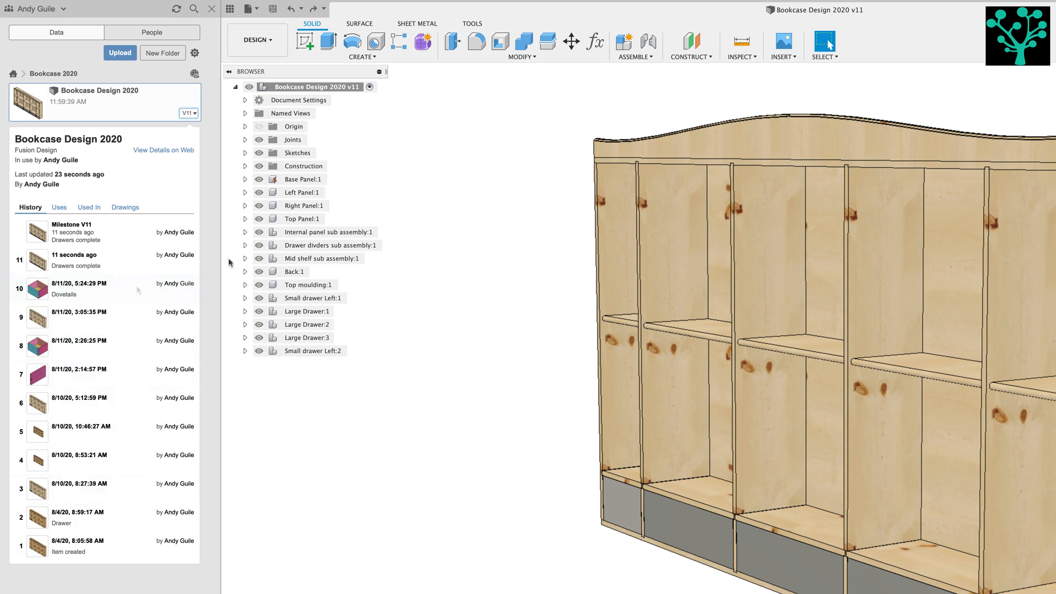
pyautogui.moveTo(201, 496)
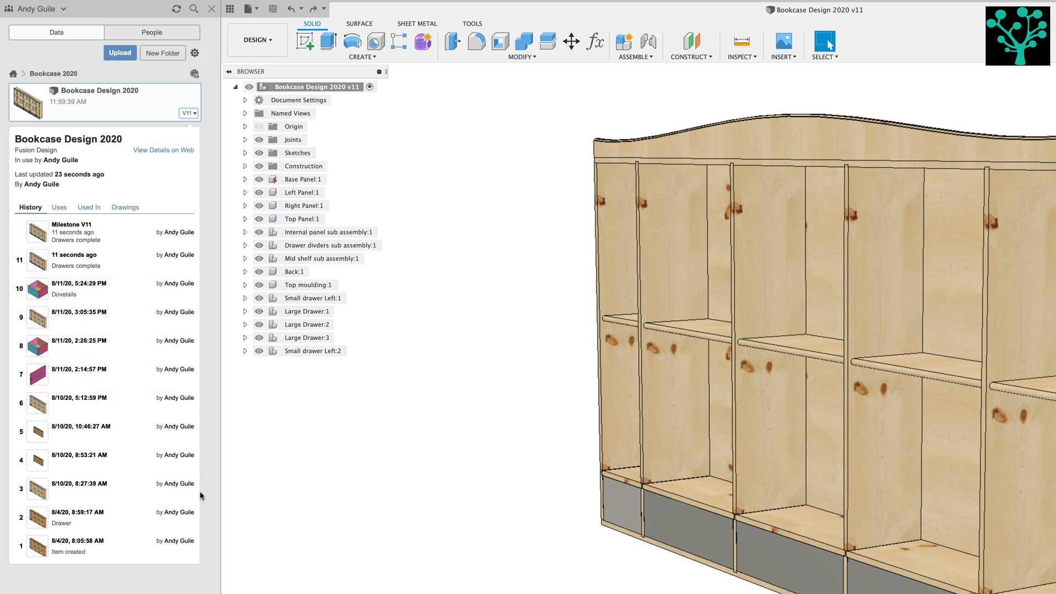
pyautogui.moveTo(149, 234)
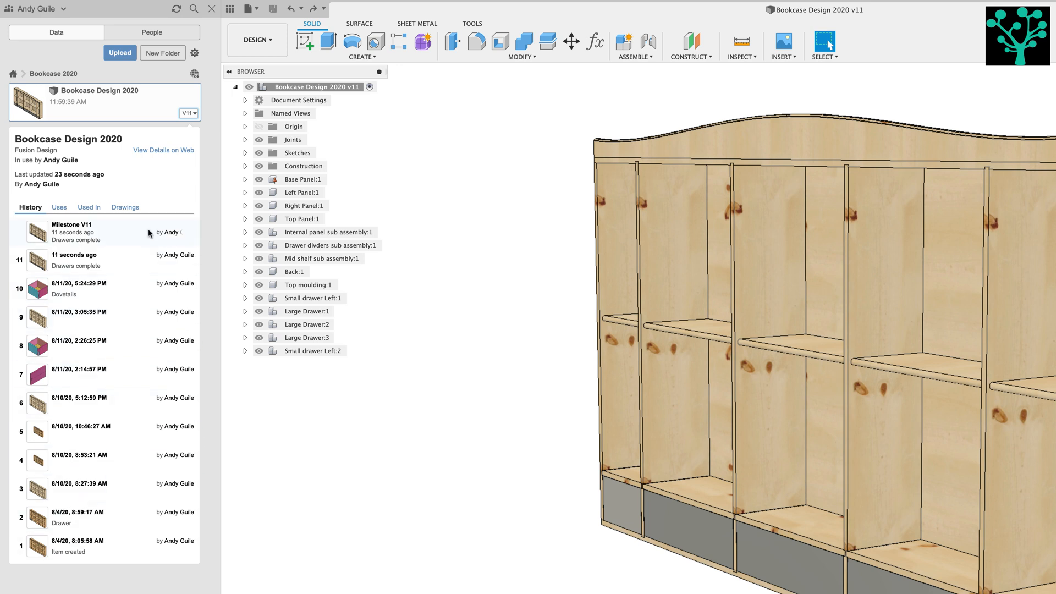
pyautogui.moveTo(196, 232)
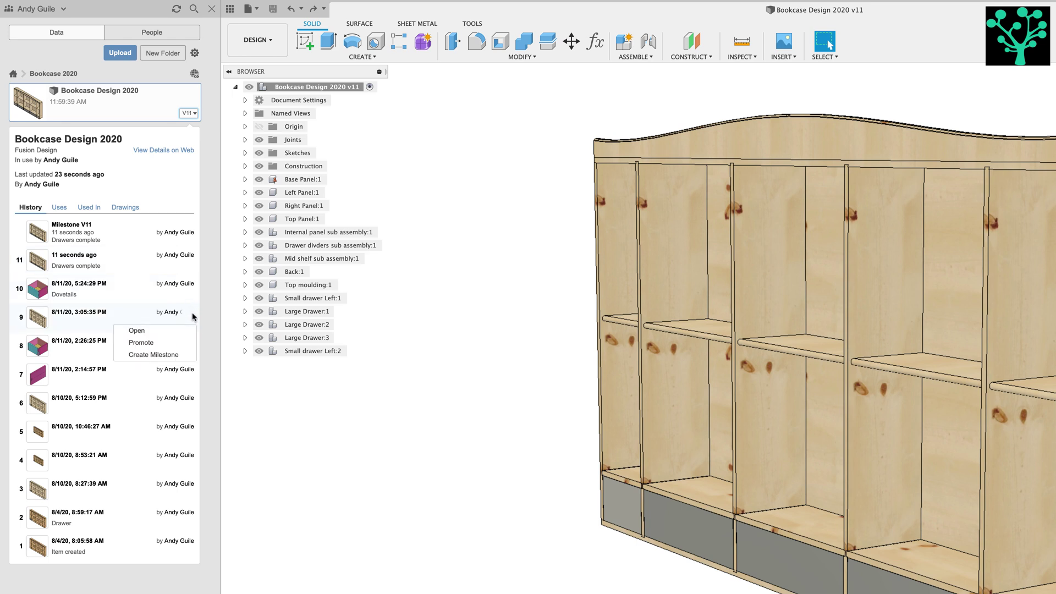
pyautogui.moveTo(146, 343)
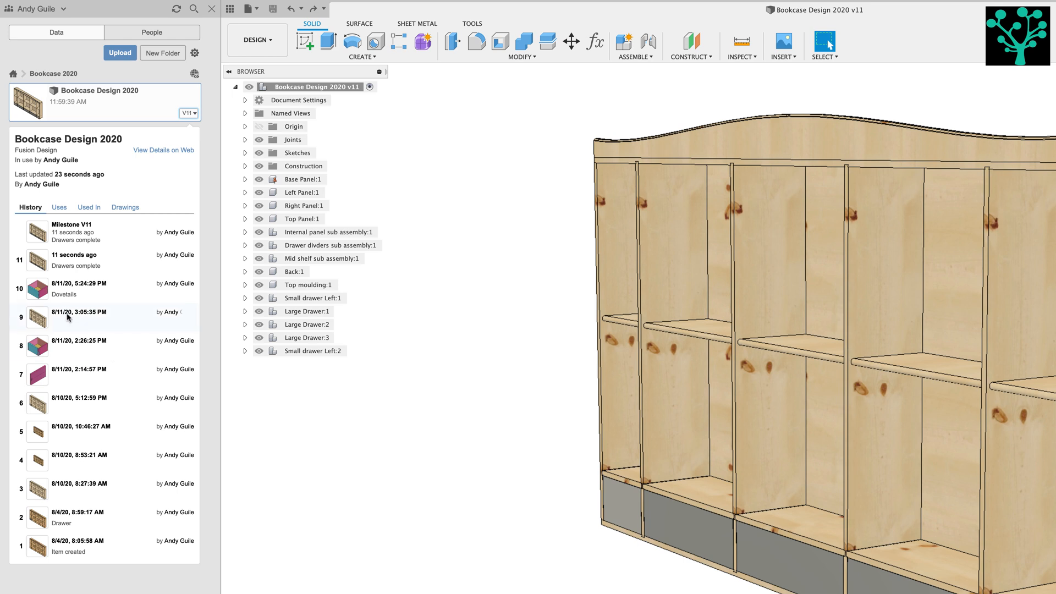
pyautogui.moveTo(107, 320)
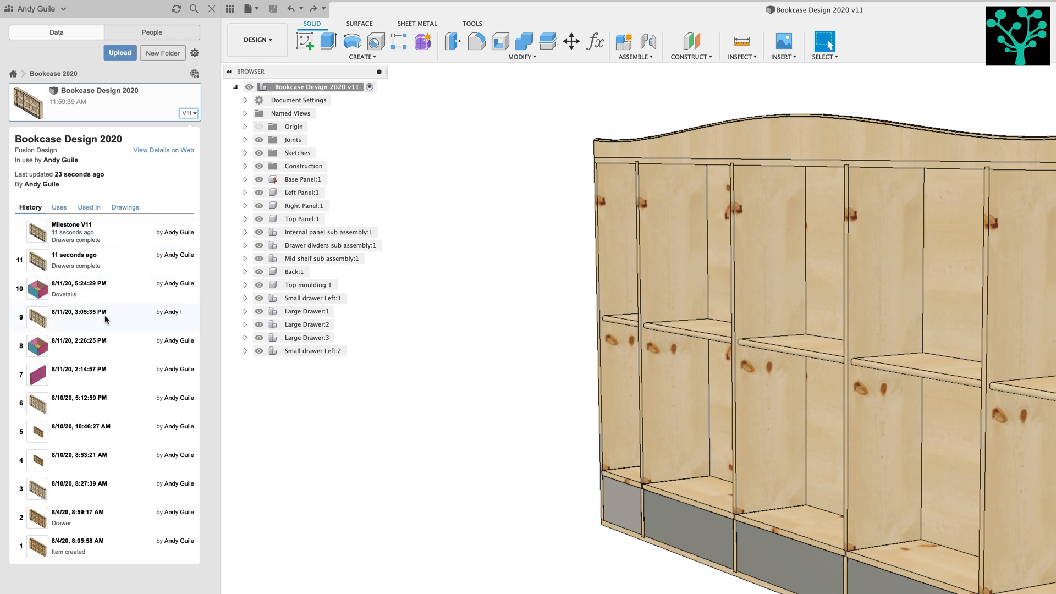